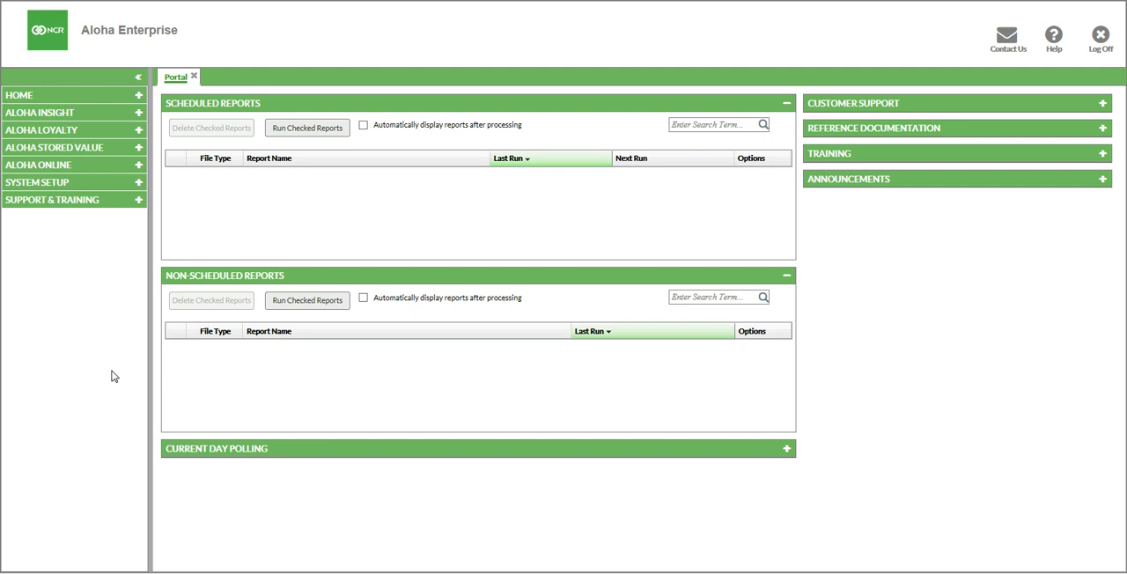
mouse_move(112, 377)
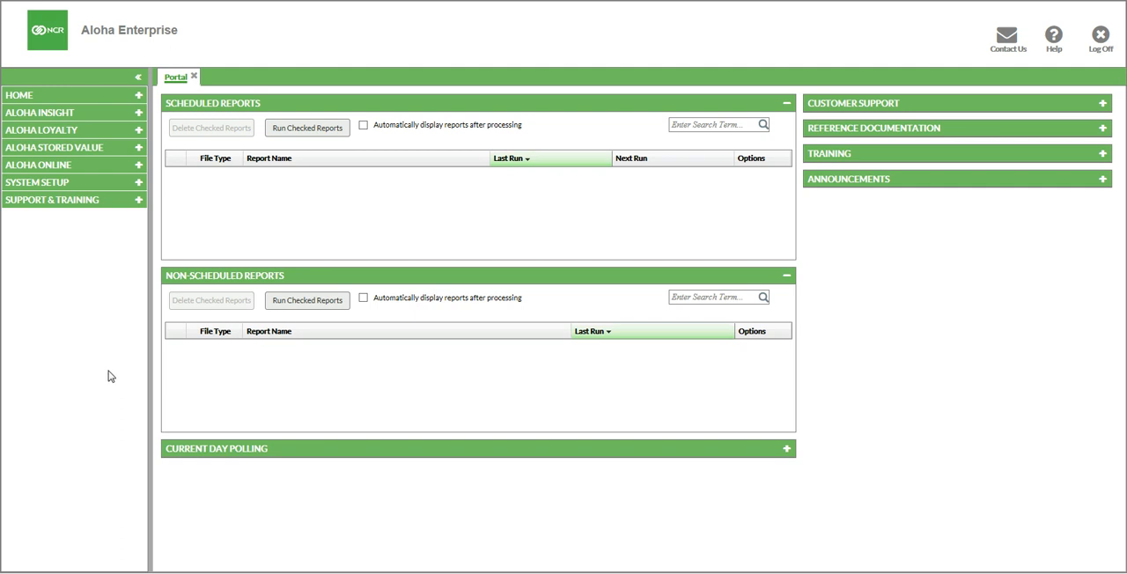
mouse_move(99, 368)
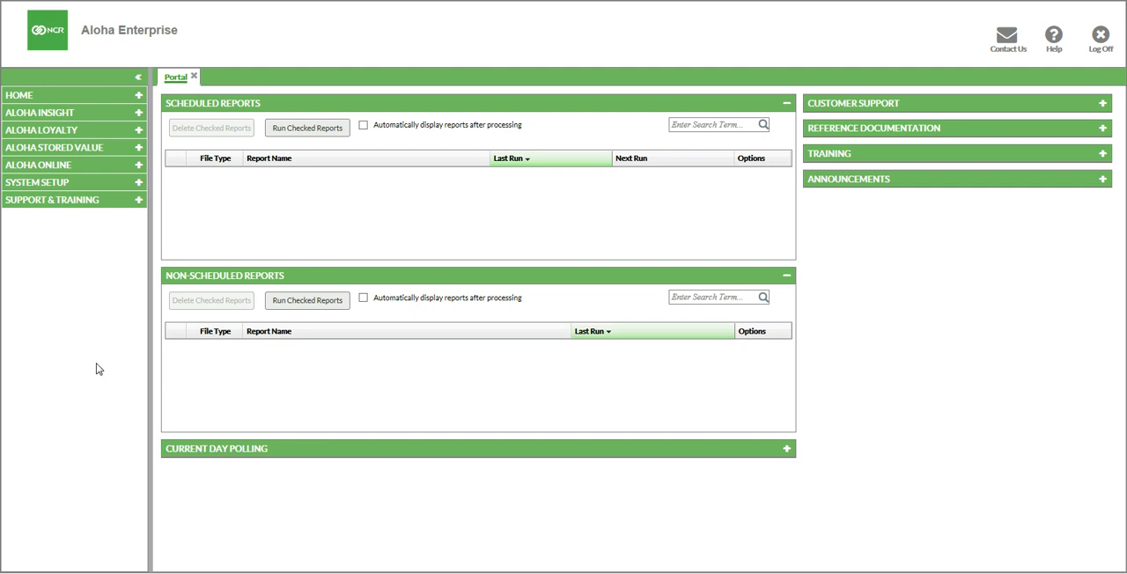
mouse_move(46, 188)
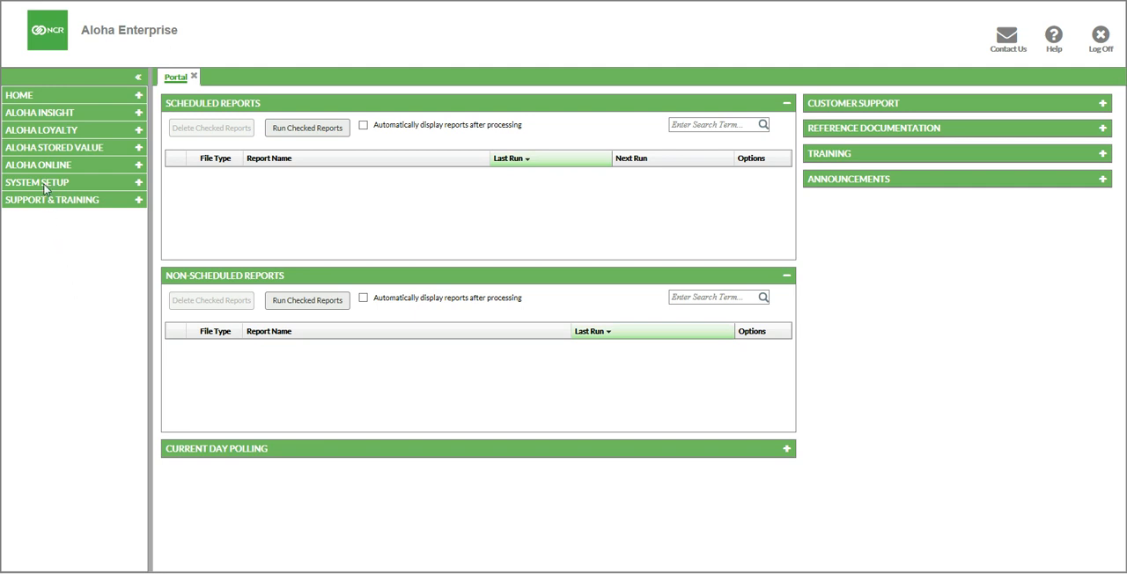
Open Company Setup under System Setup to view the company's general details
click(37, 183)
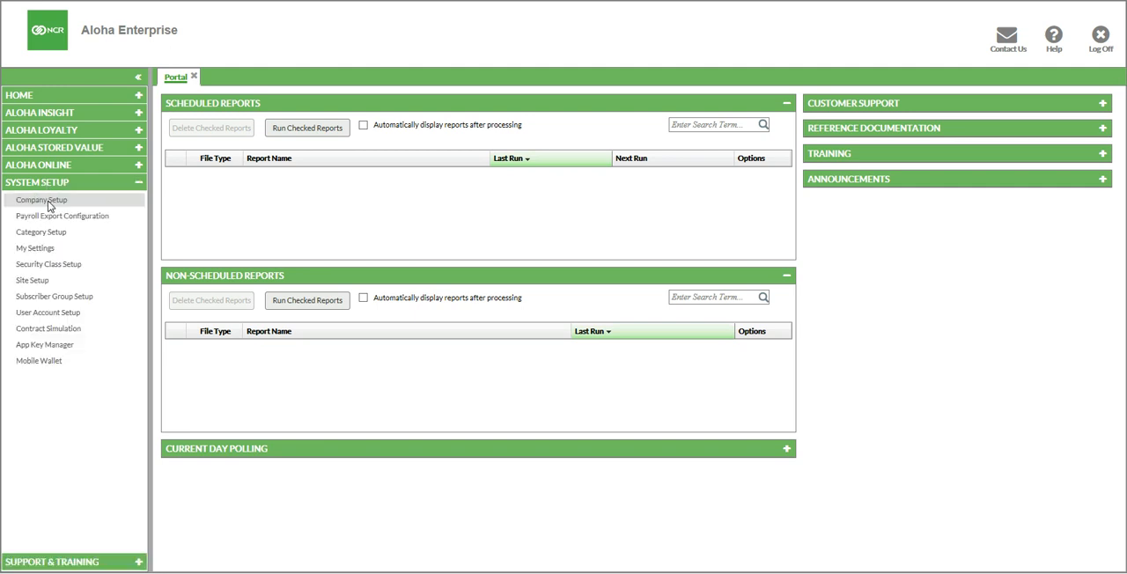
click(41, 201)
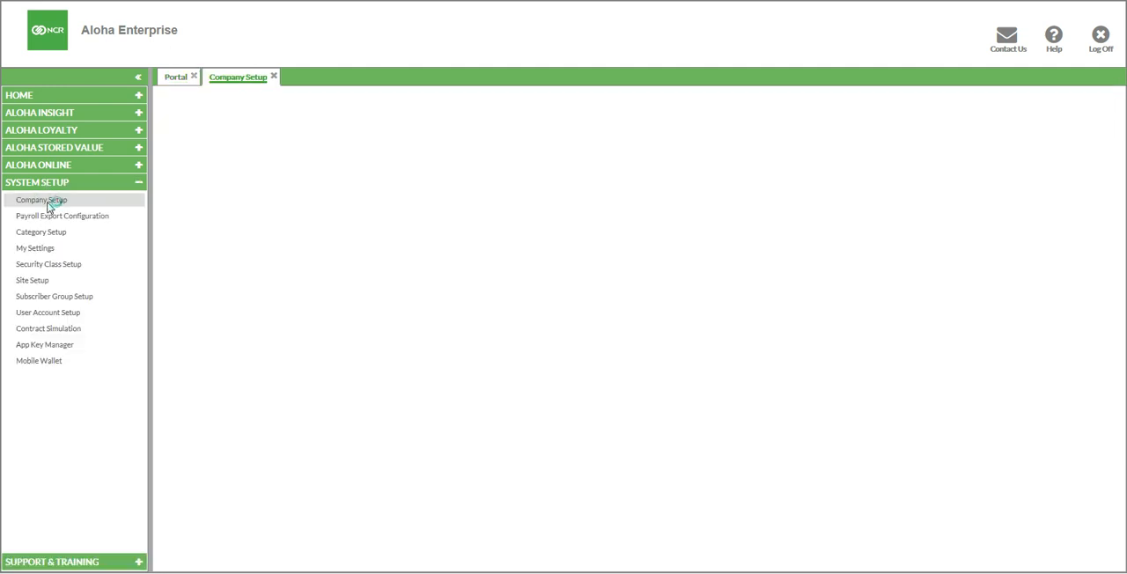
click(40, 200)
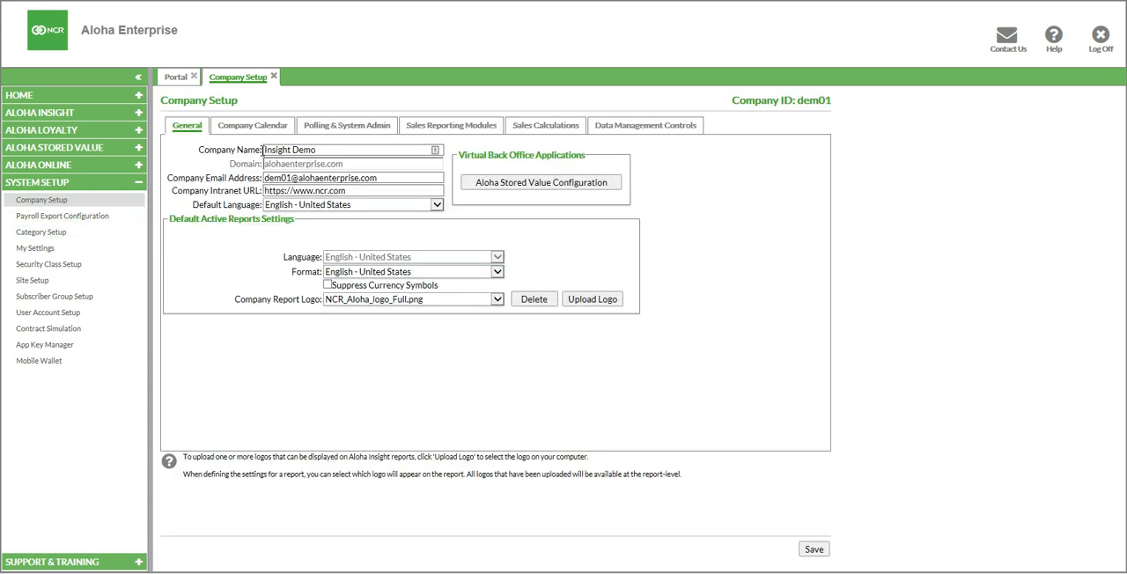
mouse_move(243, 130)
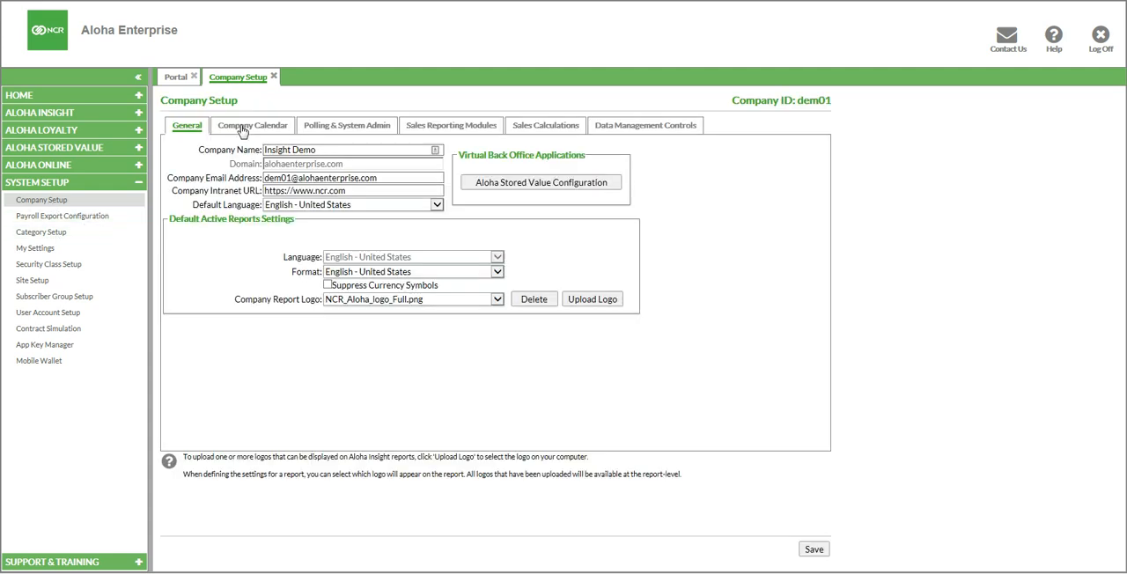
On Company Calendar keep Bi-Weekly pay period, set last payroll end 10/17/2017, Wednesday week start, and save
click(252, 125)
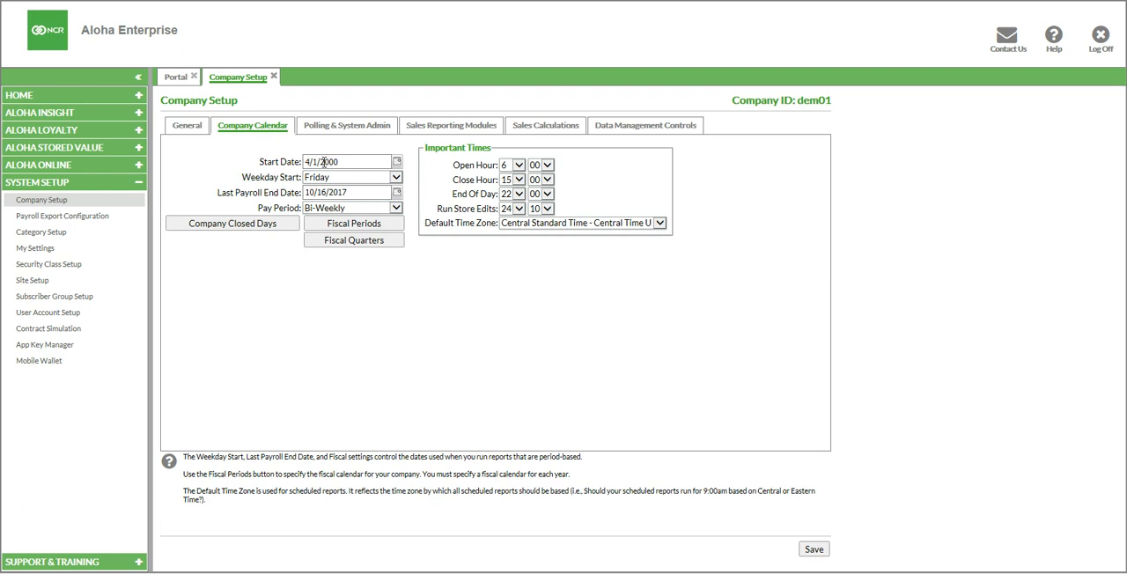
mouse_move(370, 218)
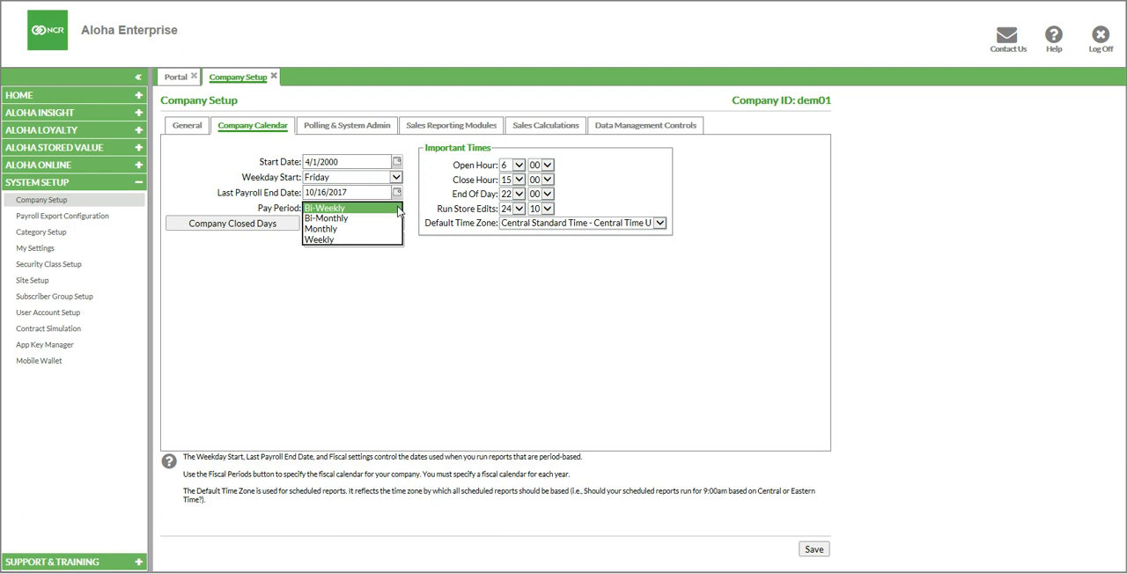
click(326, 206)
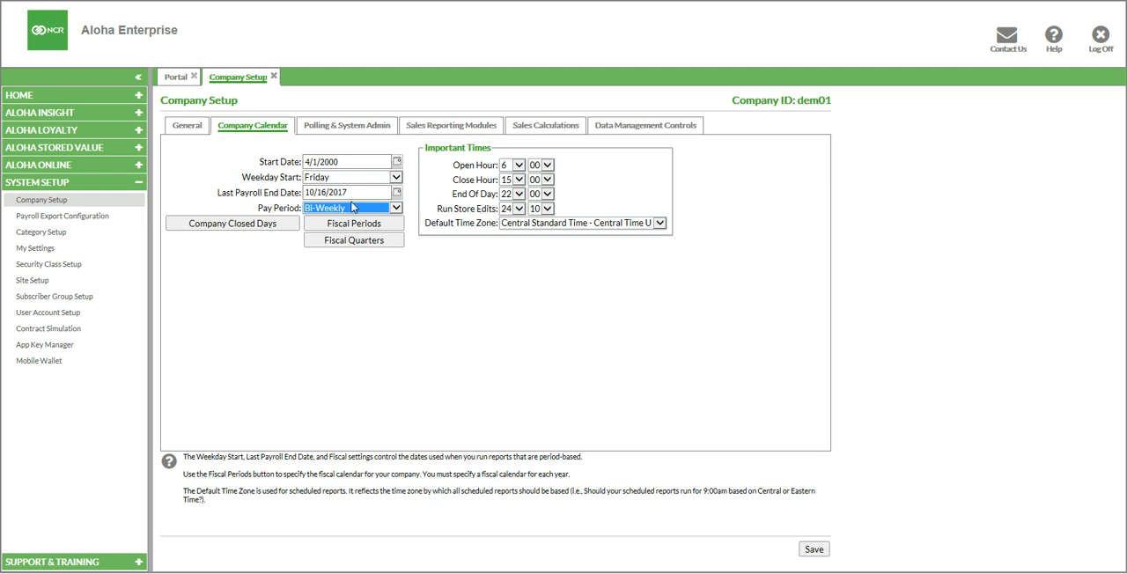
click(398, 192)
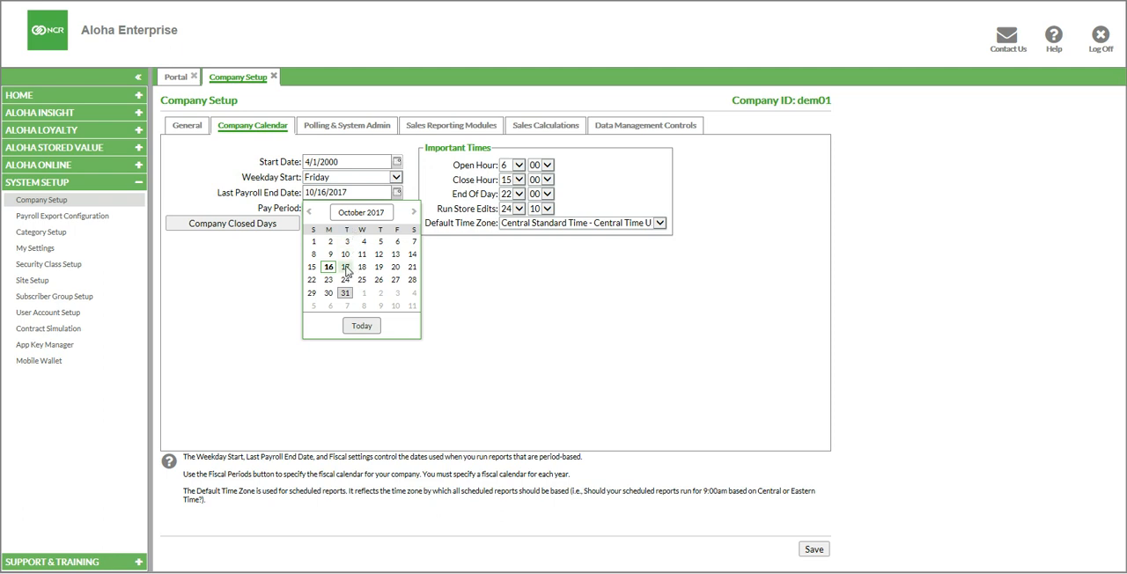
click(345, 268)
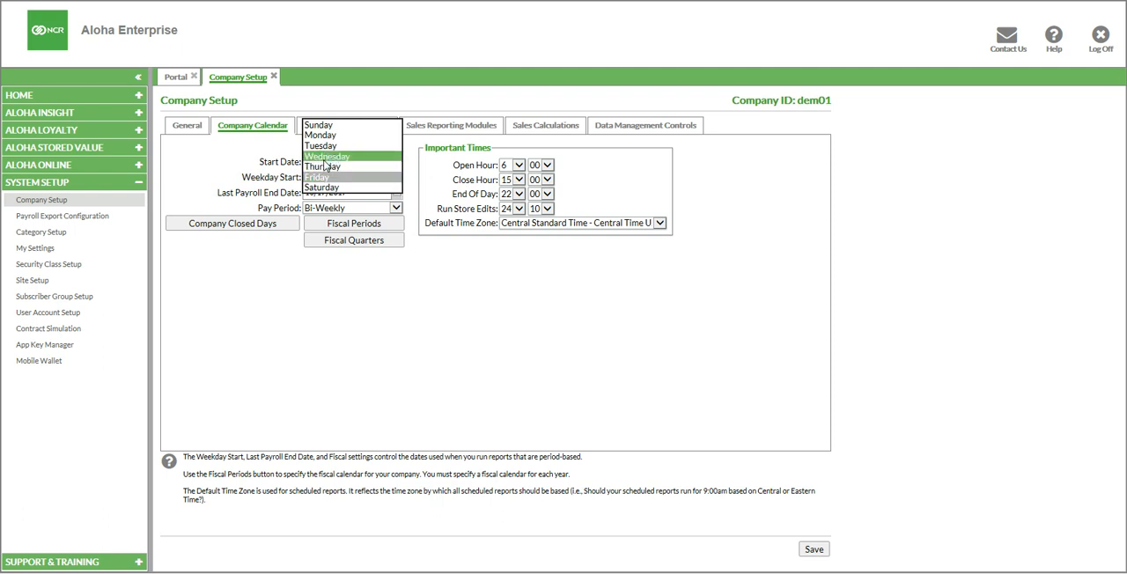
click(328, 155)
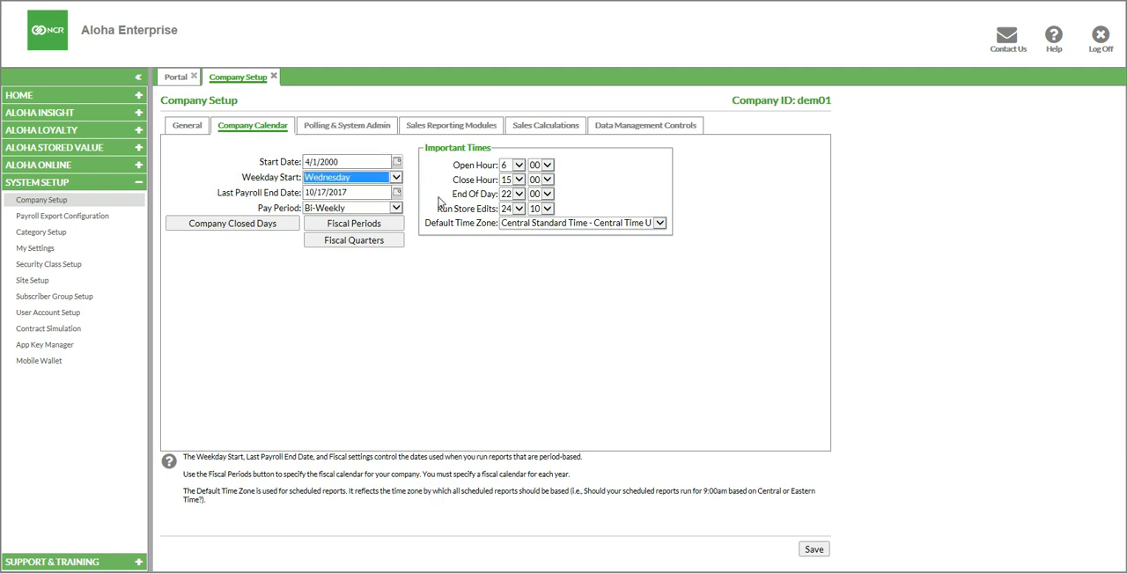
mouse_move(521, 225)
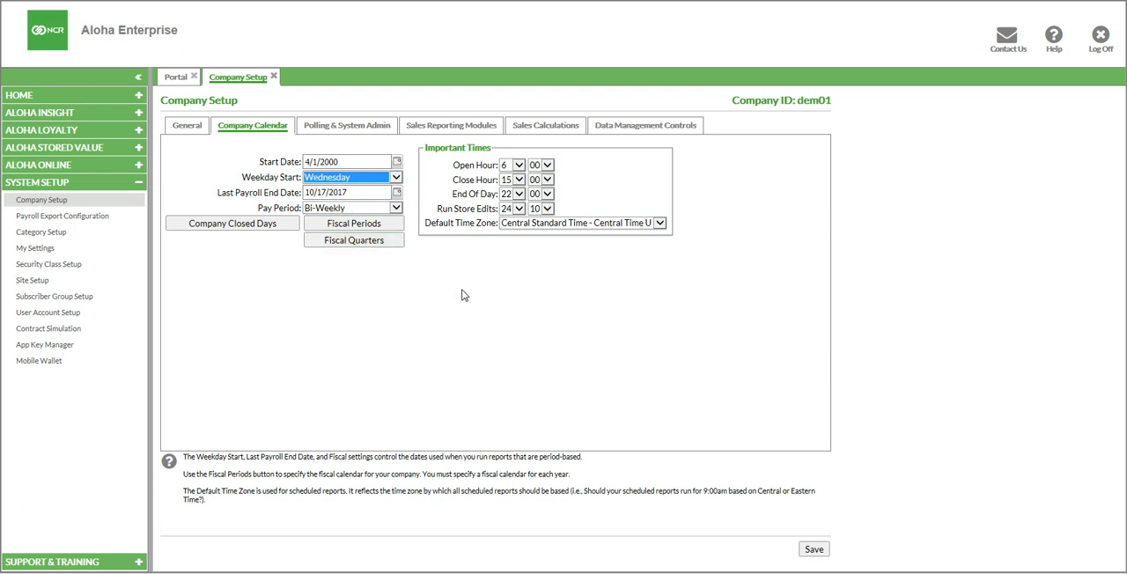
mouse_move(574, 300)
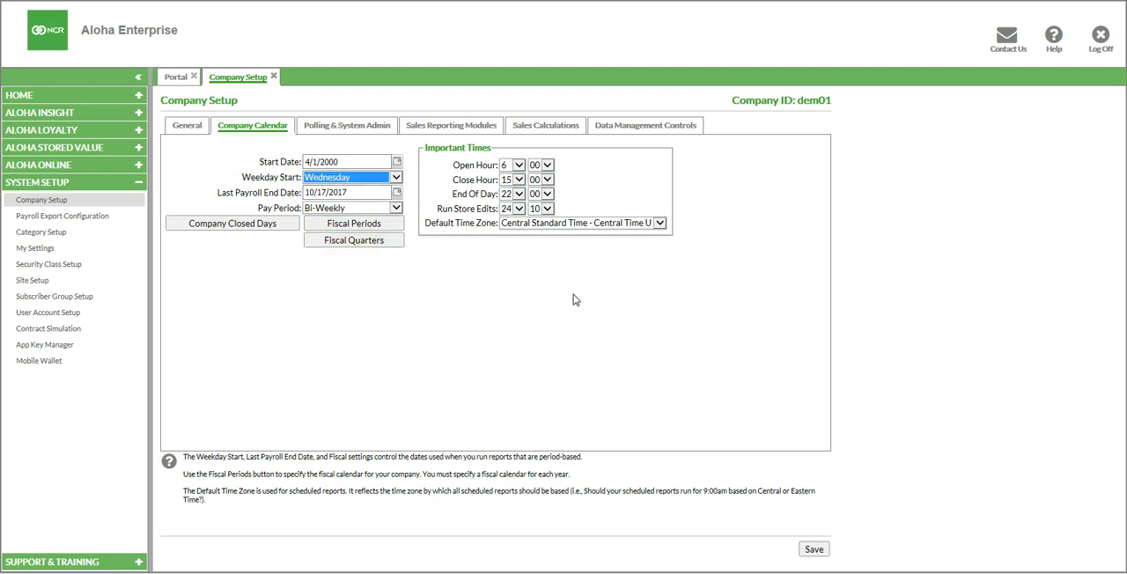
mouse_move(849, 303)
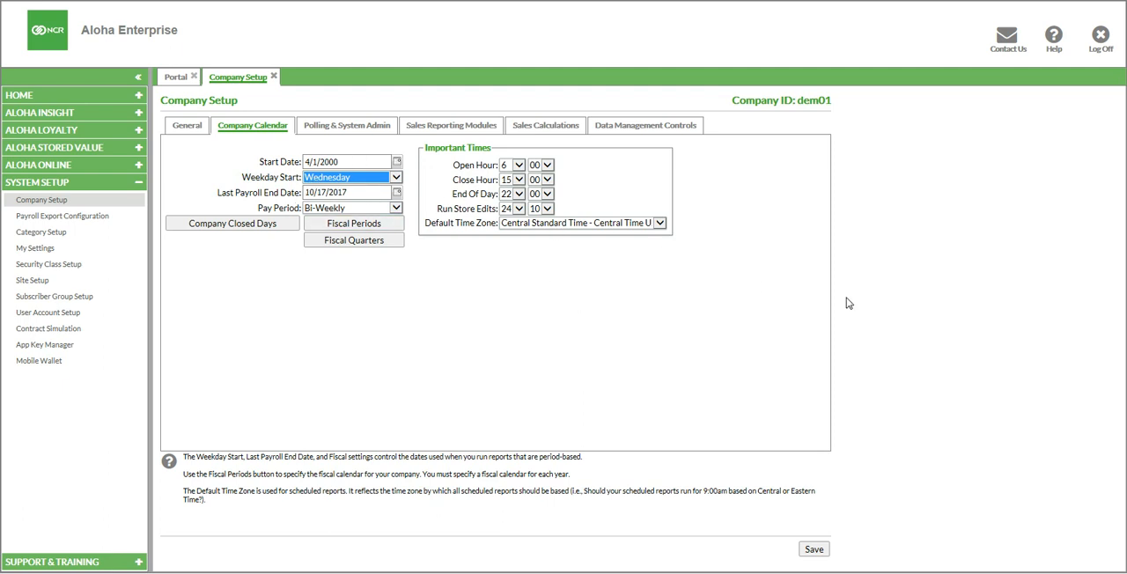
mouse_move(832, 465)
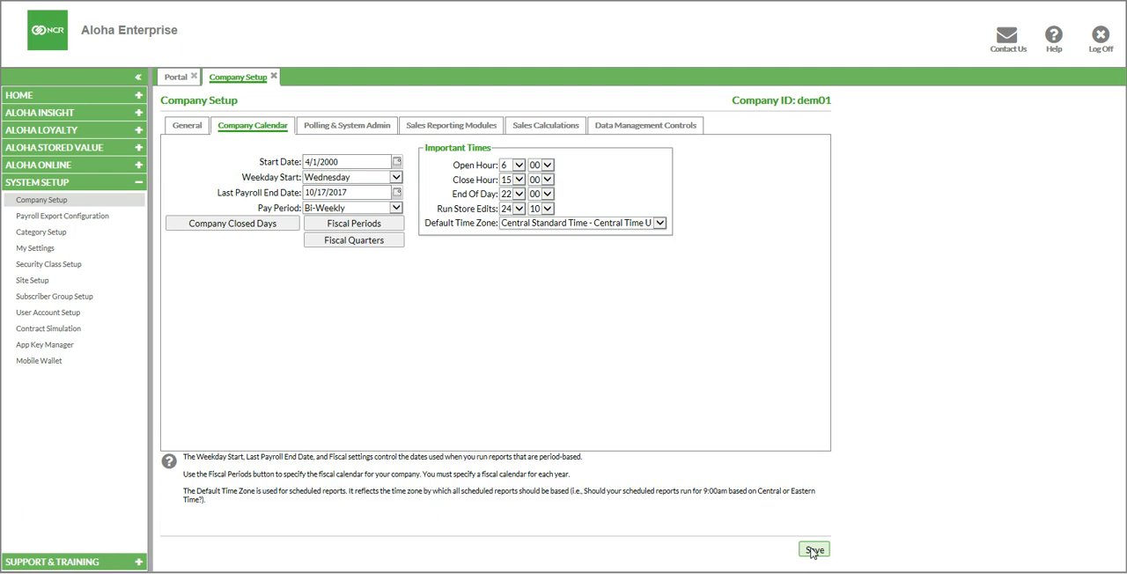
click(814, 550)
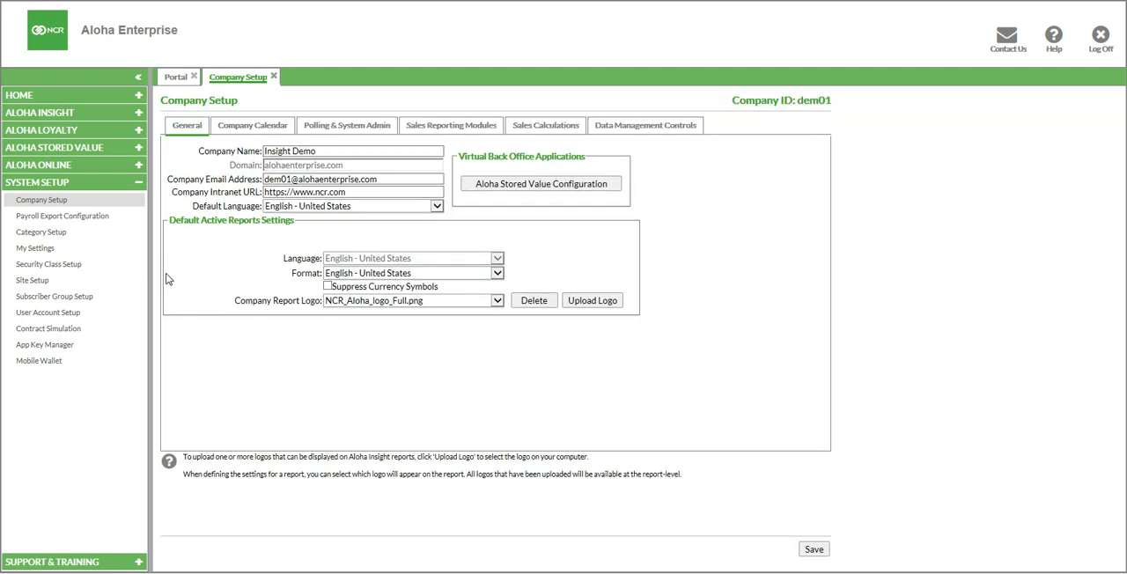
Open Site Setup and choose Add/Modify Stores to list the stores
click(32, 280)
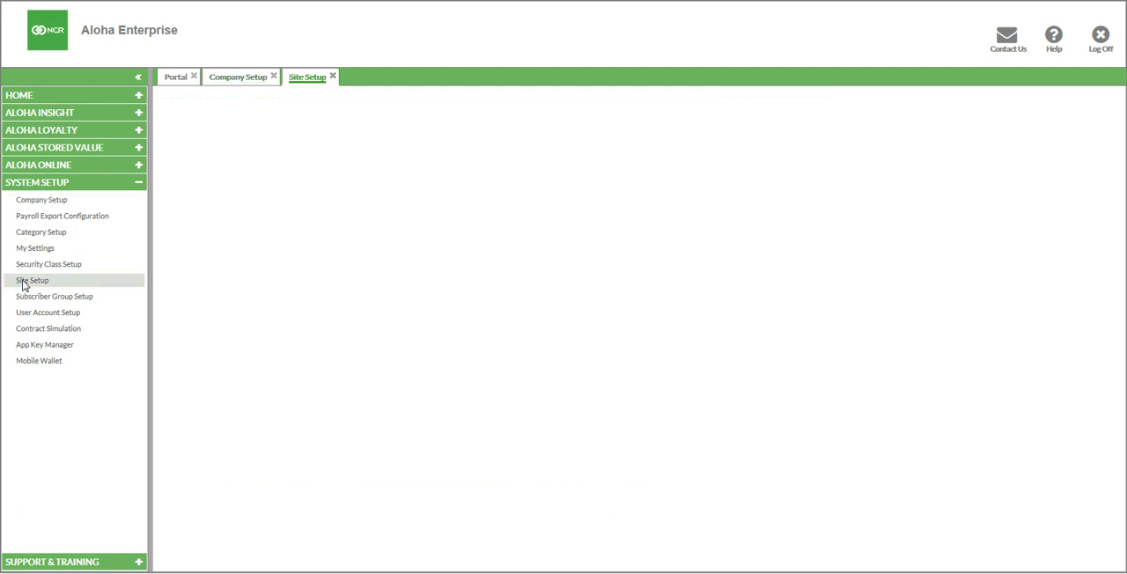
click(32, 280)
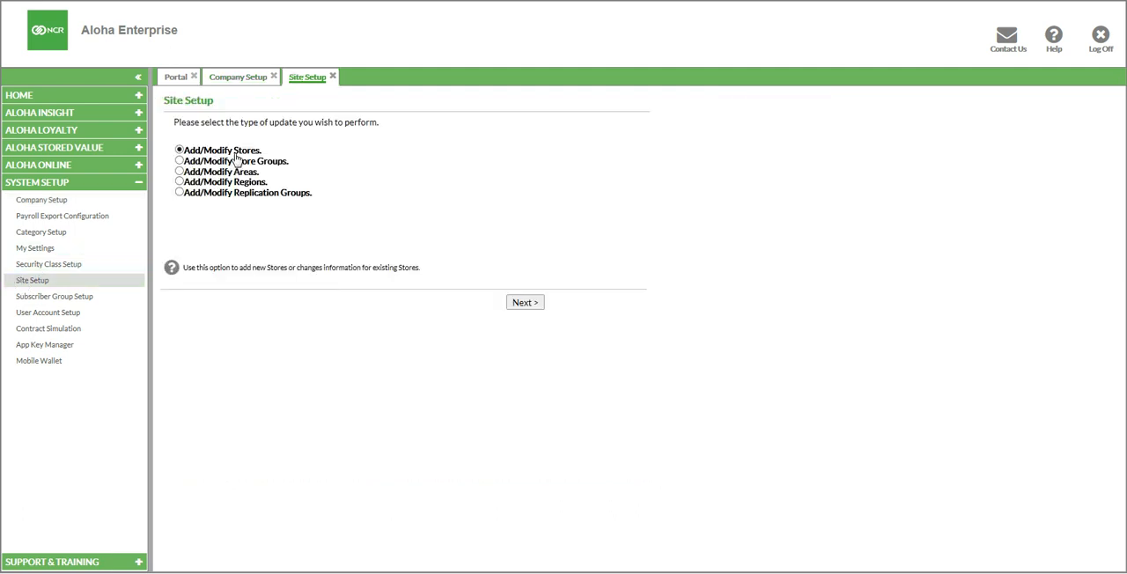
double_click(246, 150)
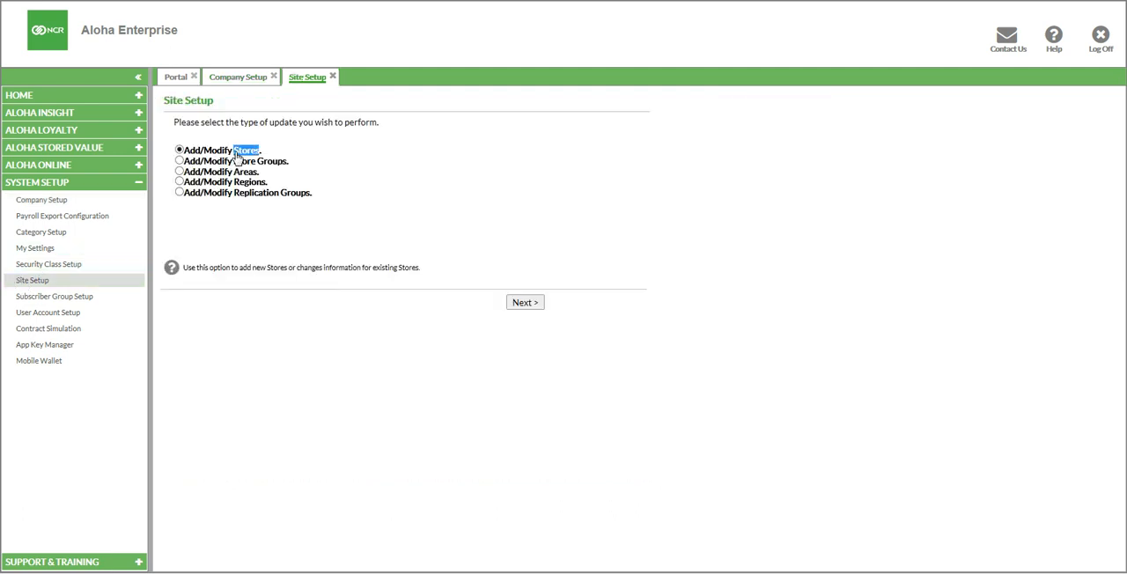
click(525, 303)
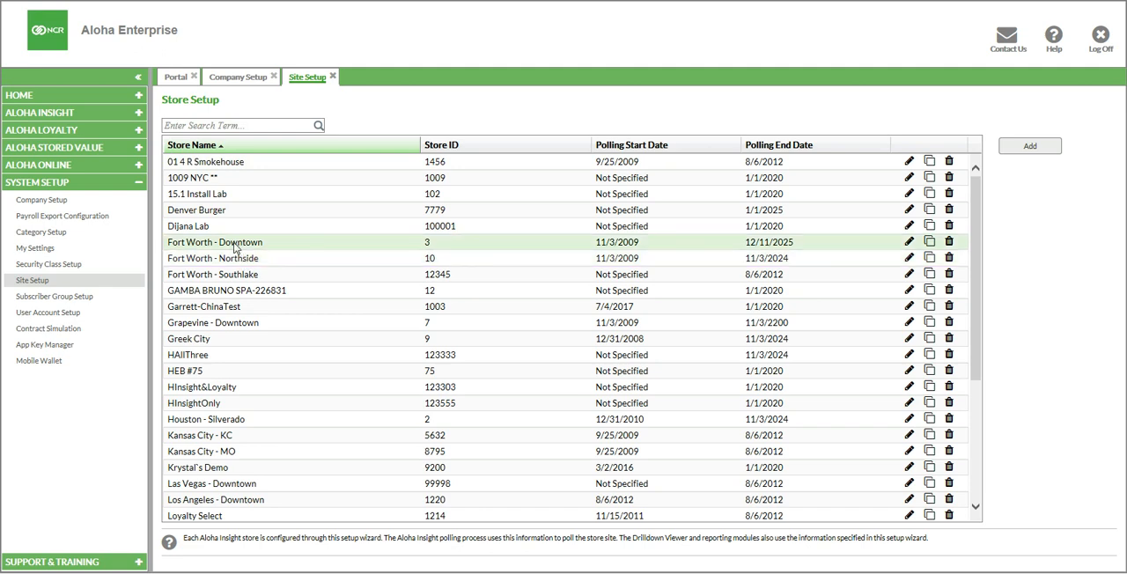
Open the Fort Worth - Downtown store's information form
click(909, 241)
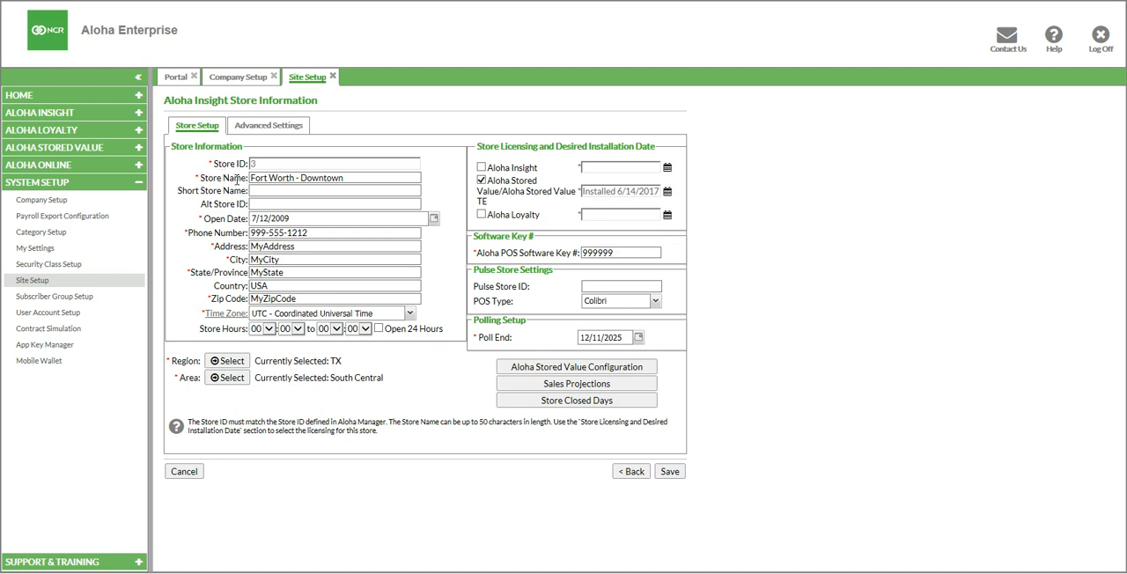
Show the store's Advanced Settings with its payroll export values
click(268, 125)
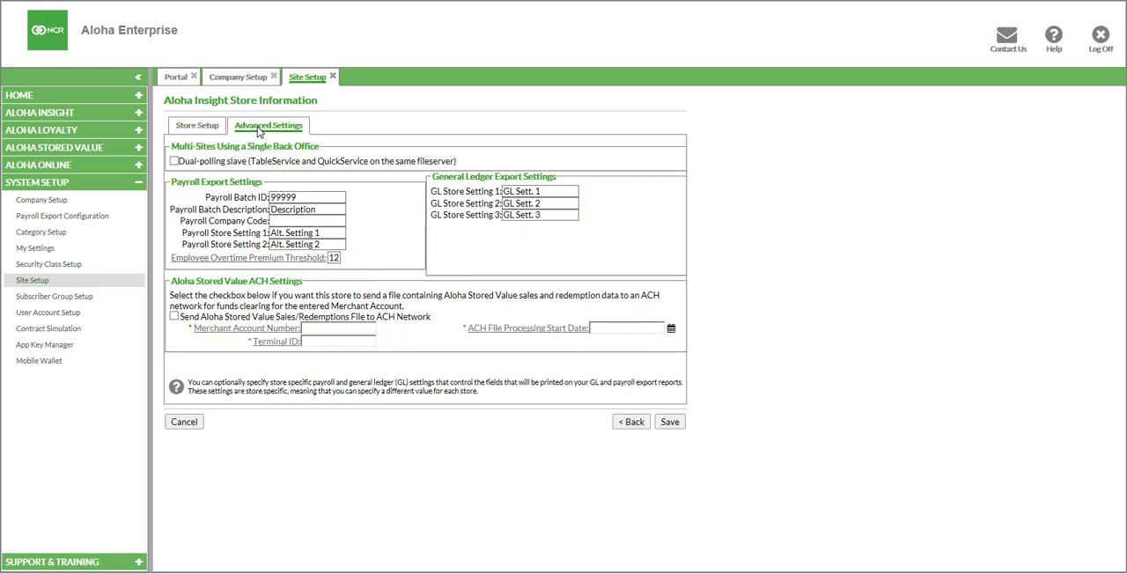
mouse_move(363, 220)
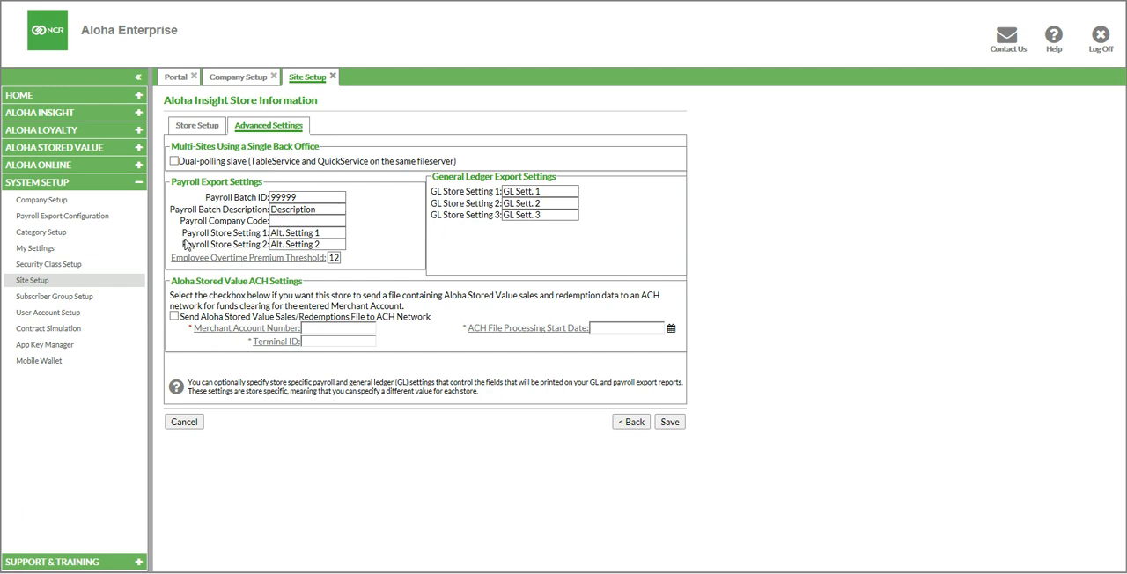
mouse_move(176, 239)
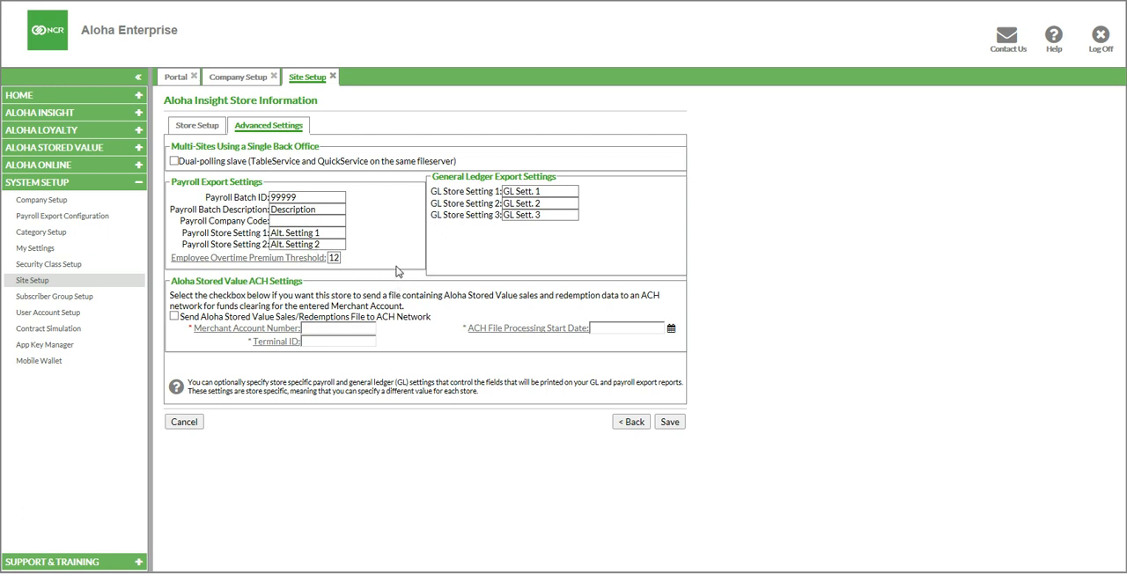
mouse_move(185, 268)
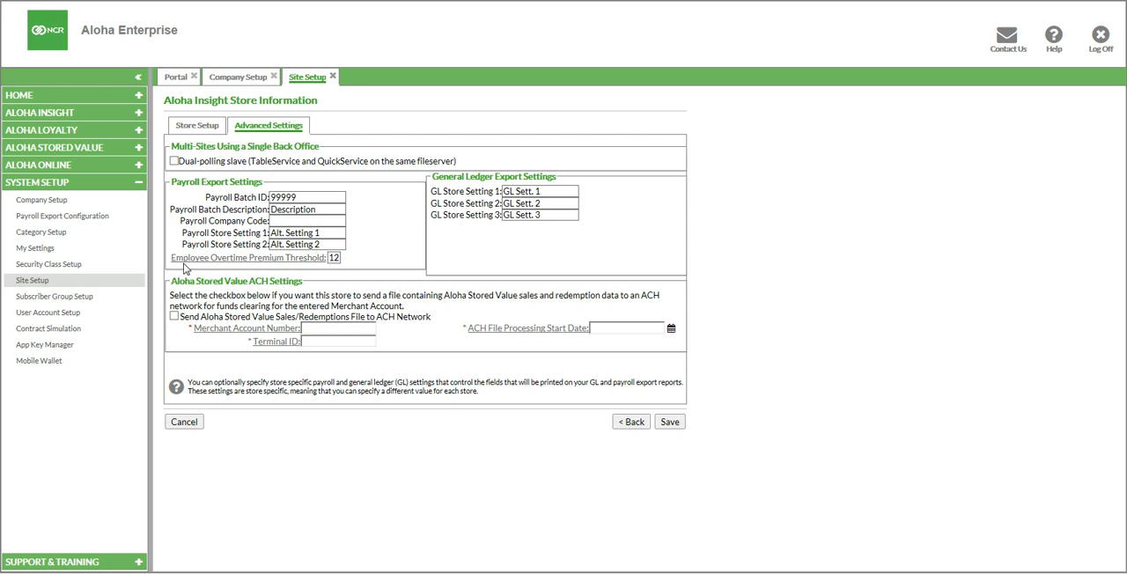
mouse_move(226, 268)
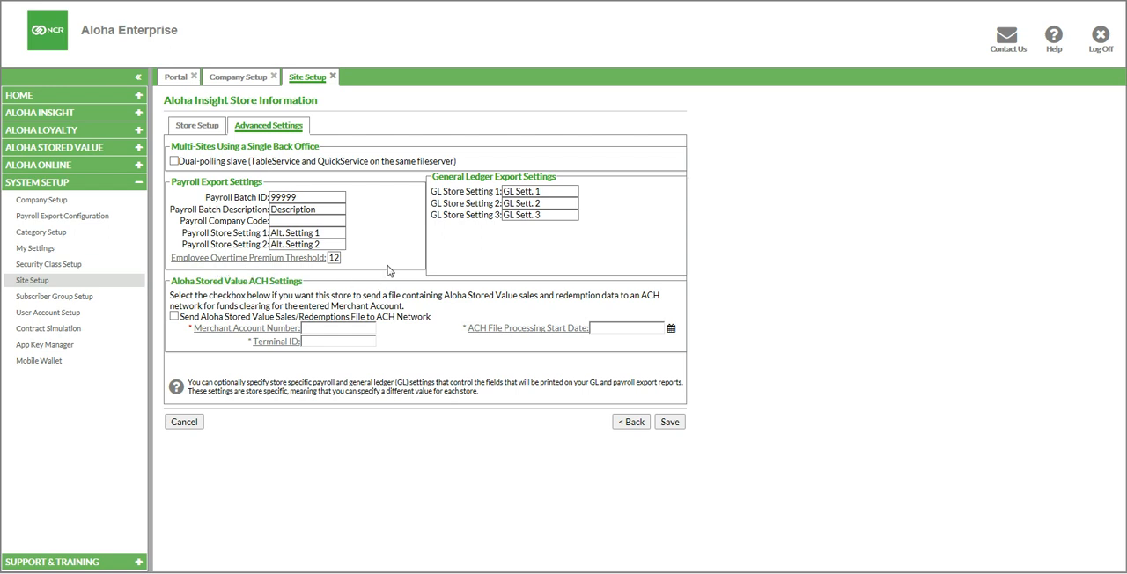
mouse_move(373, 254)
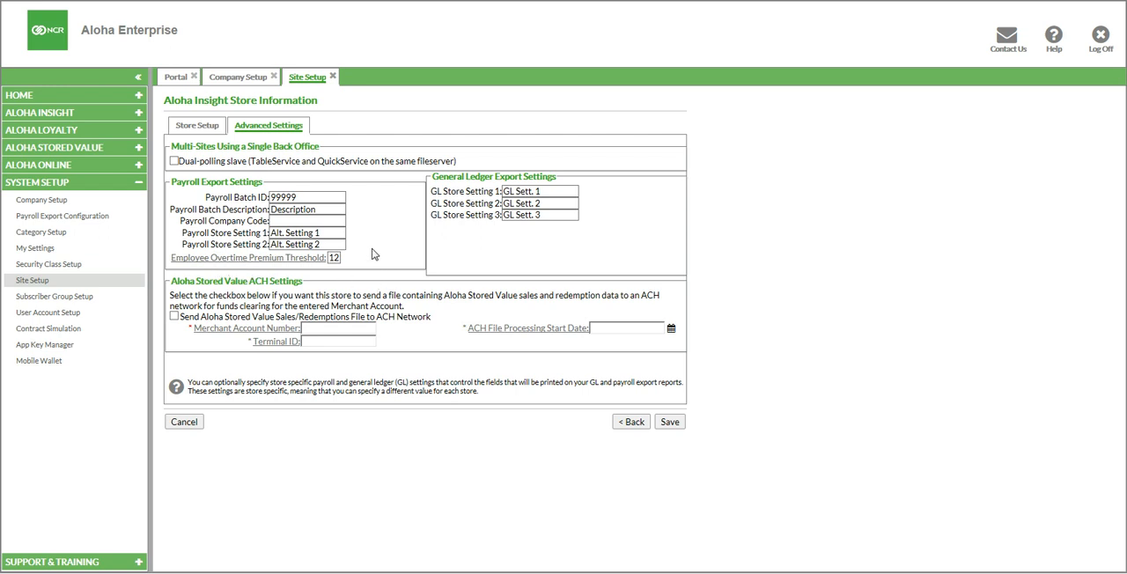
mouse_move(377, 254)
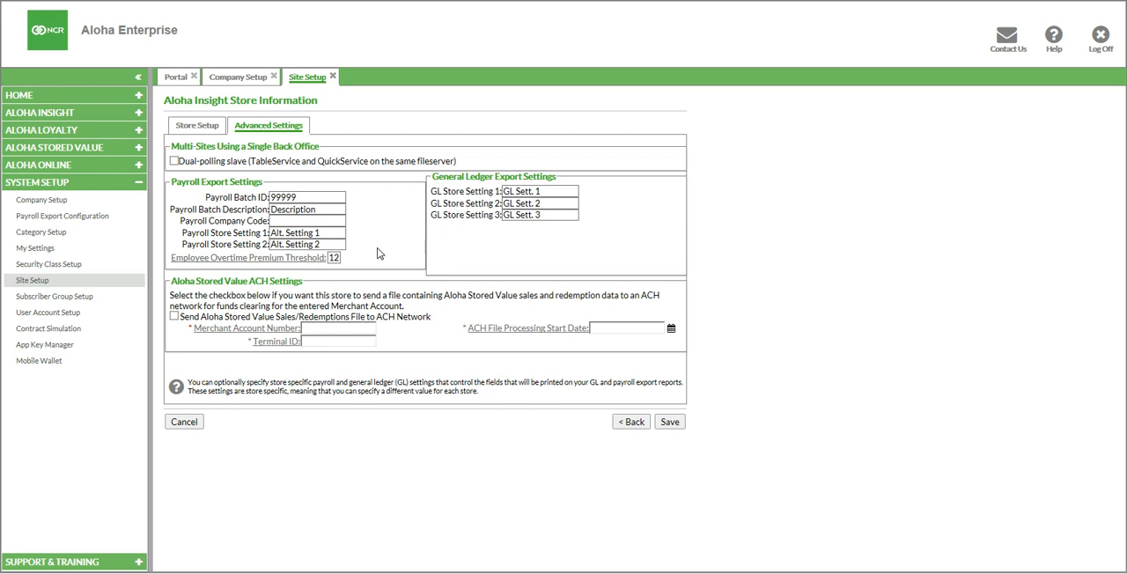
mouse_move(333, 285)
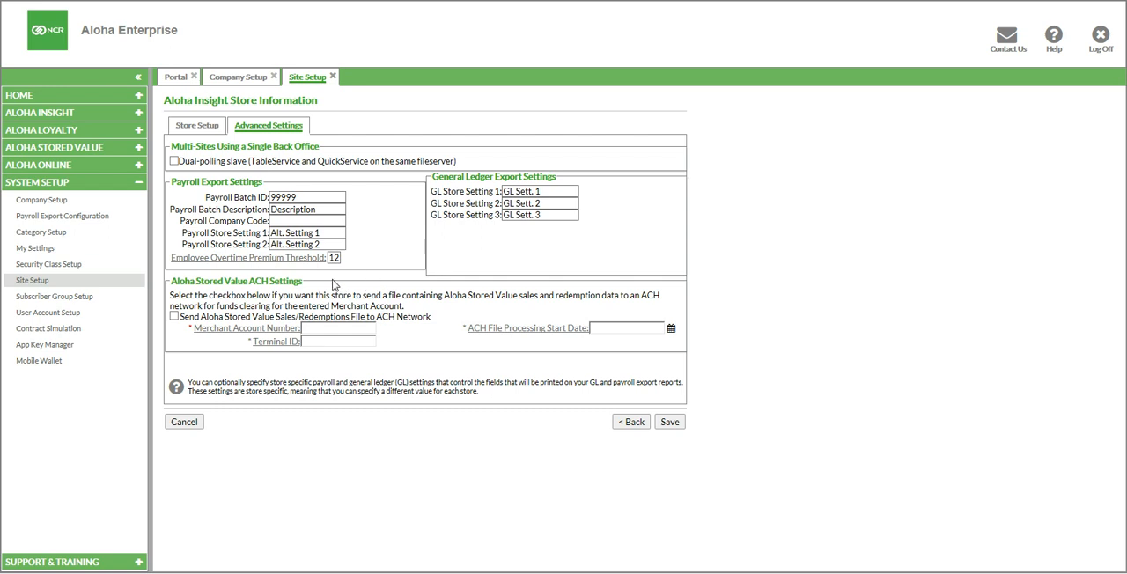
mouse_move(296, 264)
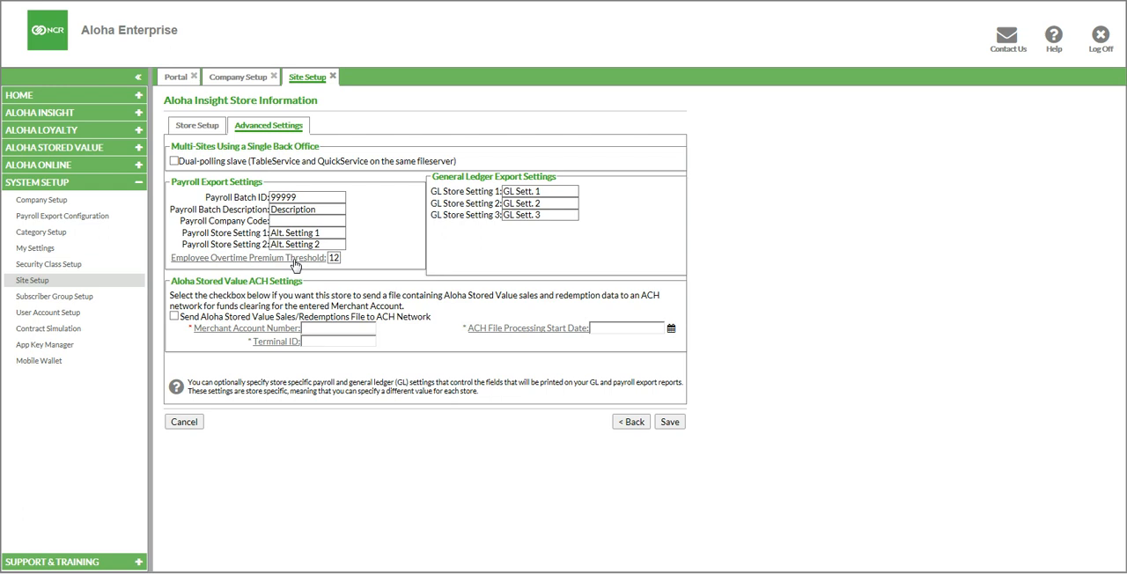
mouse_move(740, 298)
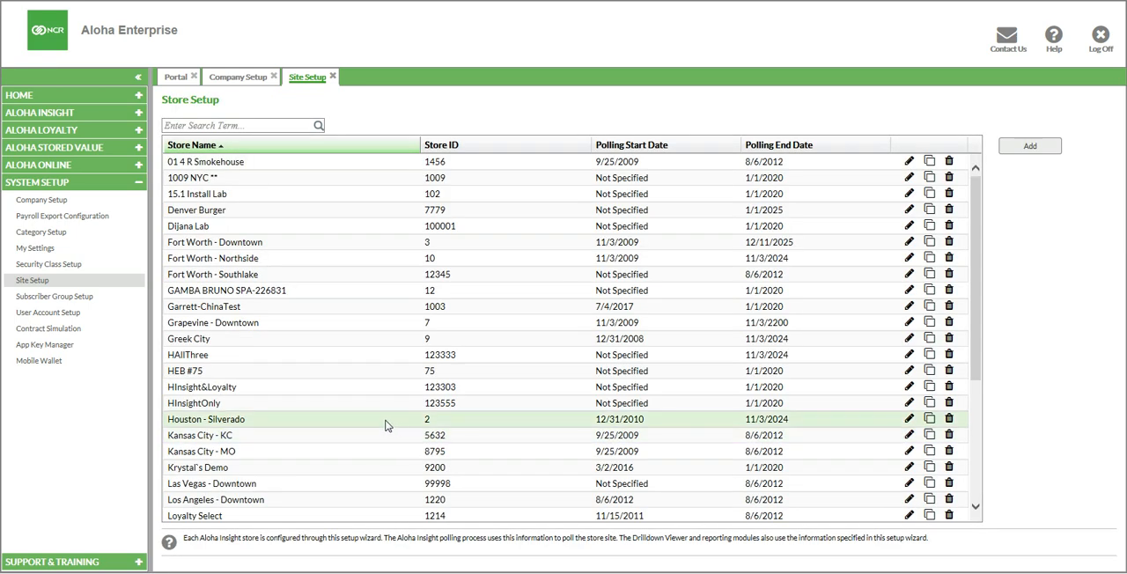
mouse_move(222, 338)
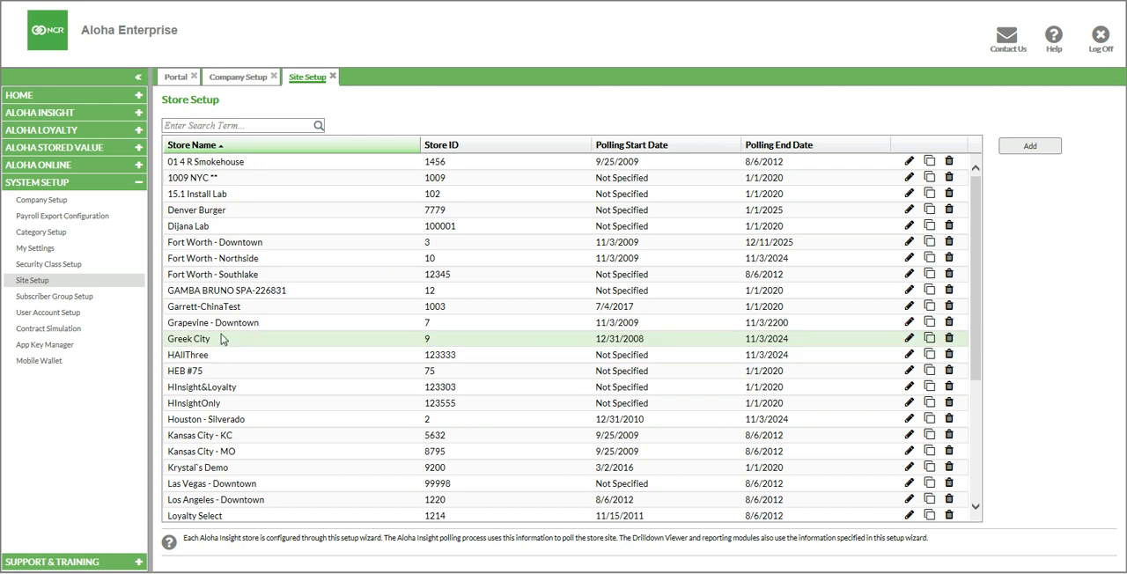
mouse_move(64, 215)
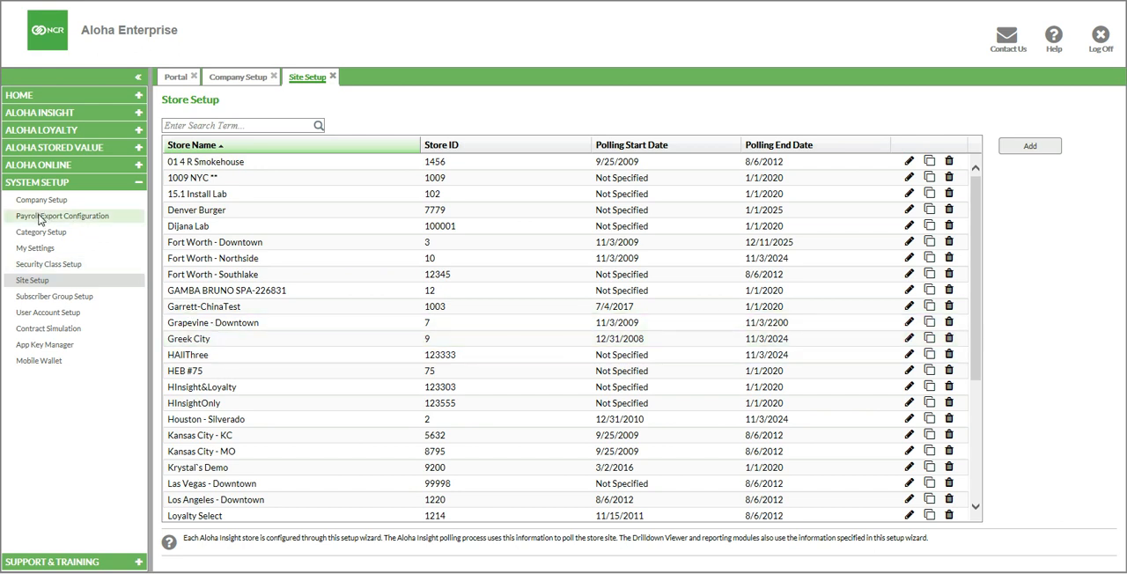
Open Payroll Export Configuration and enter the payroll company code 123
click(62, 215)
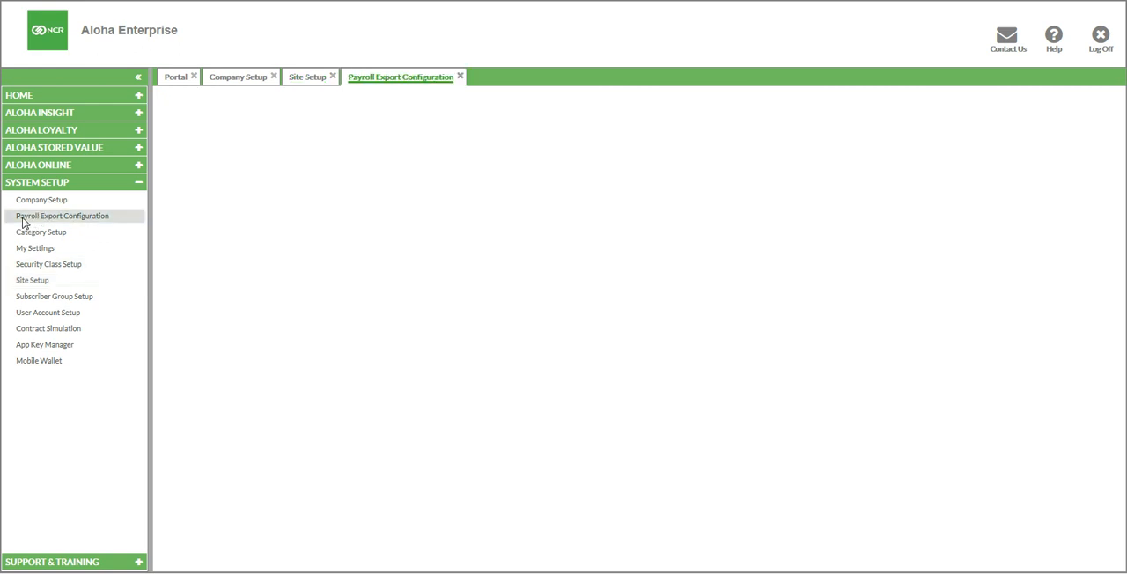
click(62, 215)
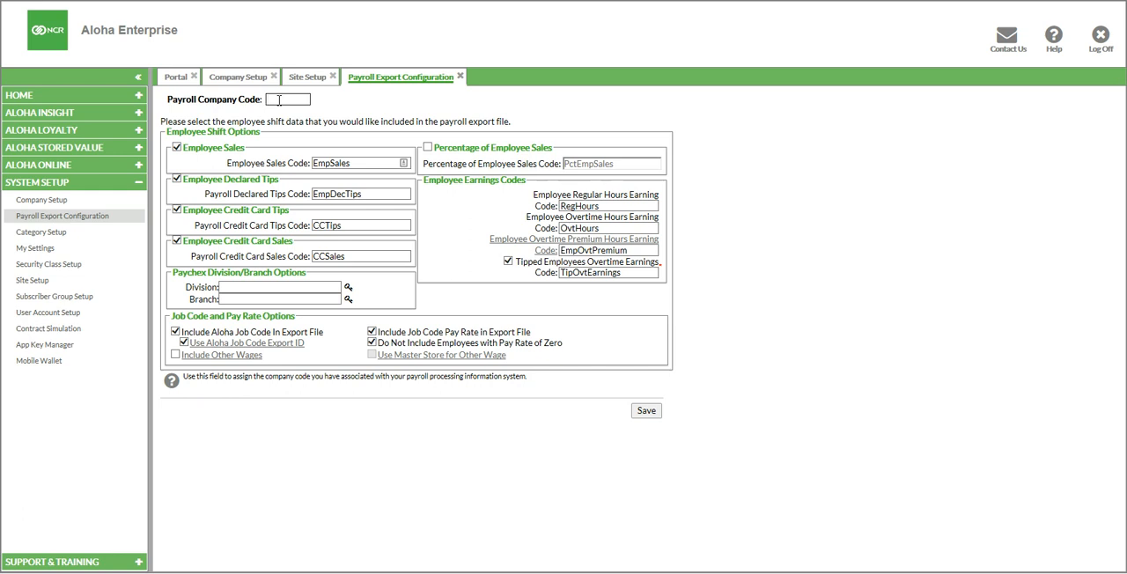
text(123467)
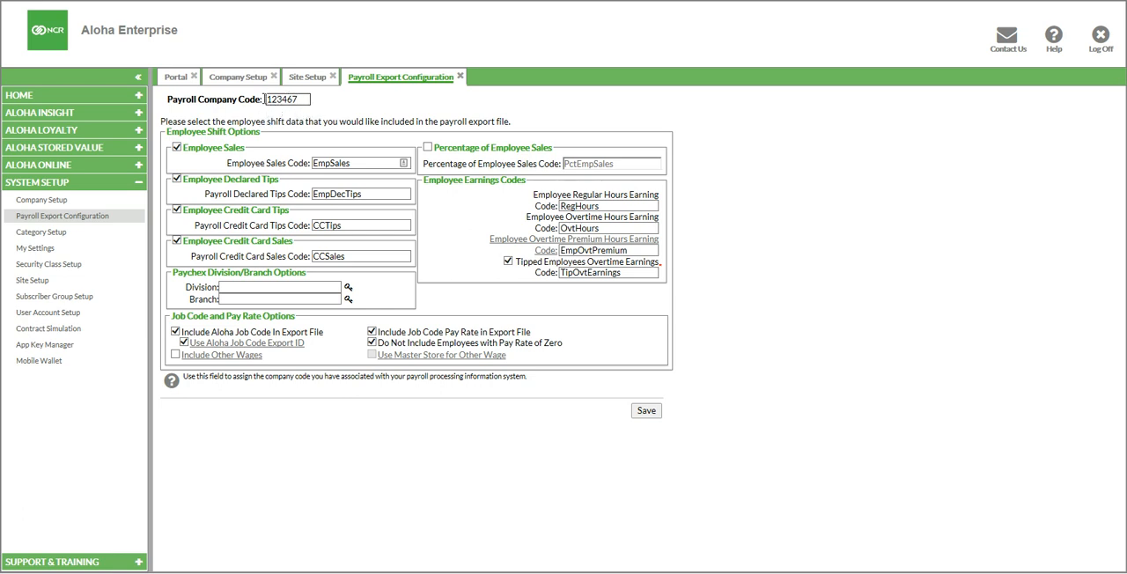
click(307, 78)
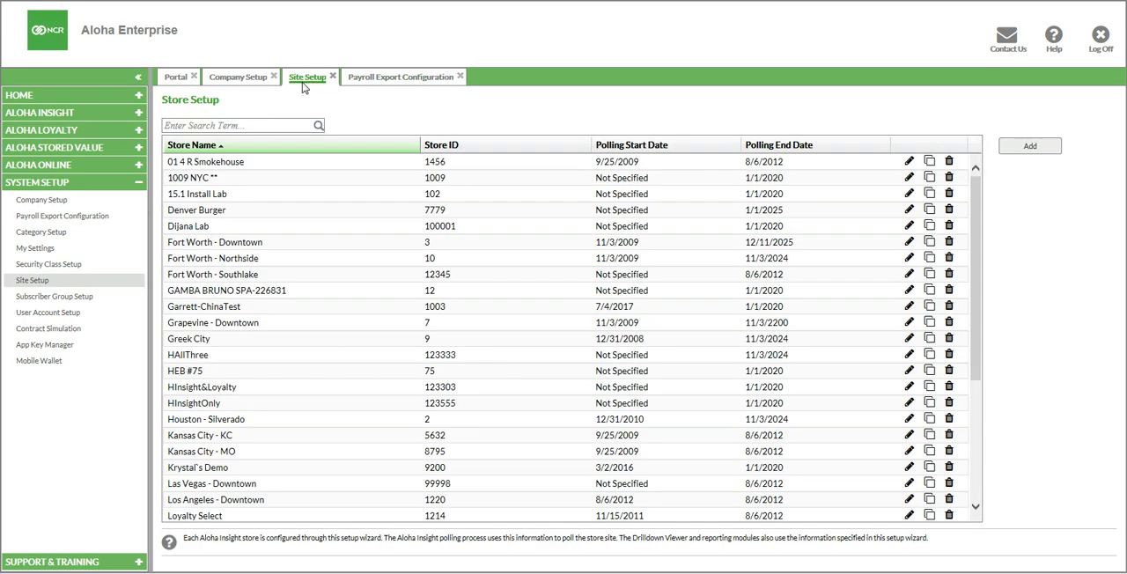
click(402, 77)
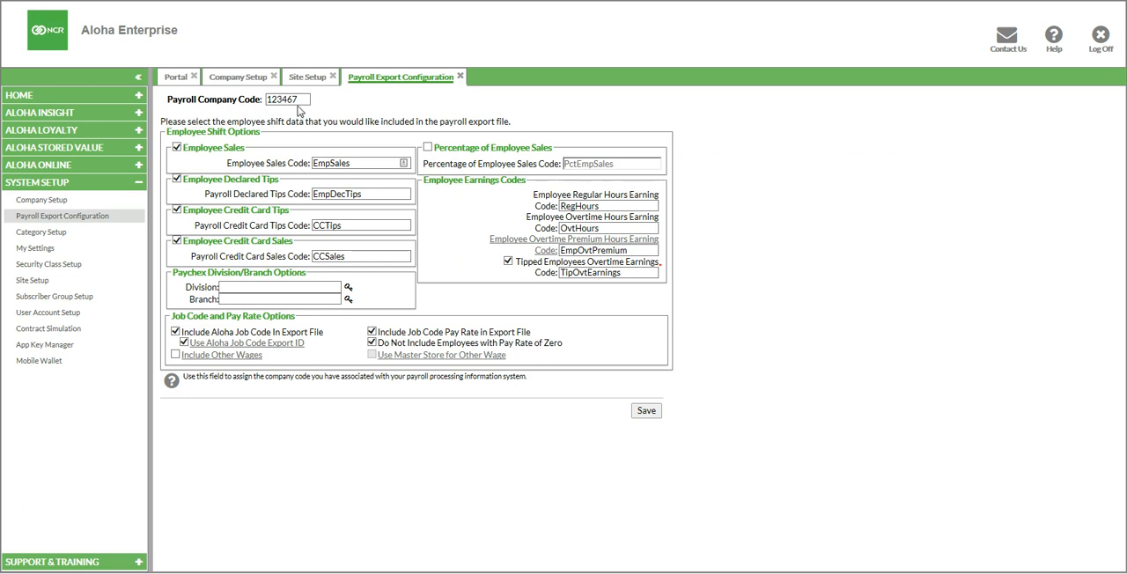
mouse_move(262, 116)
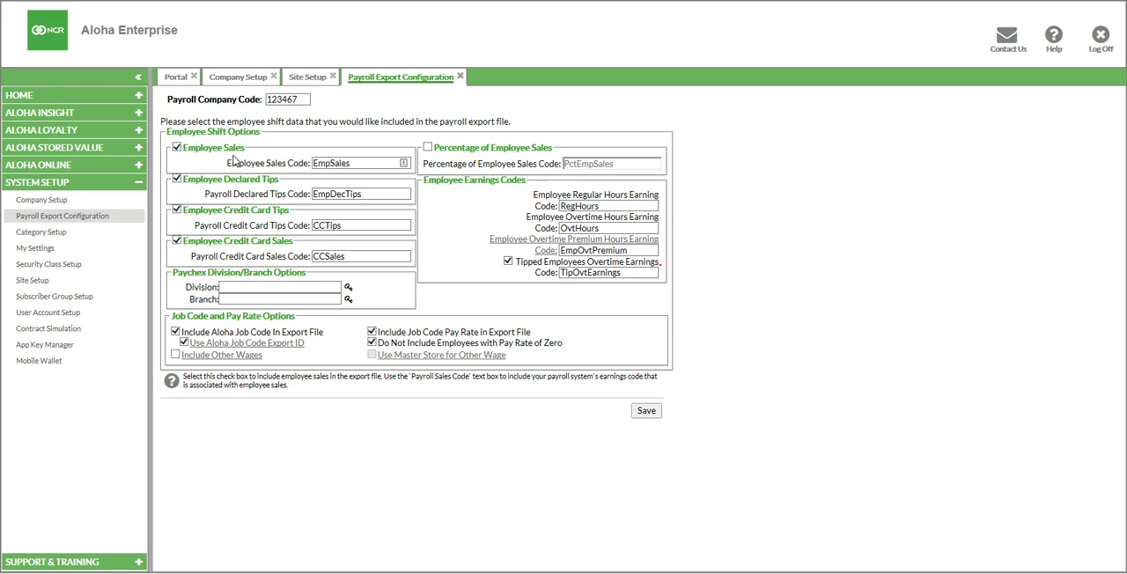
mouse_move(250, 225)
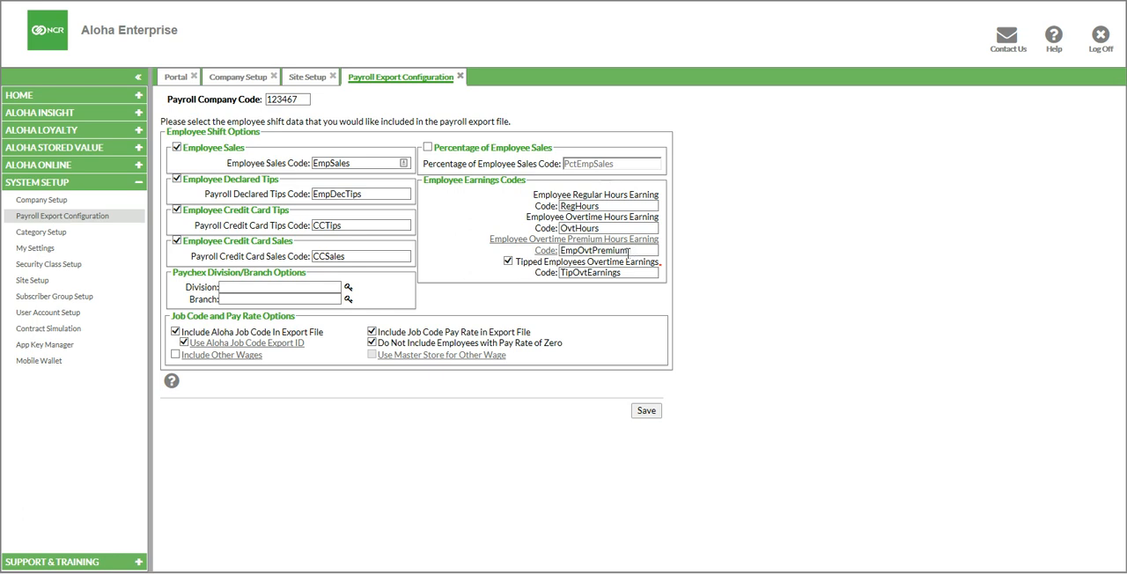
mouse_move(535, 278)
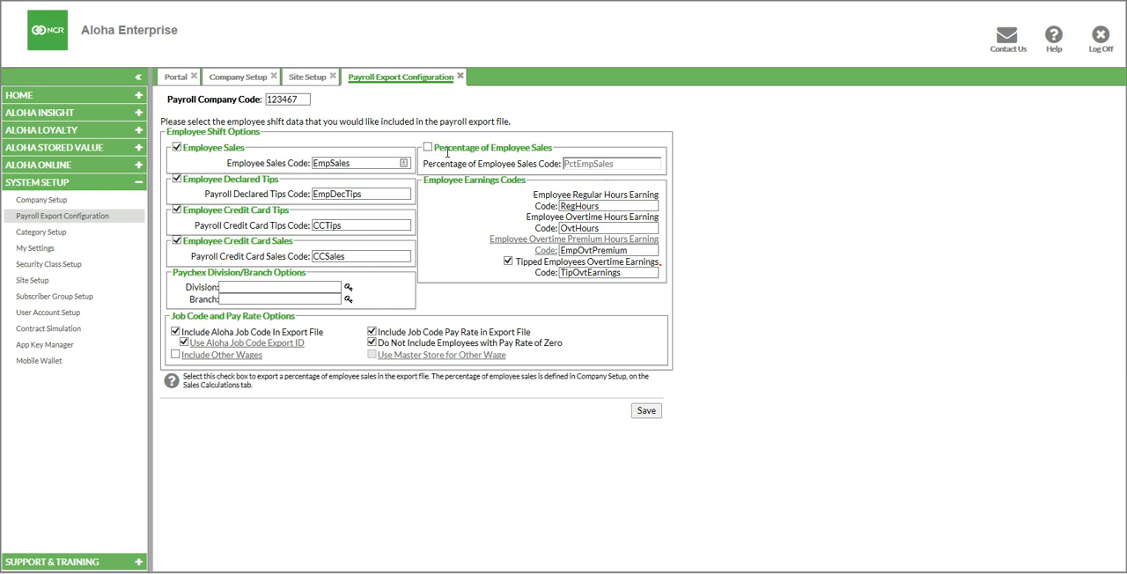
mouse_move(433, 144)
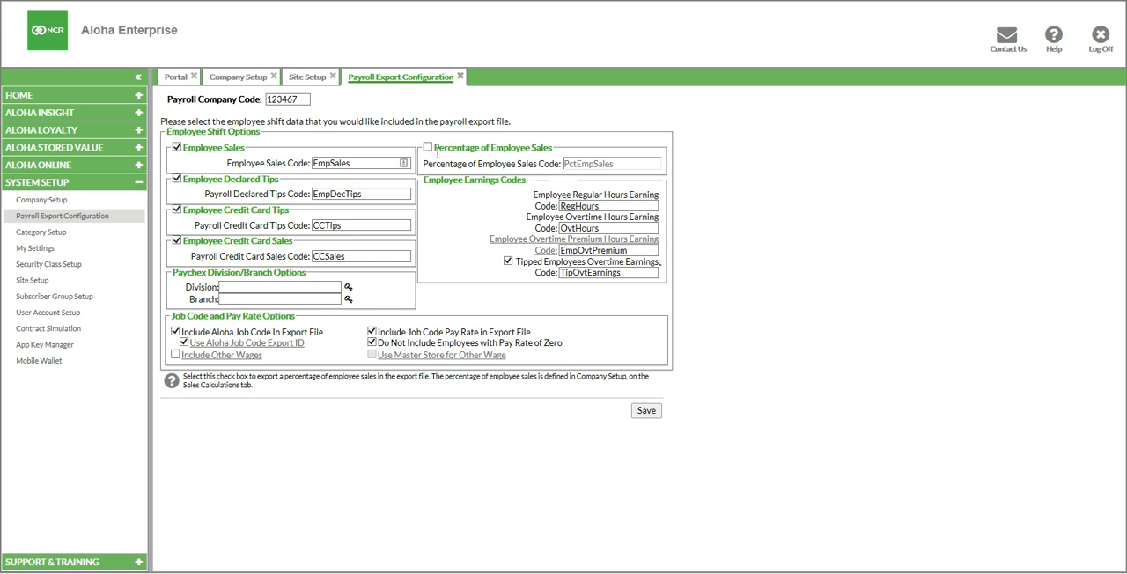
mouse_move(437, 158)
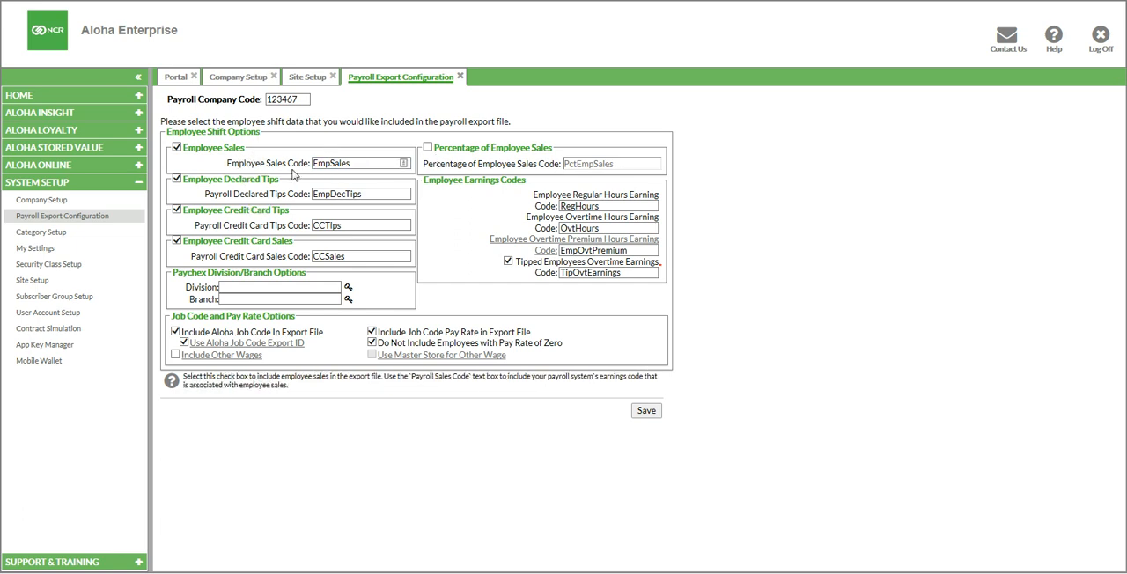
click(361, 164)
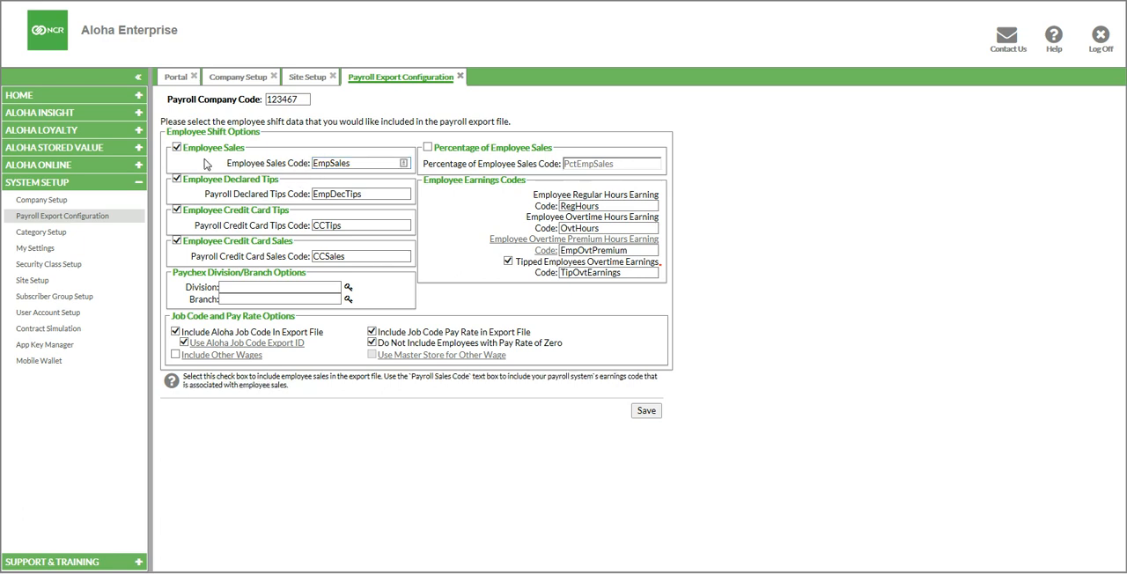
click(361, 164)
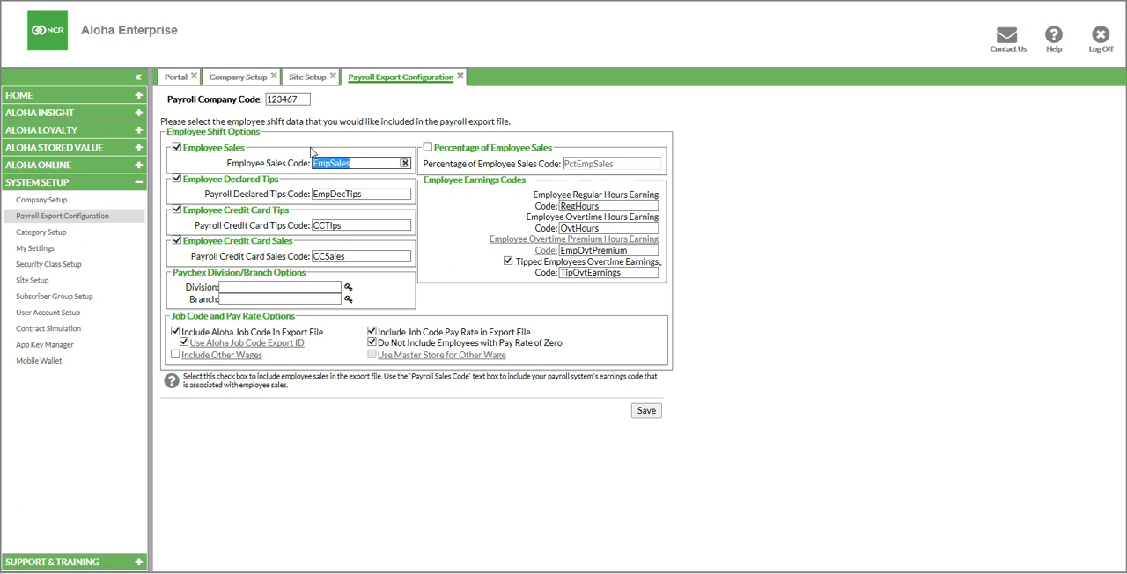
mouse_move(310, 153)
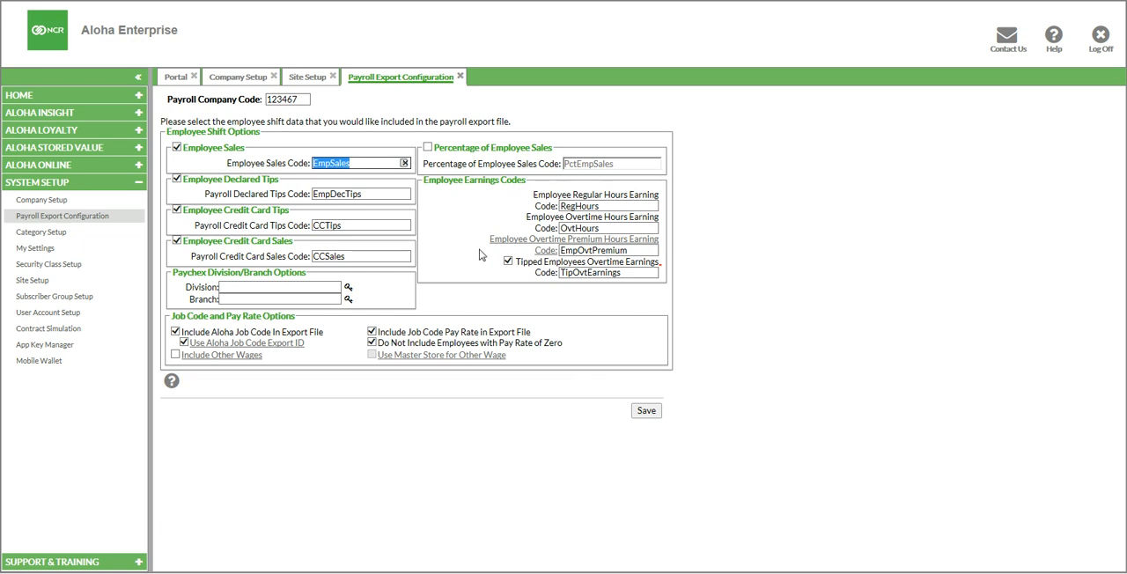
mouse_move(377, 305)
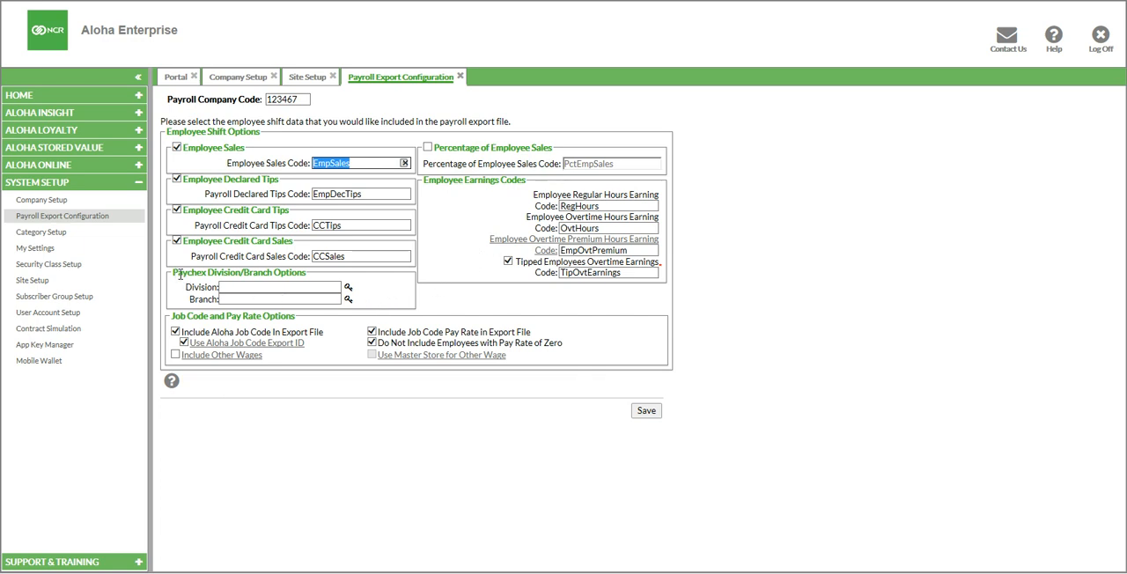
mouse_move(172, 291)
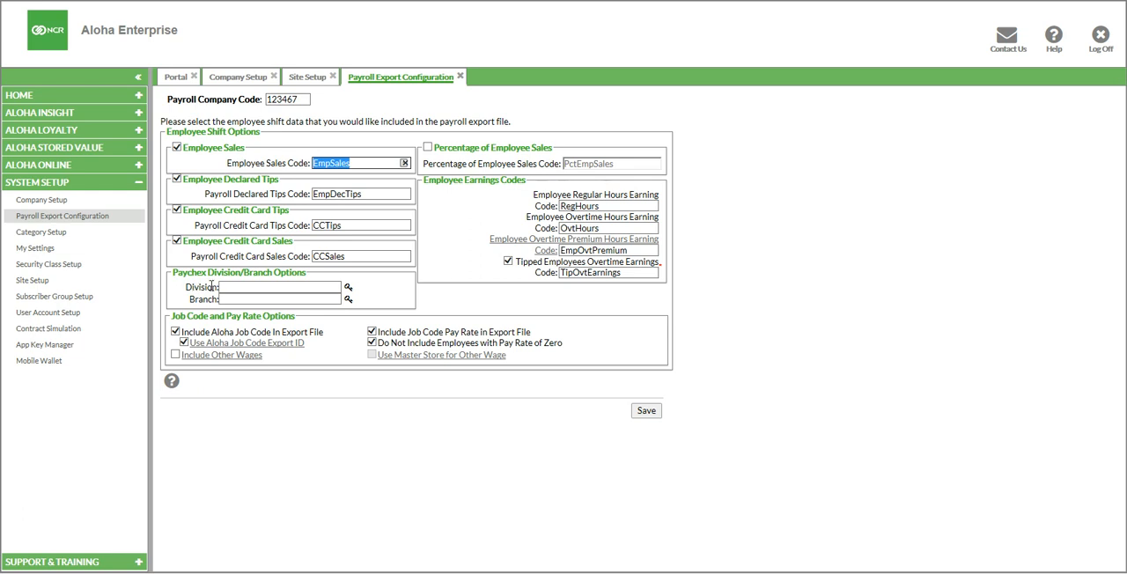
mouse_move(204, 310)
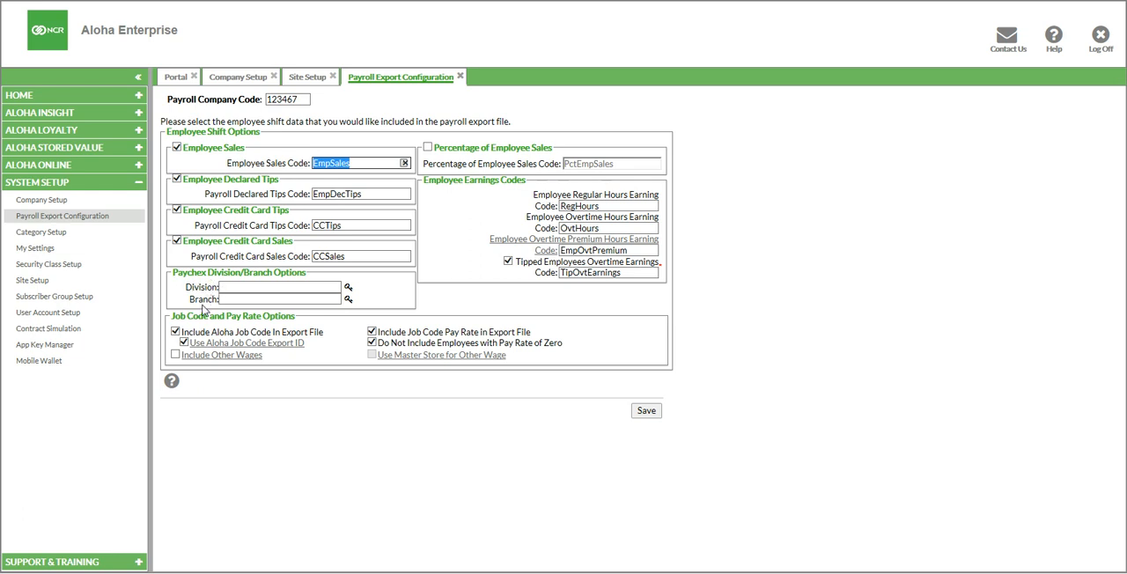
mouse_move(204, 310)
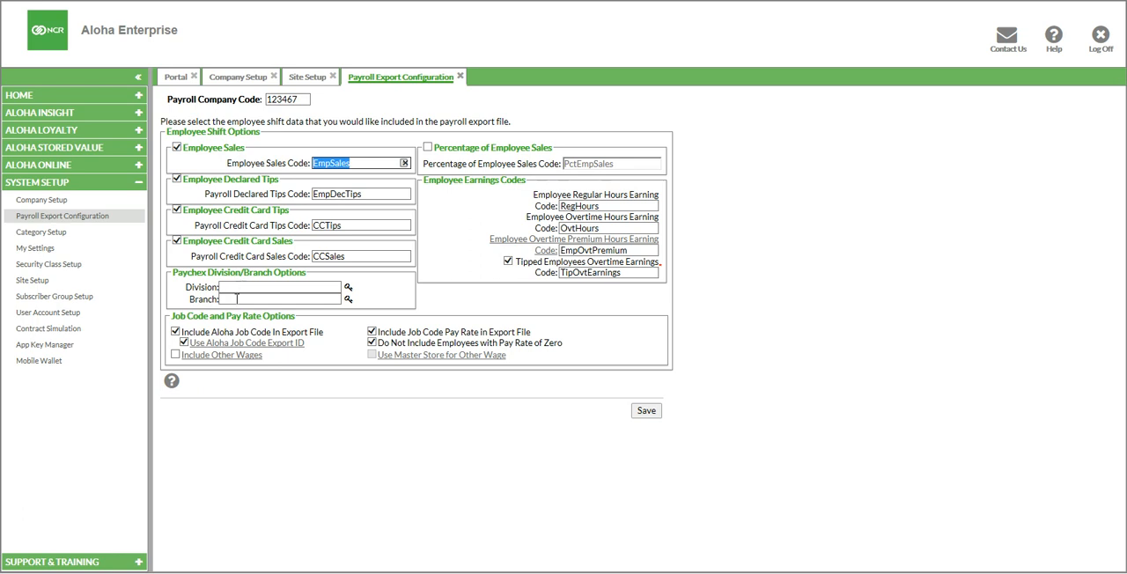
mouse_move(349, 299)
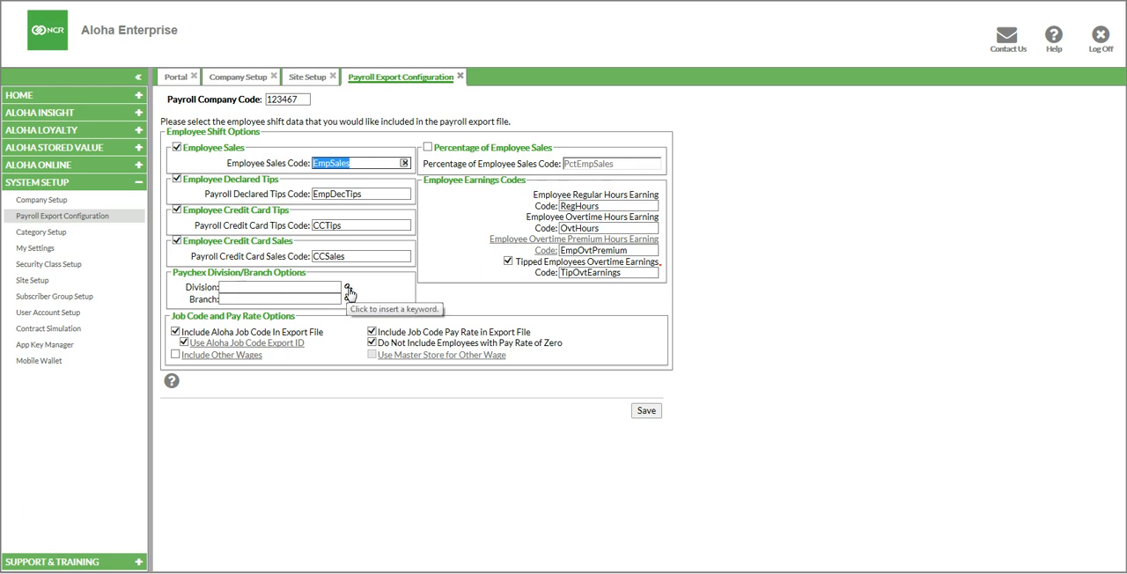
Insert the %PayrollStoreSetting1% keyword into the Division field and confirm
click(349, 289)
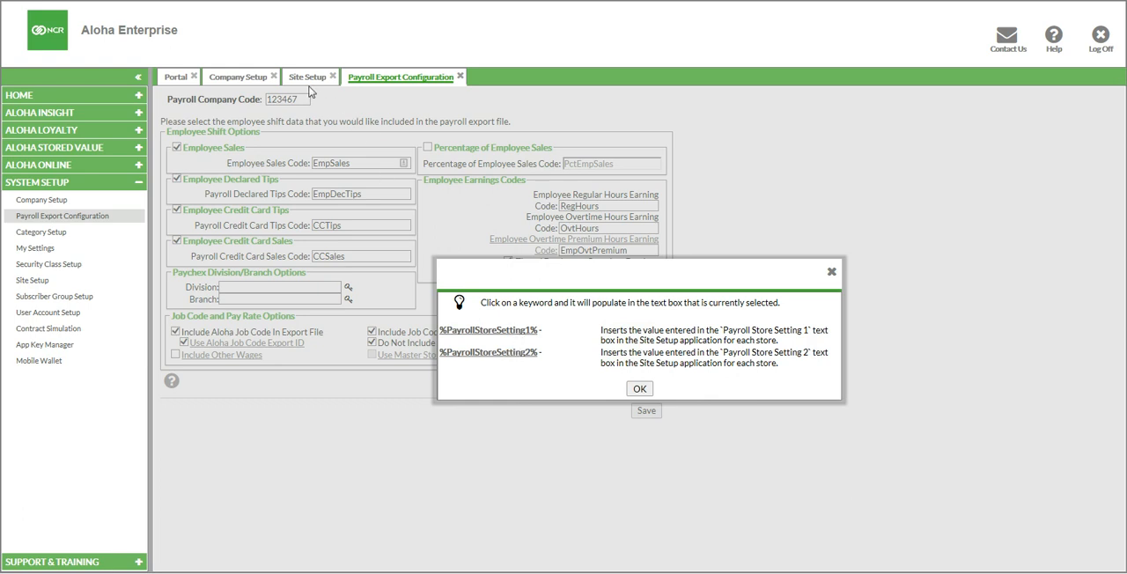
mouse_move(529, 314)
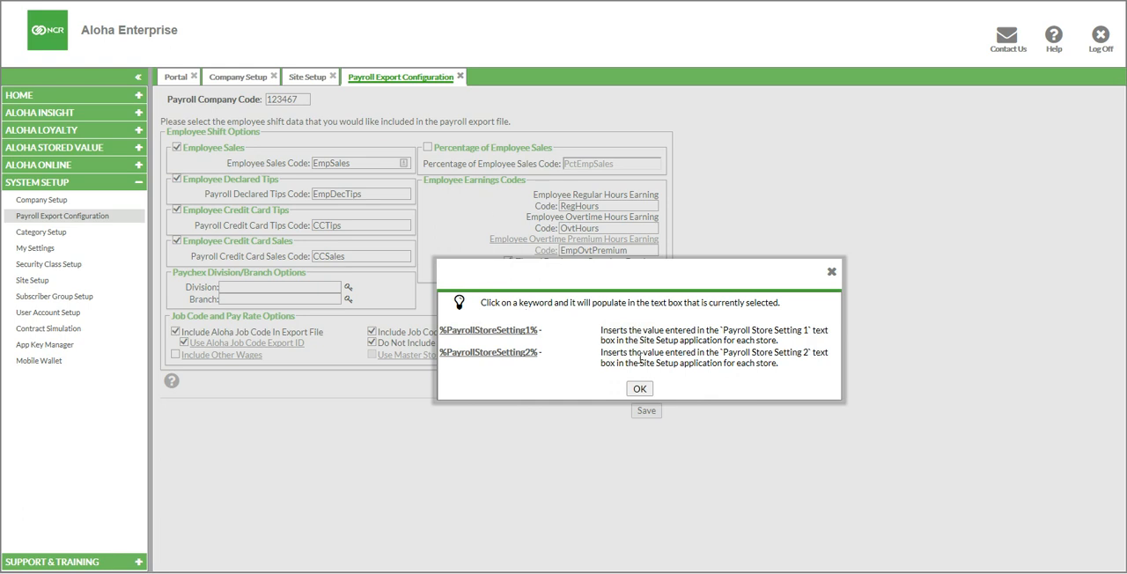
click(487, 329)
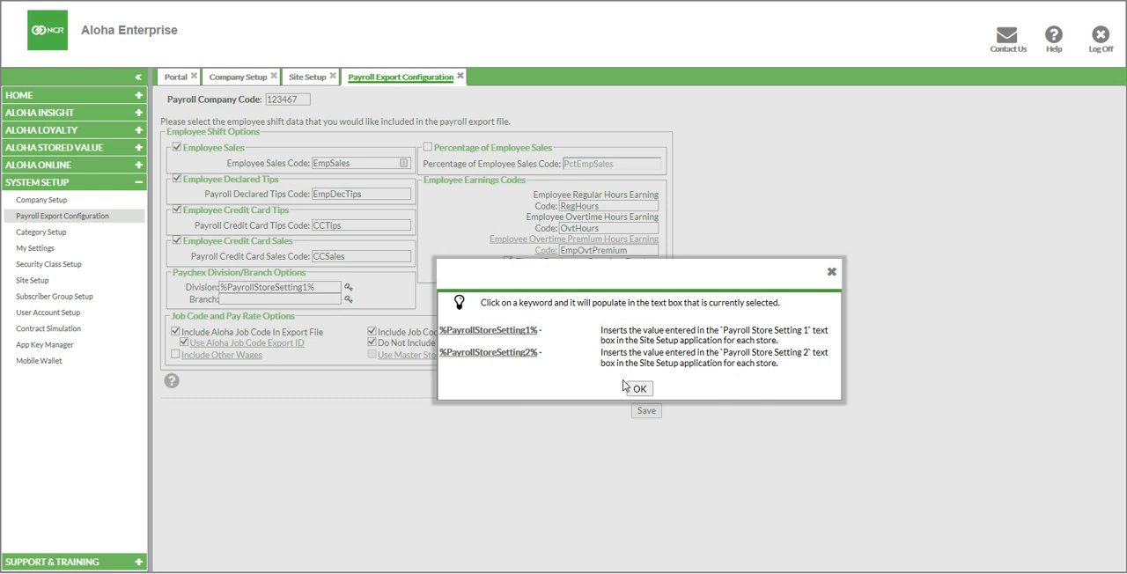
click(635, 387)
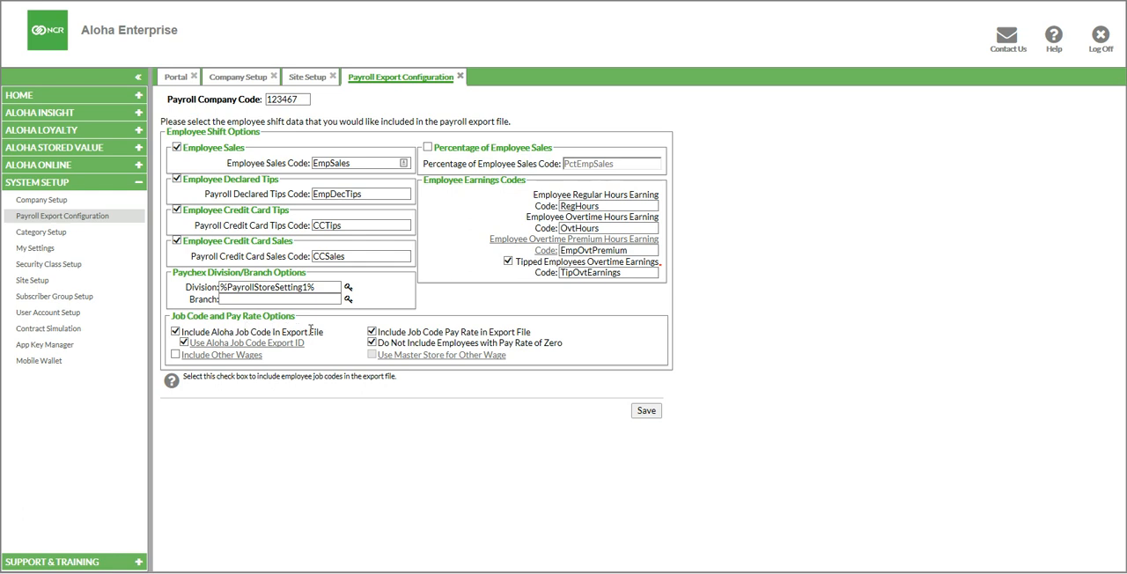
mouse_move(322, 347)
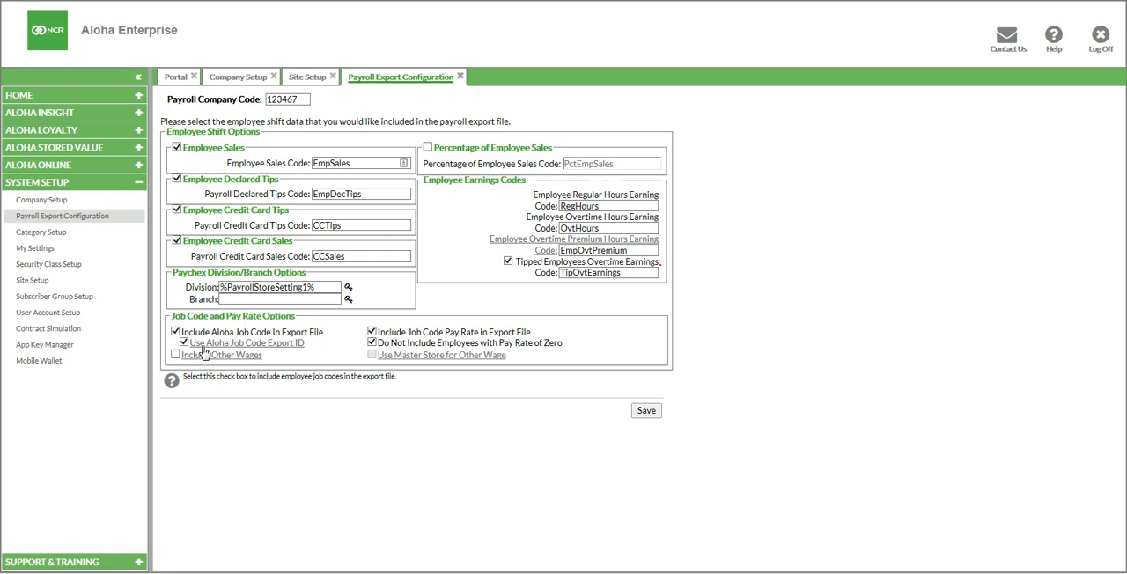
mouse_move(250, 352)
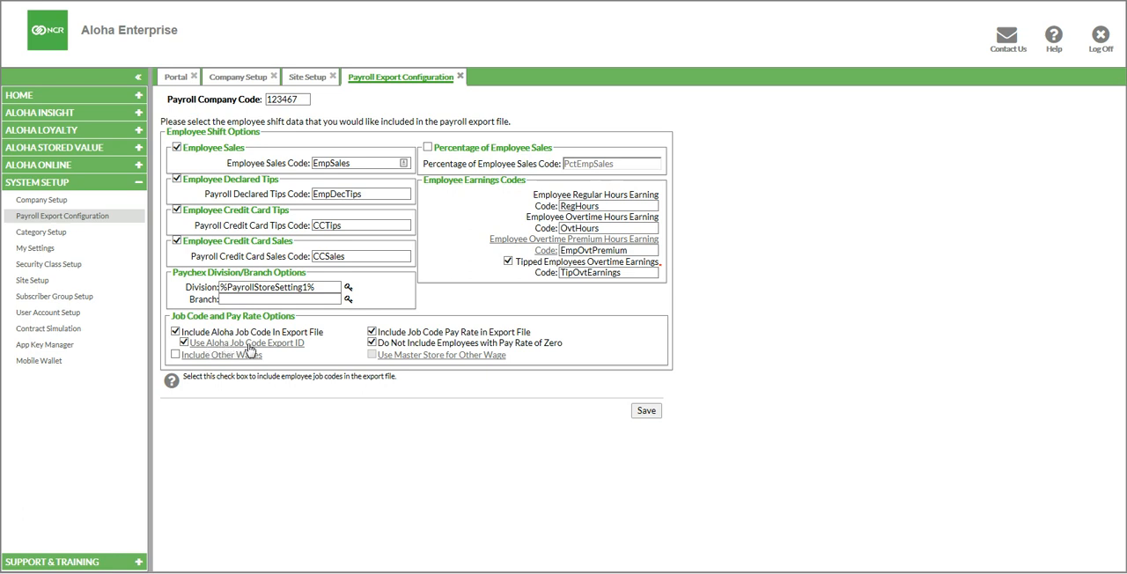
mouse_move(324, 352)
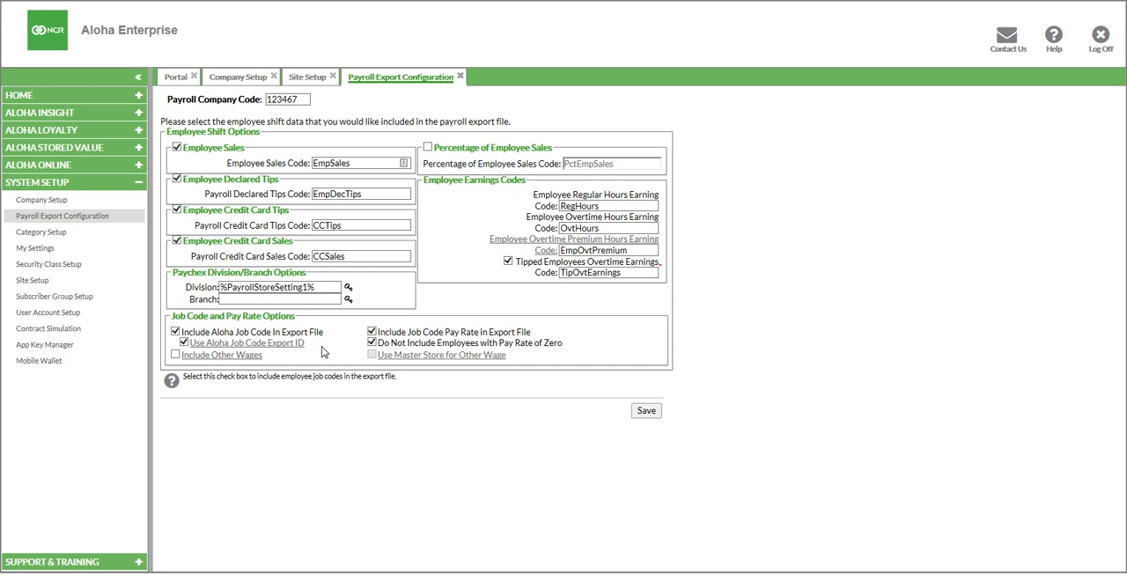
mouse_move(342, 348)
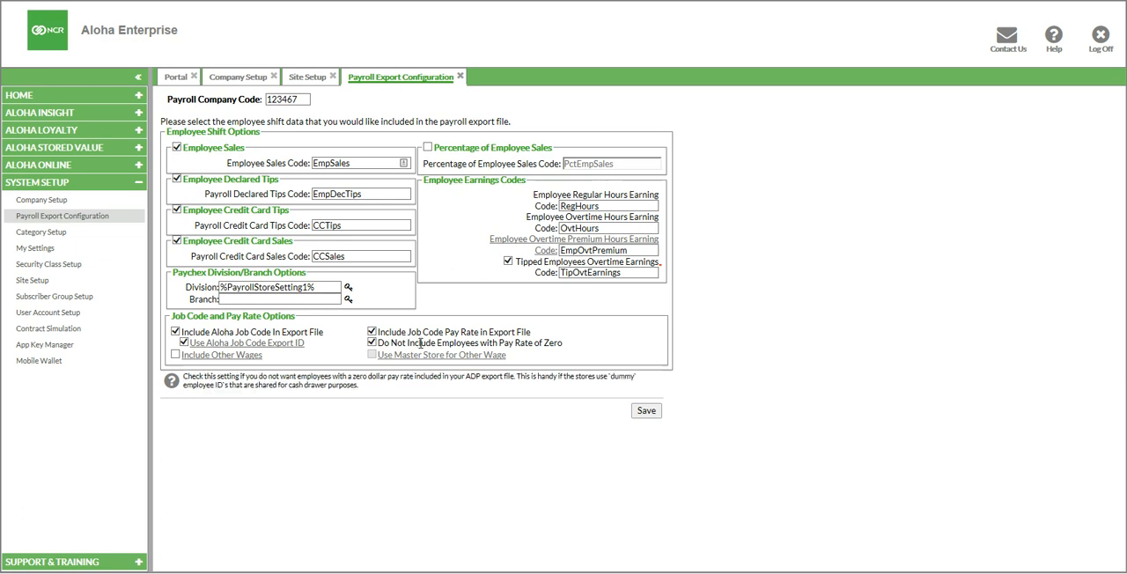
mouse_move(391, 364)
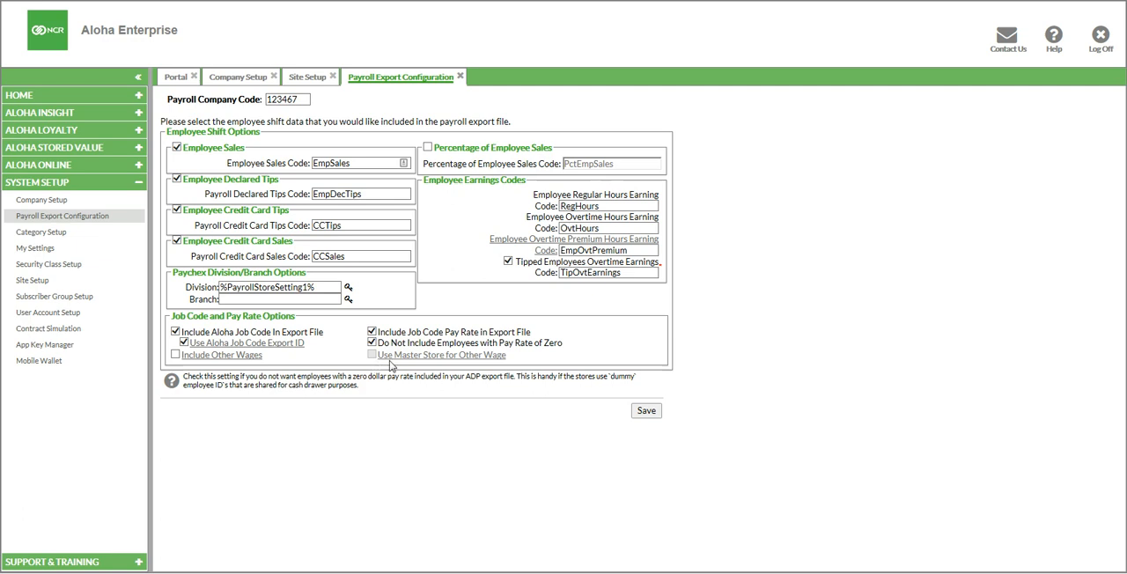
mouse_move(310, 368)
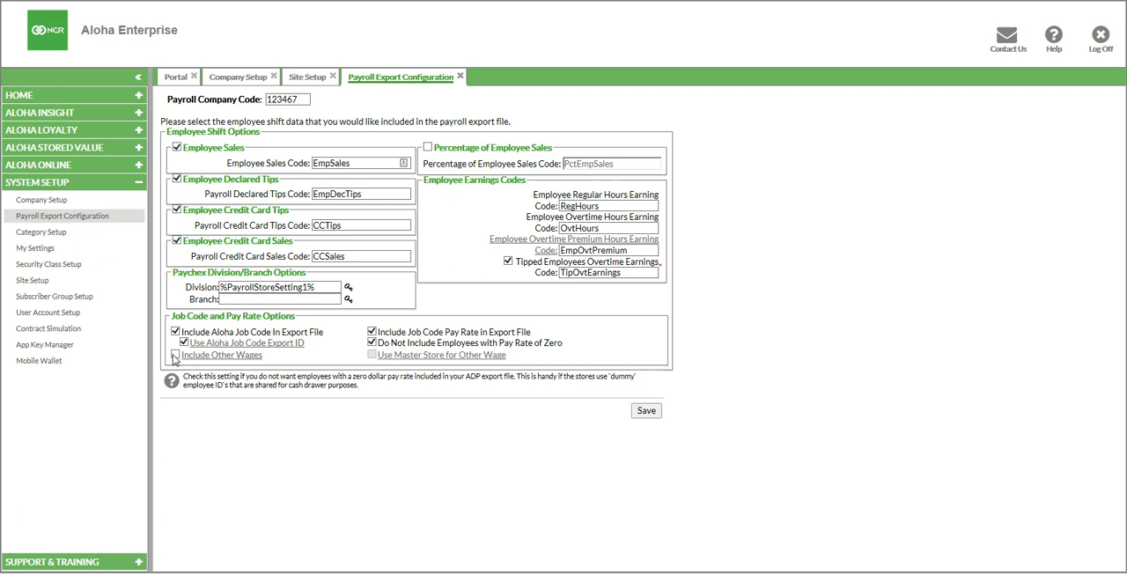
Tick Include Other Wages in the payroll export configuration
click(176, 356)
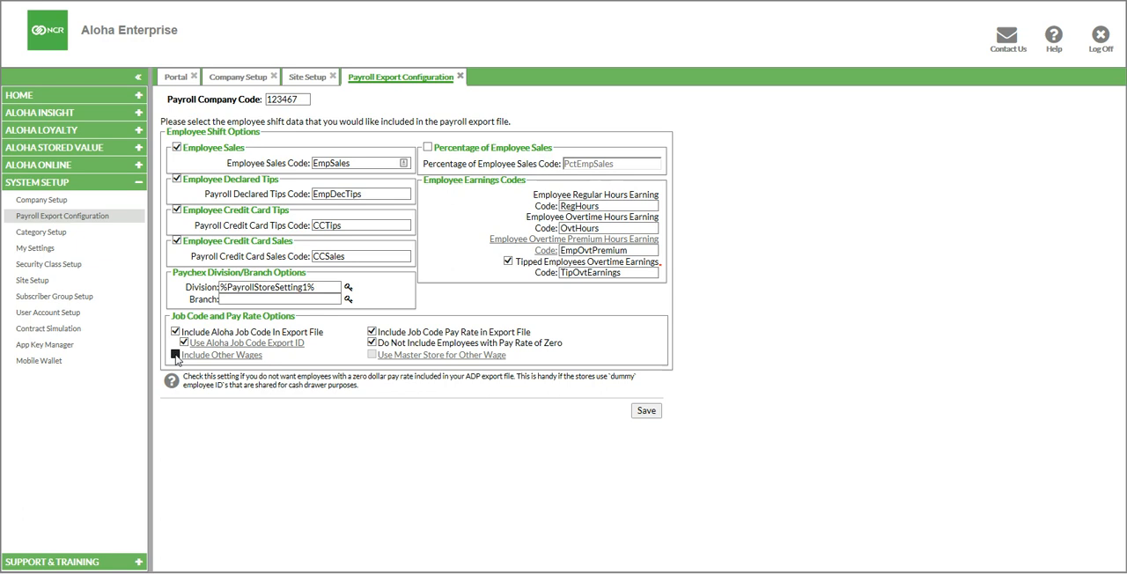
Untick Include Other Wages after reviewing the ADP Payforce other wage codes
click(177, 354)
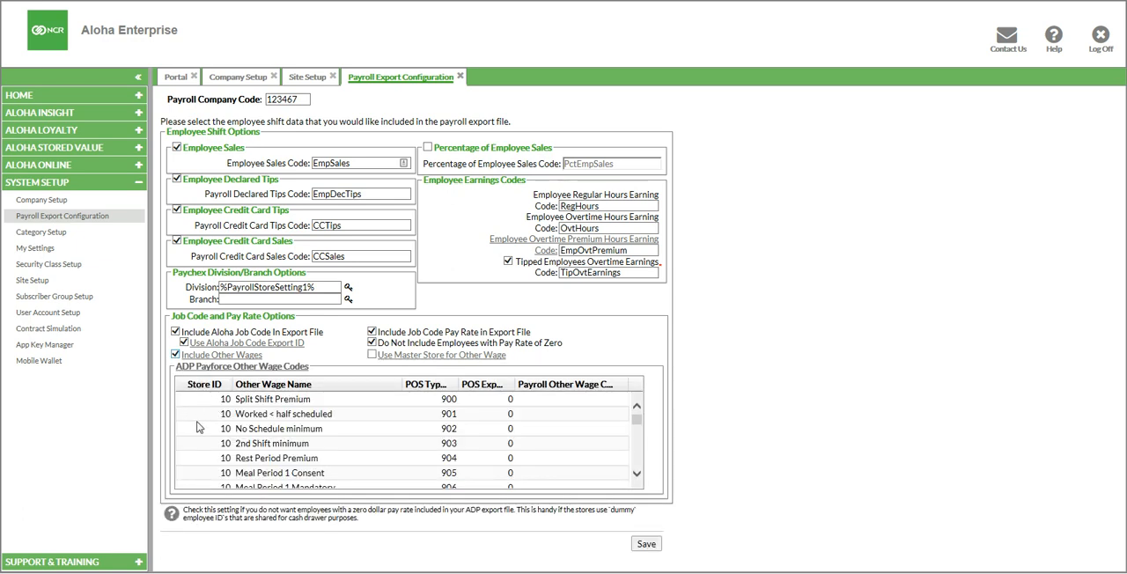
mouse_move(227, 412)
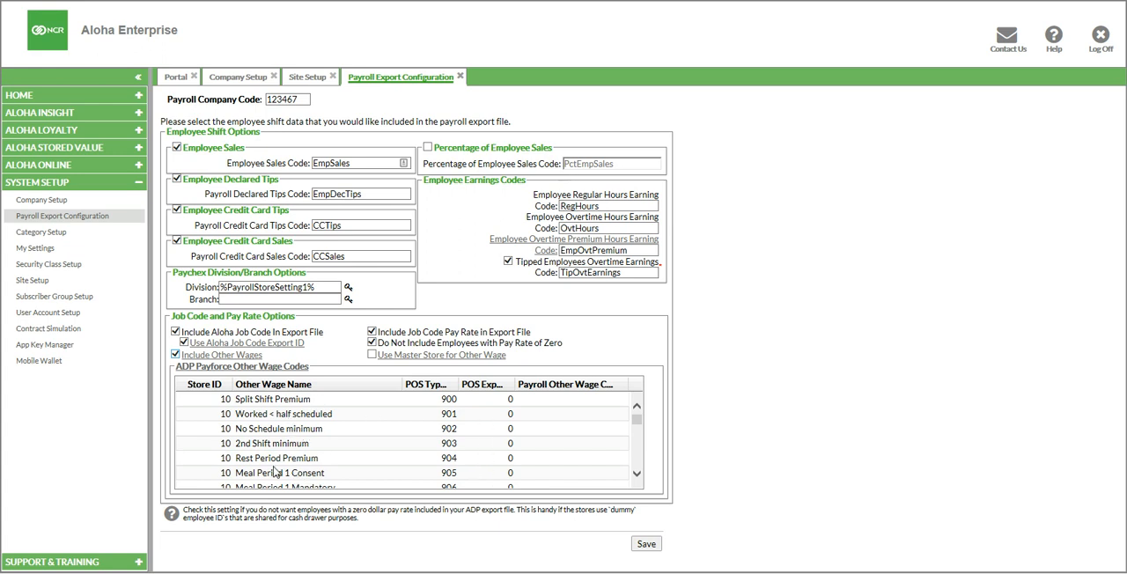
mouse_move(296, 477)
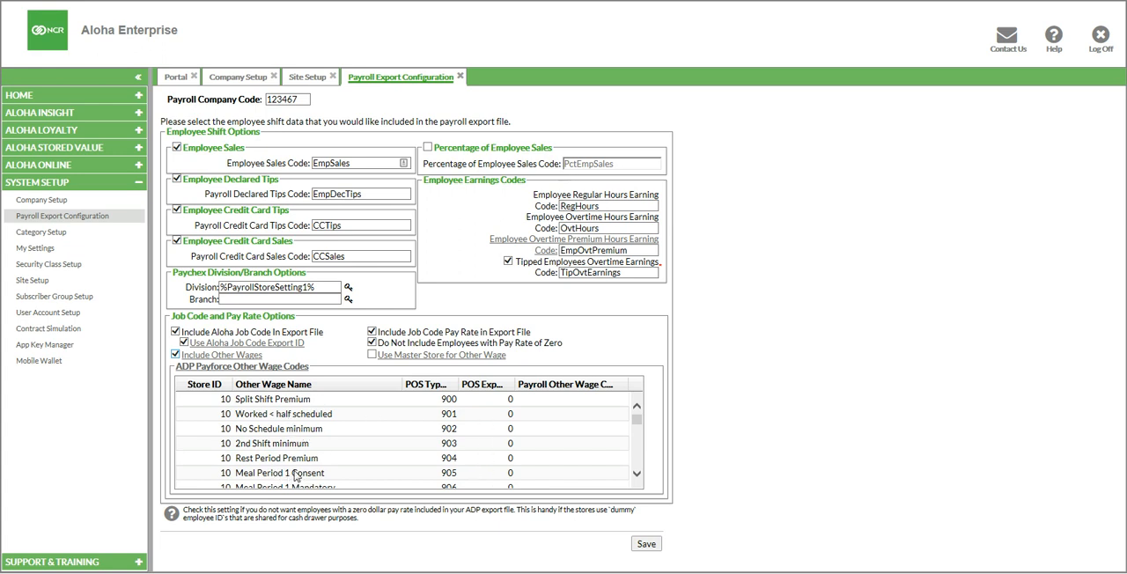
mouse_move(324, 465)
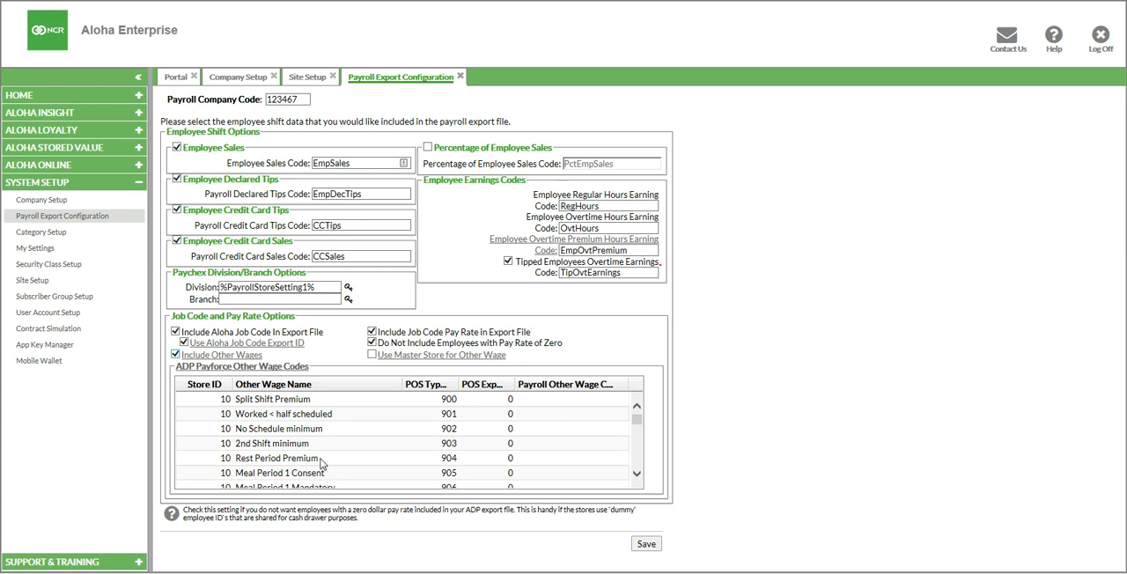
mouse_move(342, 453)
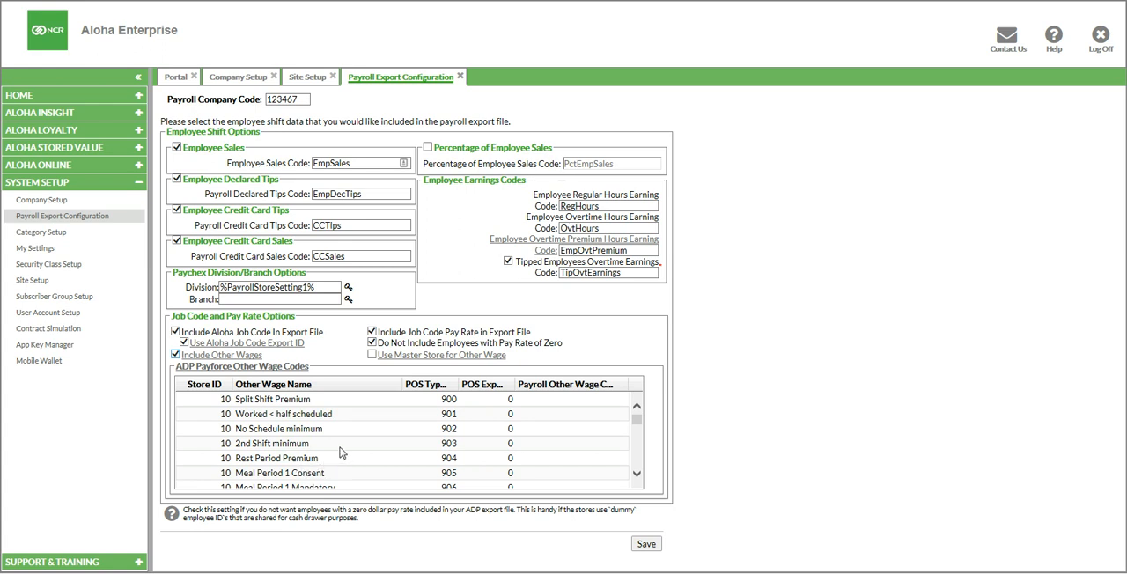
mouse_move(211, 416)
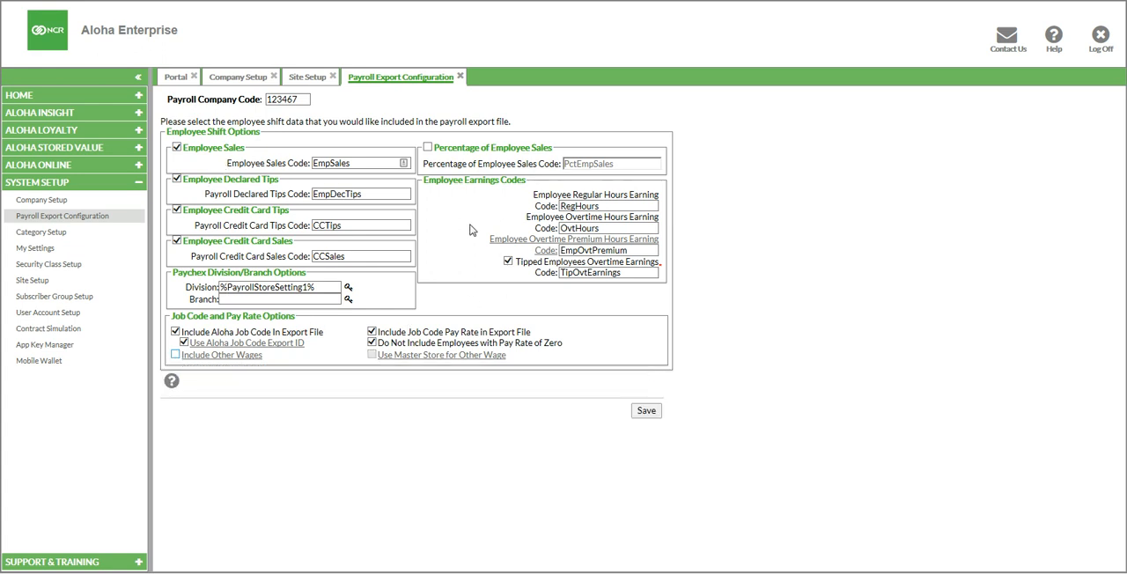
mouse_move(486, 246)
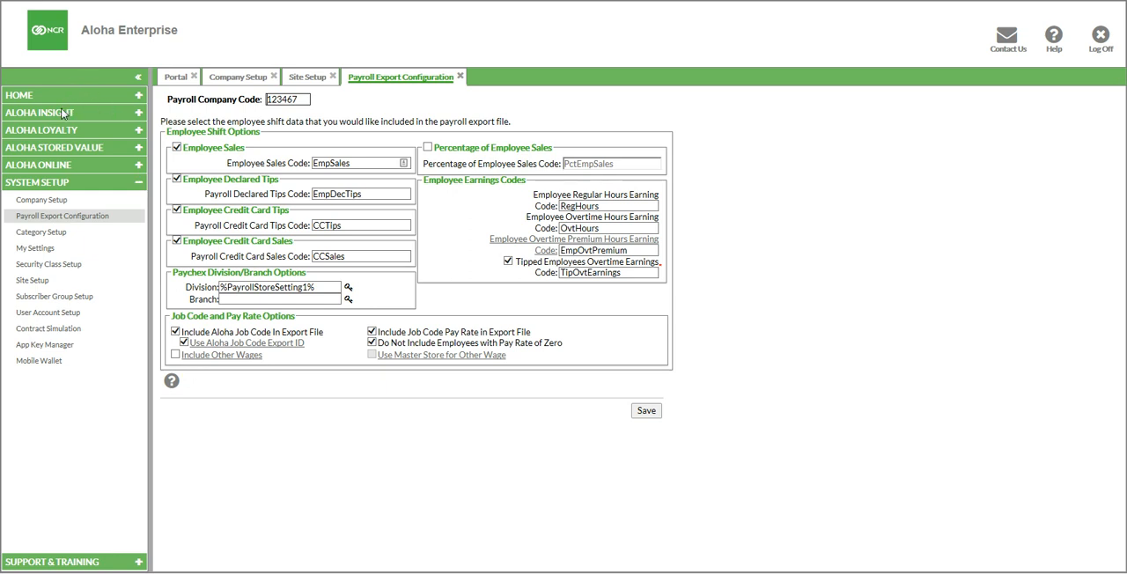
Open Reports Viewer under Aloha Insight and choose the Export category
click(39, 112)
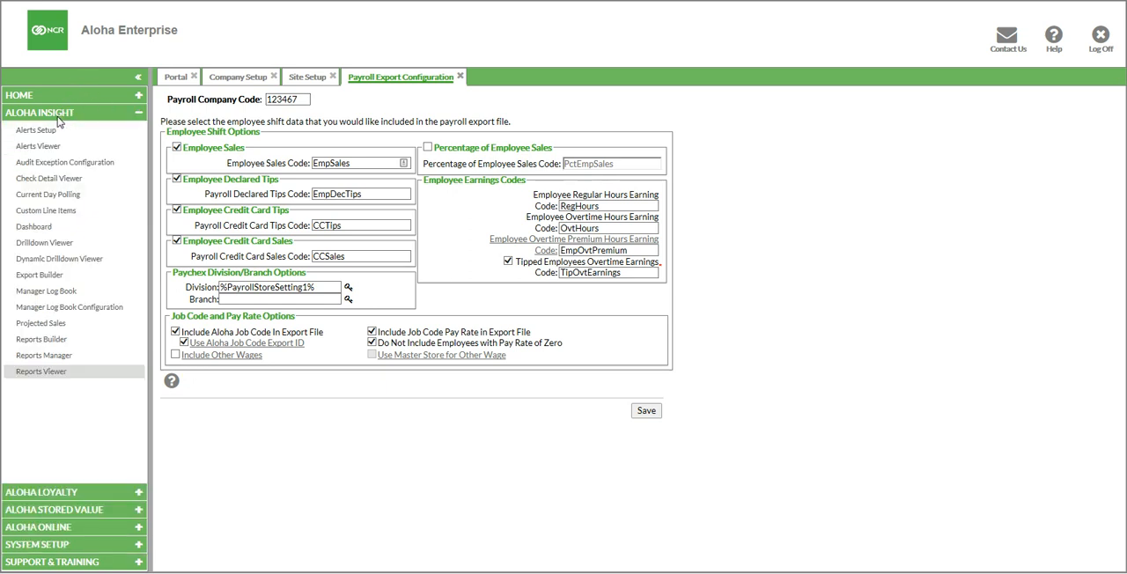
mouse_move(48, 376)
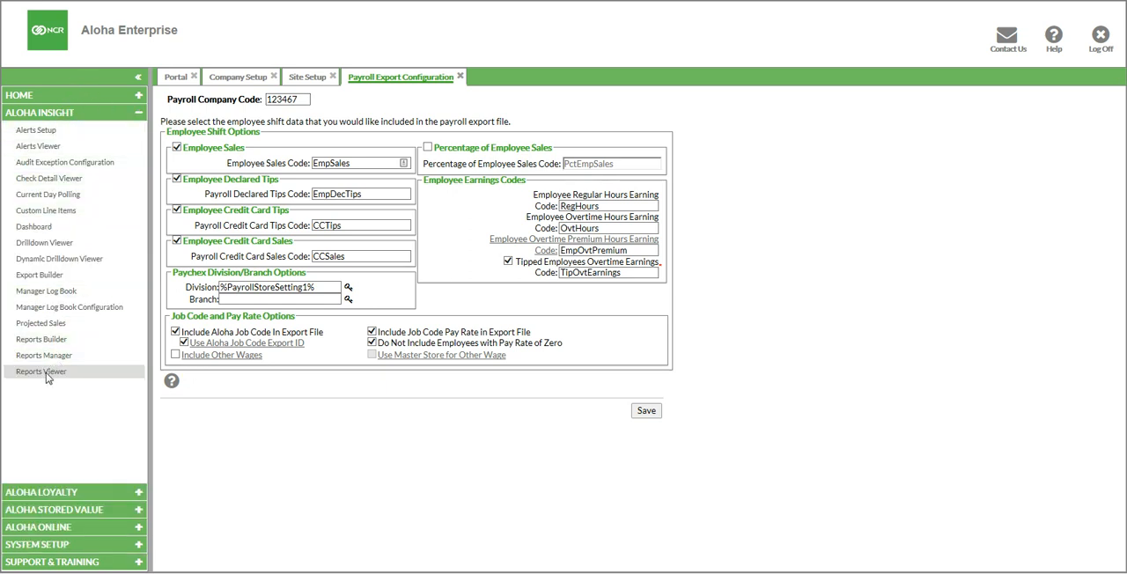
click(40, 372)
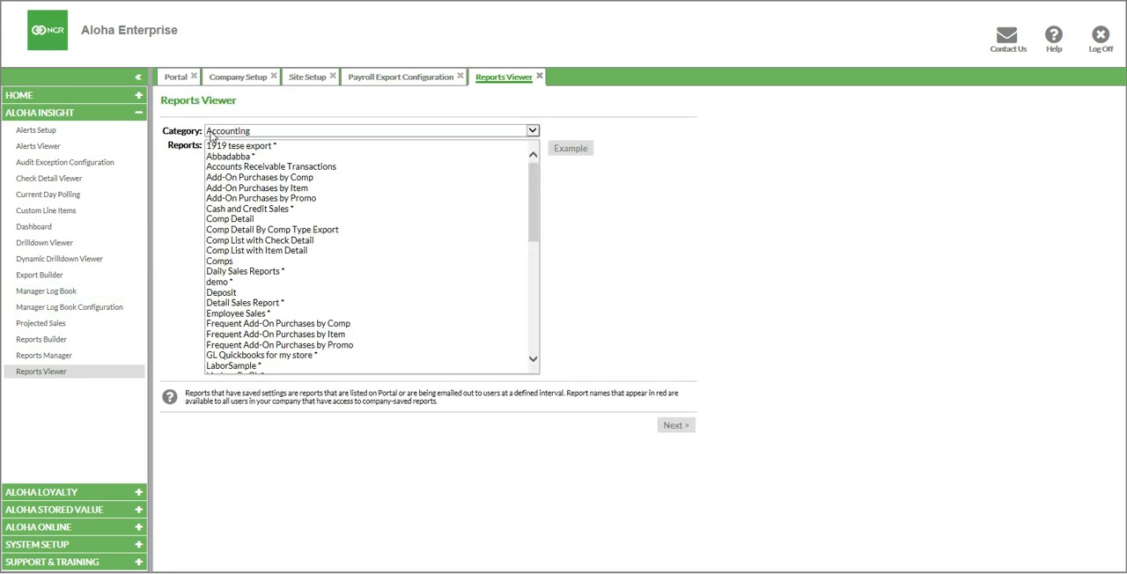
mouse_move(333, 113)
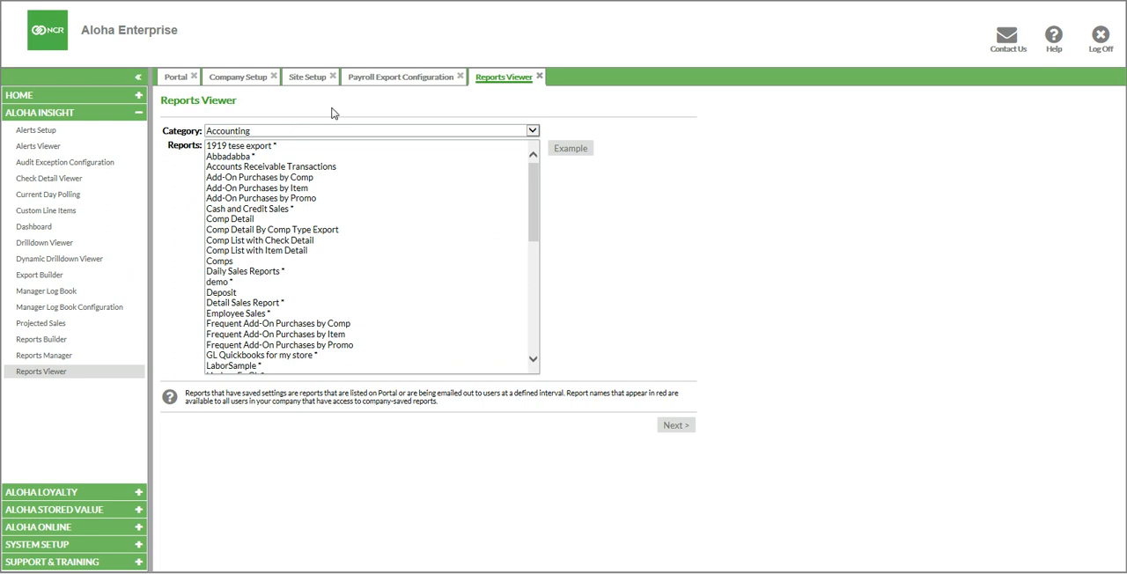
mouse_move(540, 134)
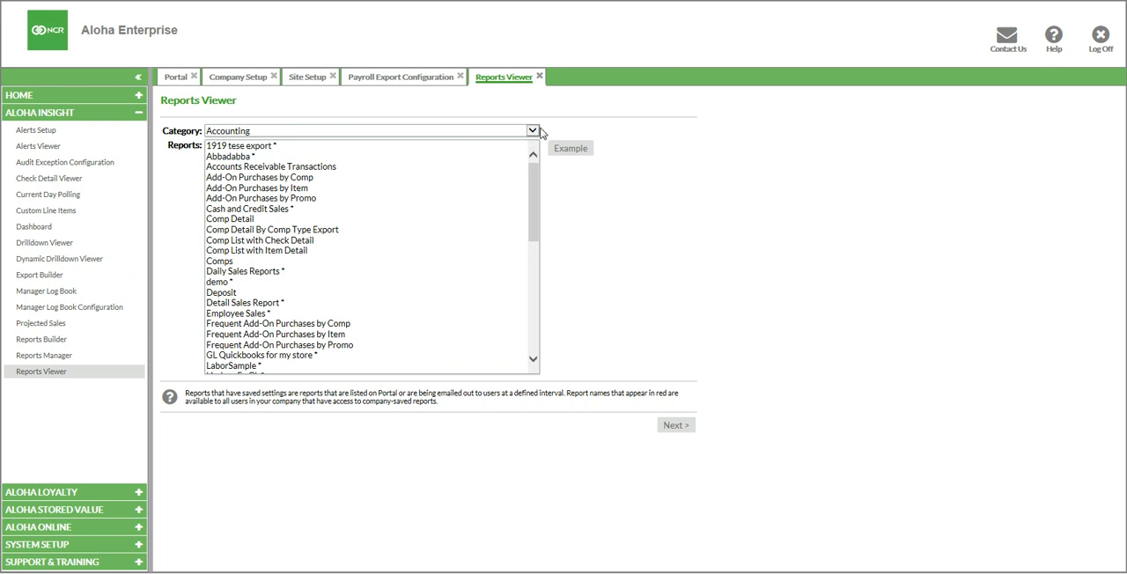
click(531, 131)
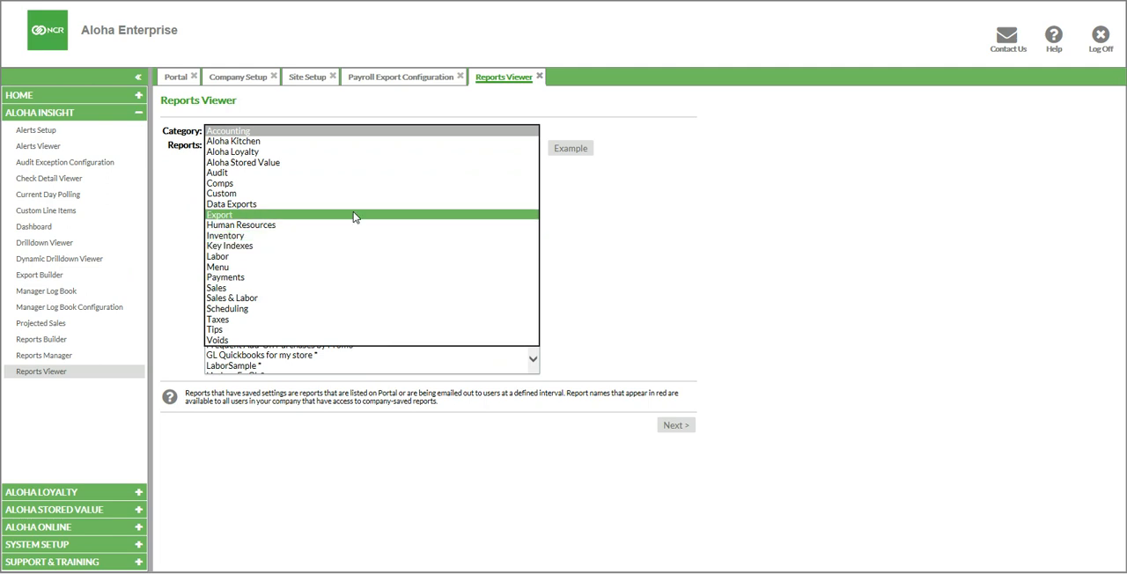
mouse_move(324, 222)
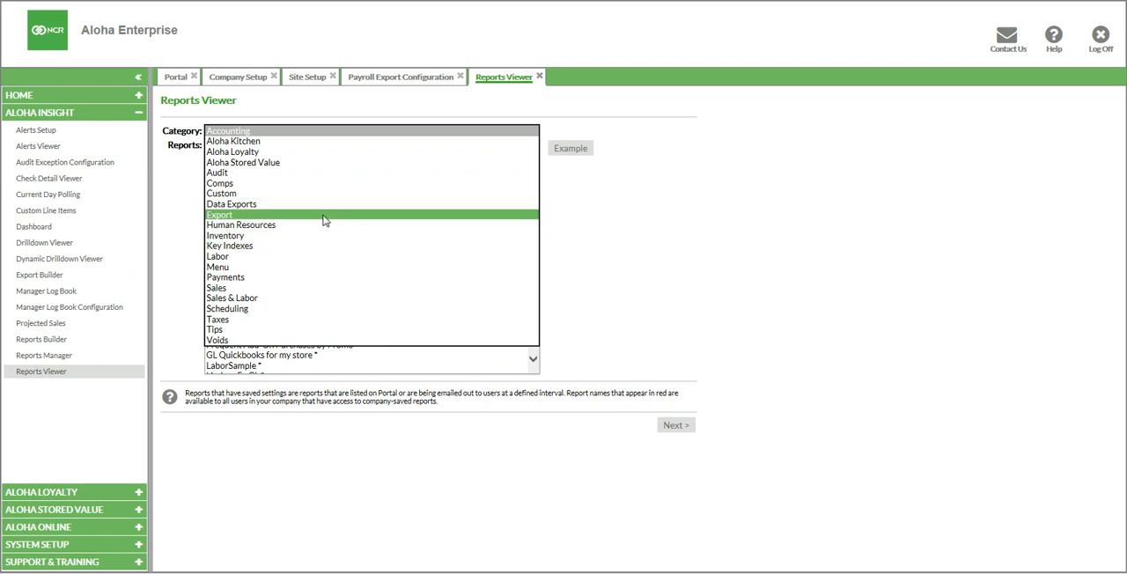
click(218, 215)
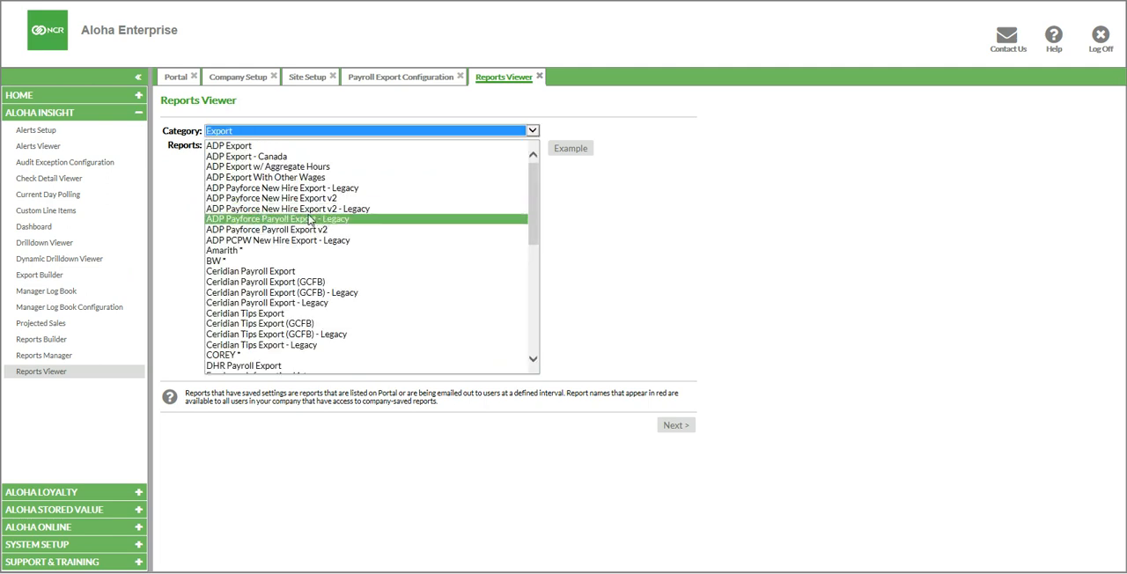
Select the ADP Export report from the Export report list
click(260, 324)
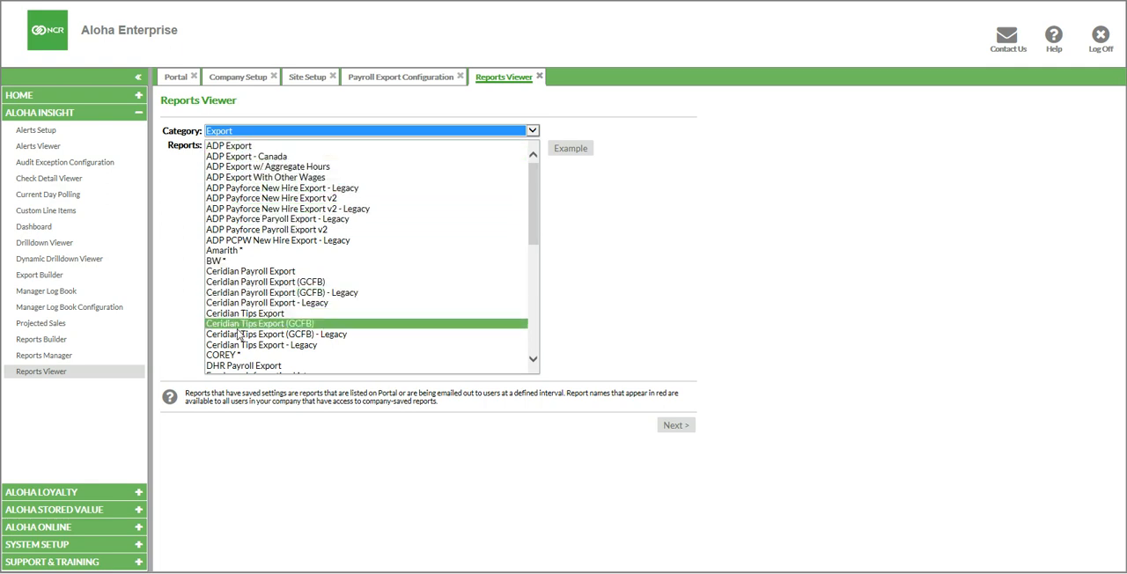
click(274, 335)
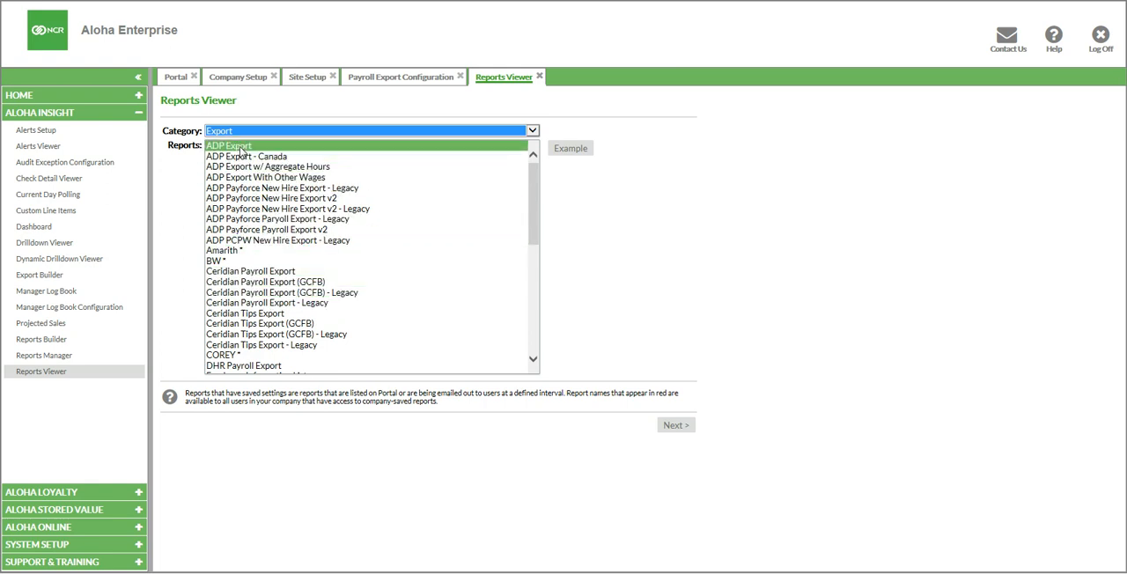
click(229, 145)
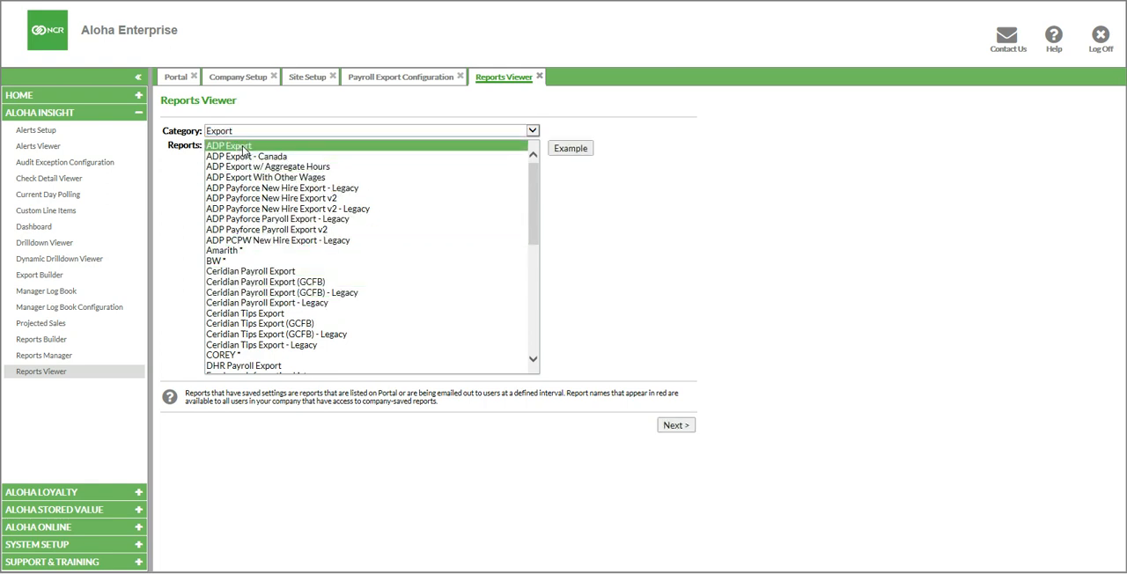
mouse_move(641, 444)
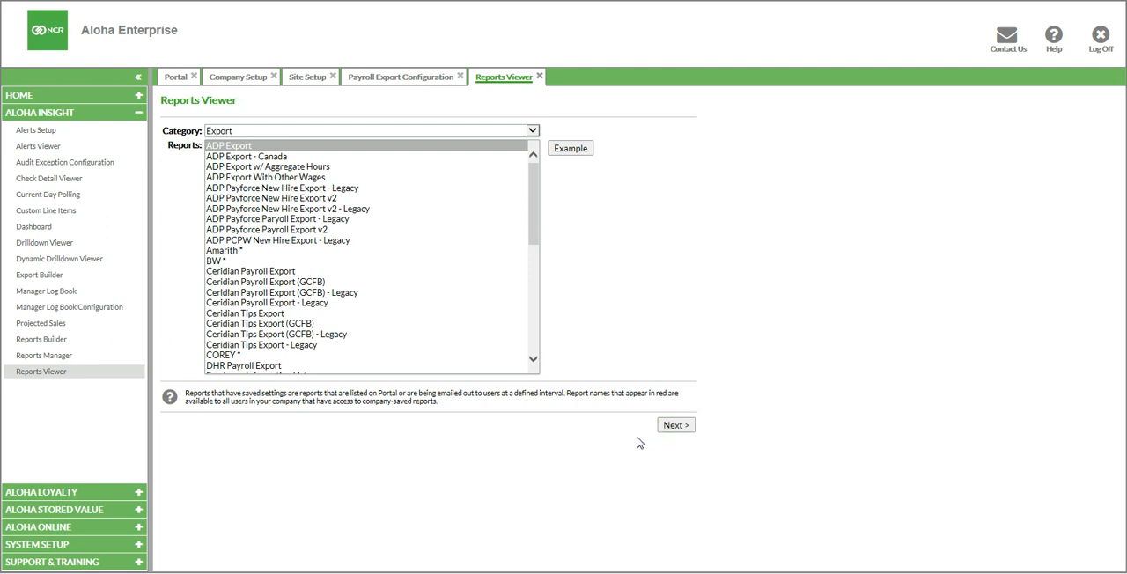
click(677, 424)
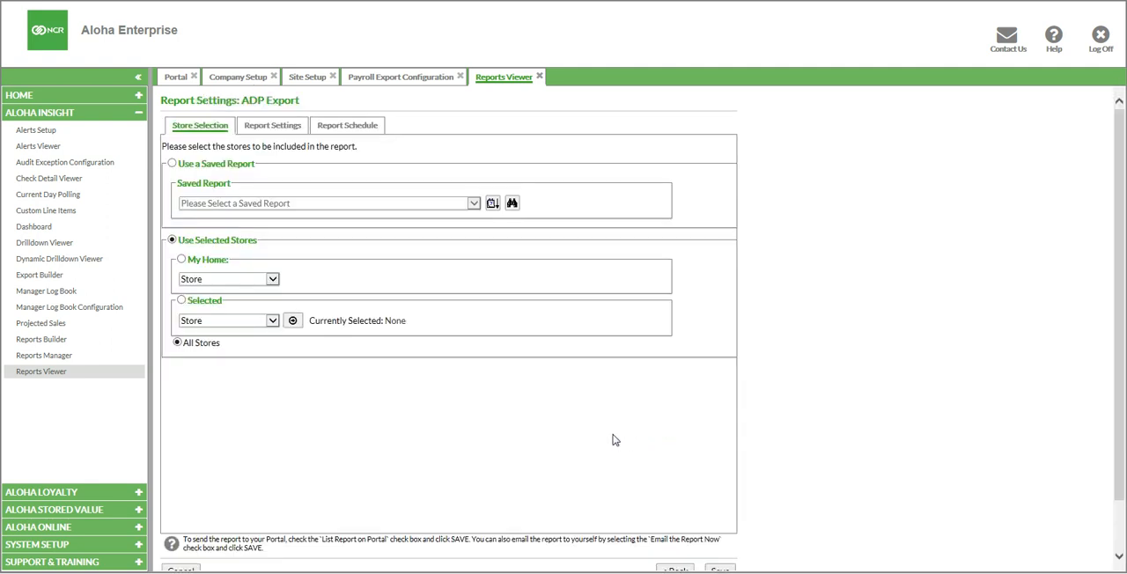
mouse_move(580, 405)
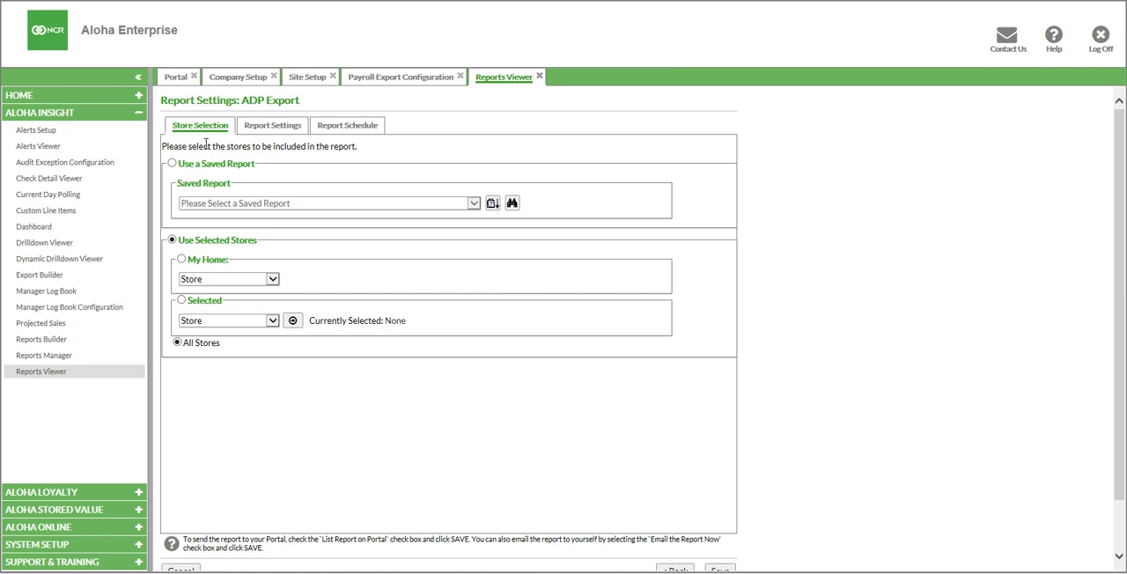
mouse_move(212, 157)
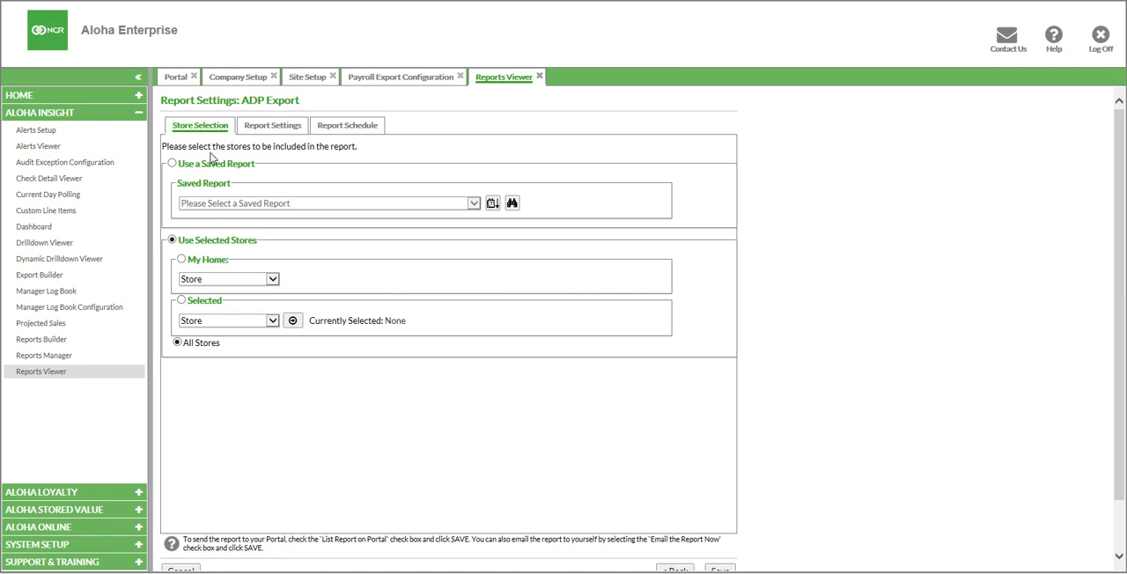
mouse_move(271, 125)
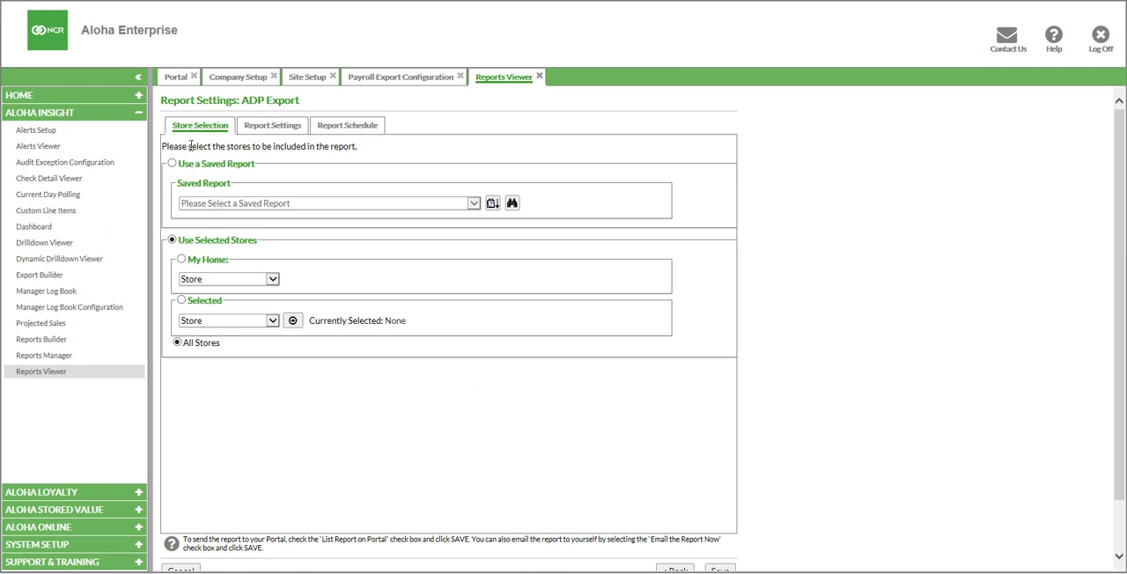
mouse_move(192, 148)
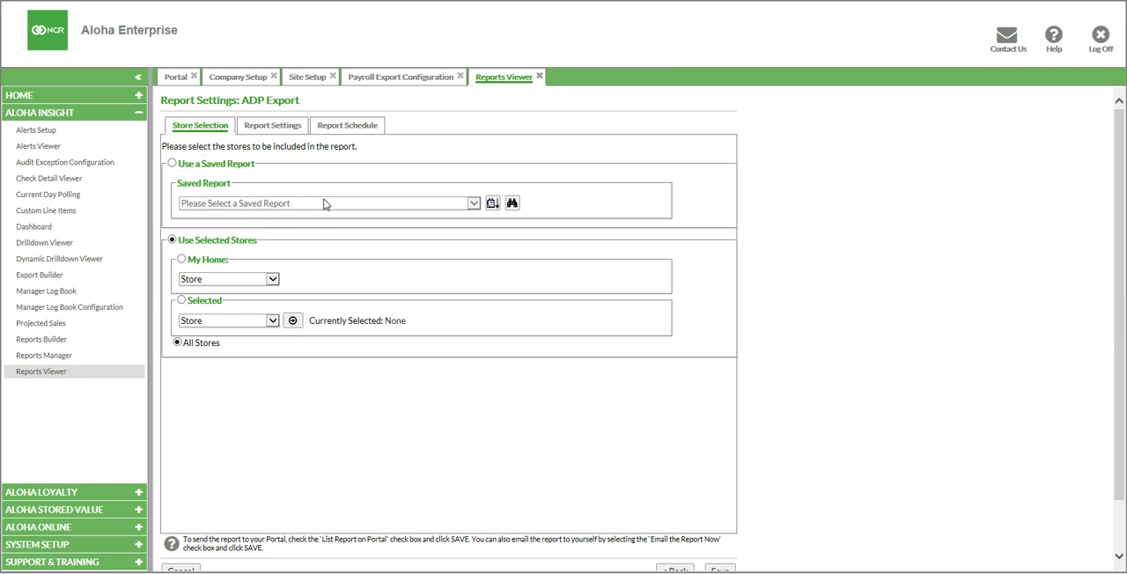
mouse_move(324, 206)
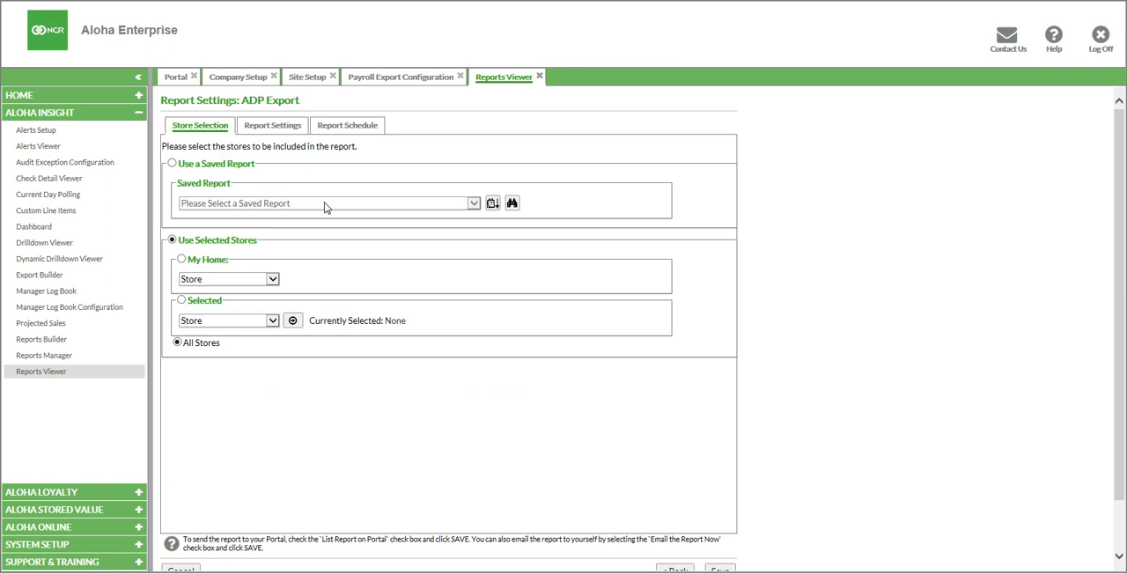
mouse_move(309, 180)
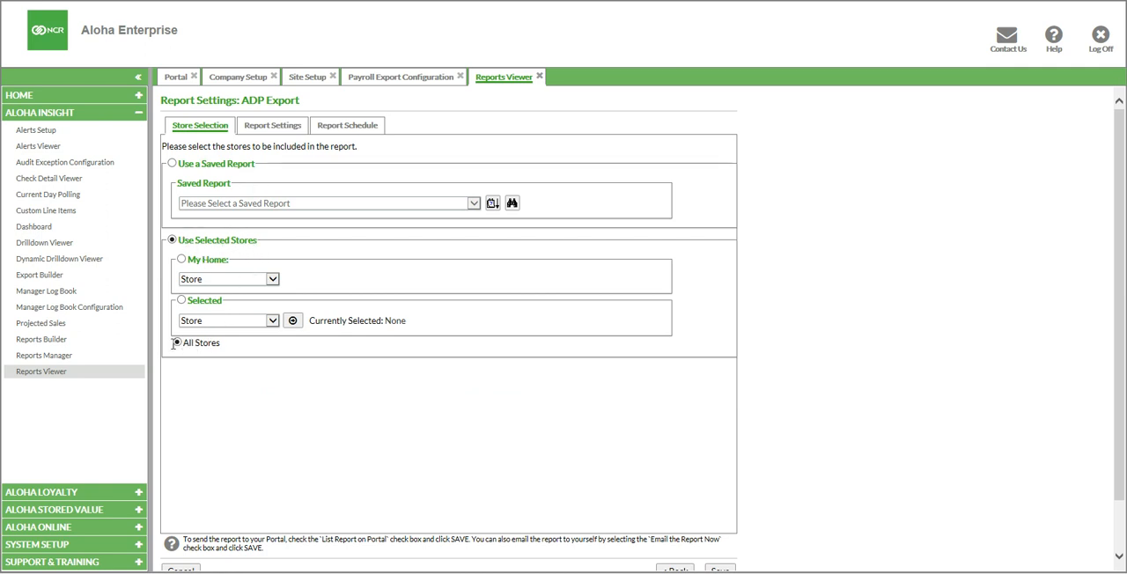
Choose Selected stores and pick Fort Worth - Downtown from the store list
click(176, 342)
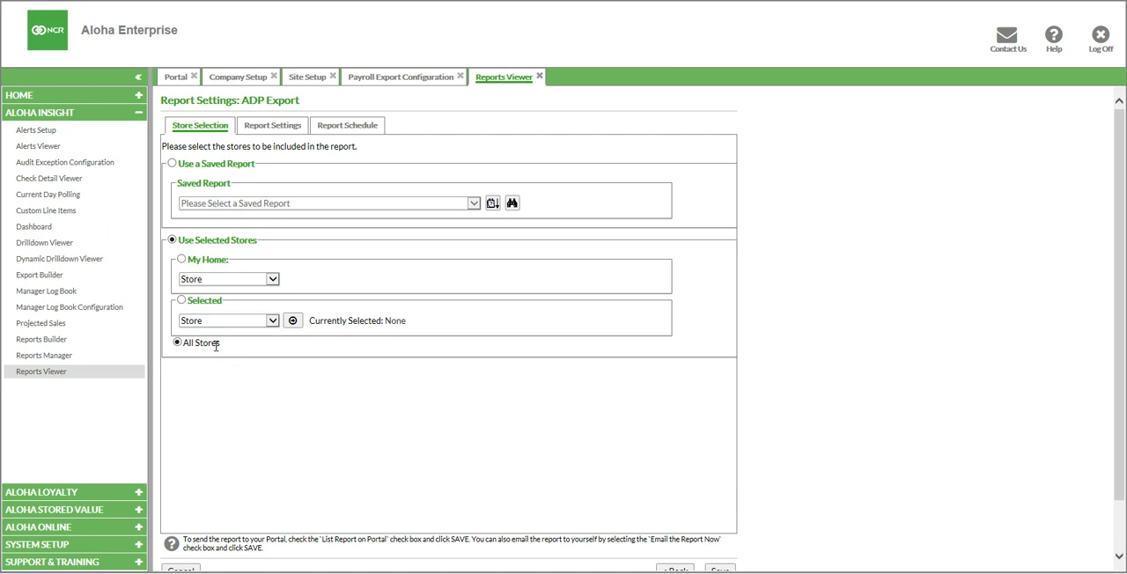
mouse_move(291, 342)
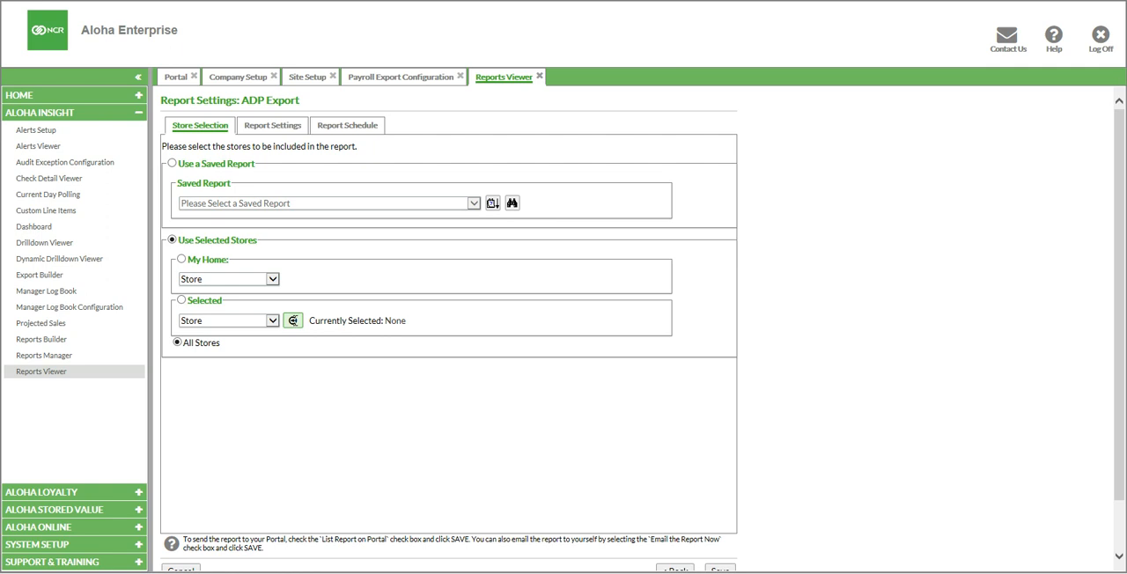
click(292, 321)
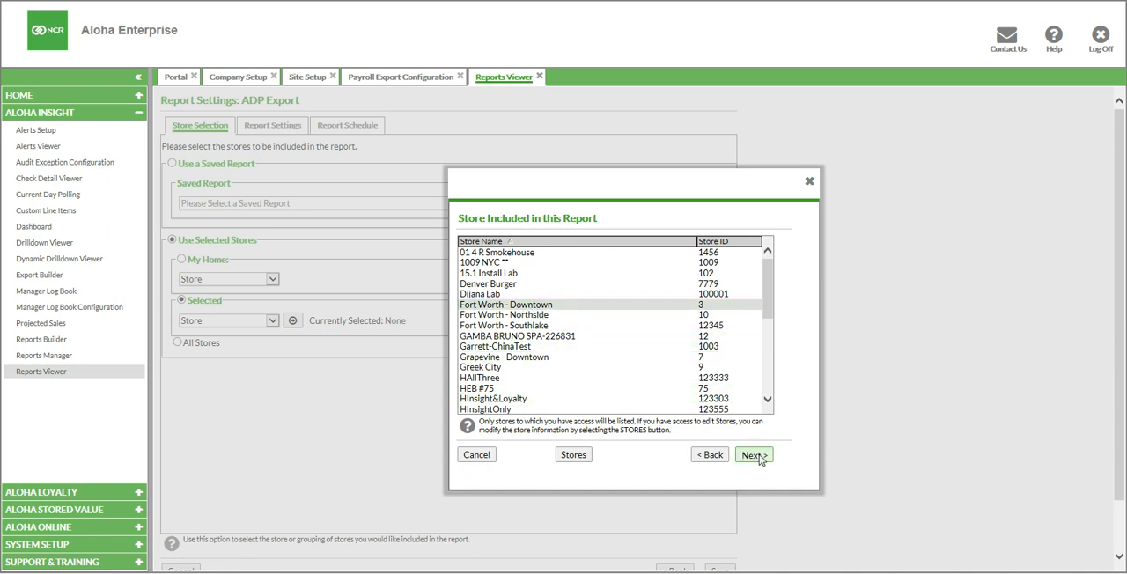
click(752, 454)
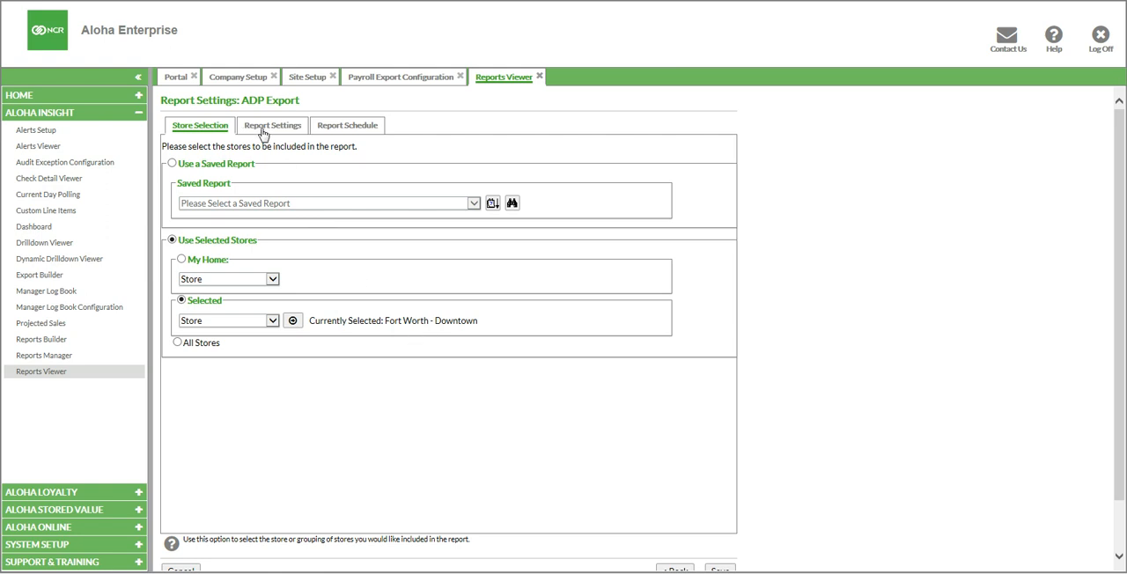
Show the Report Settings with Yesterday date range, Adobe PDF output and name ADP Export_21
click(271, 125)
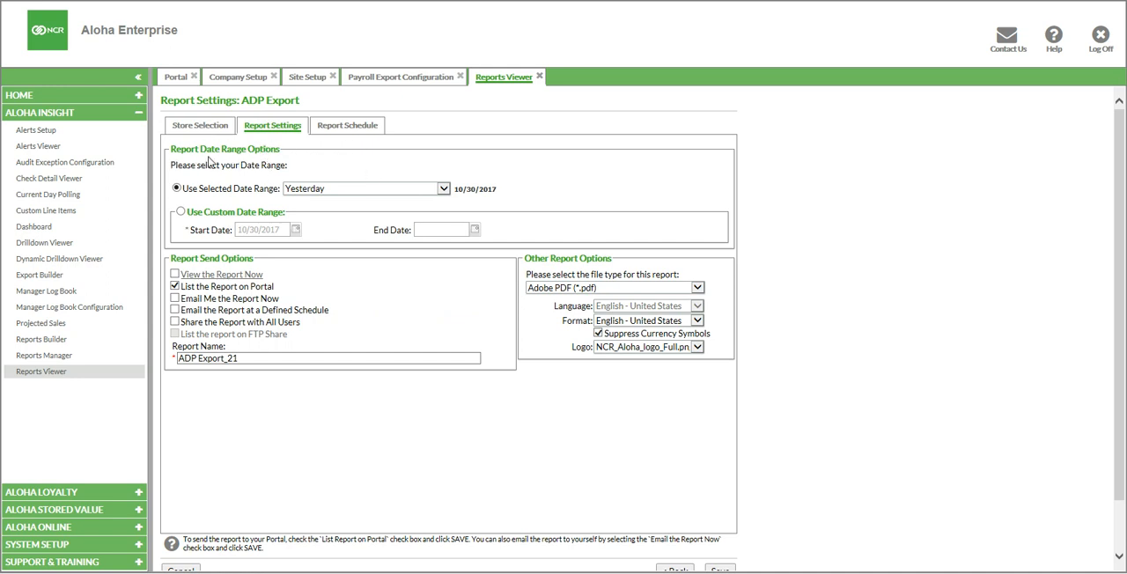
mouse_move(338, 199)
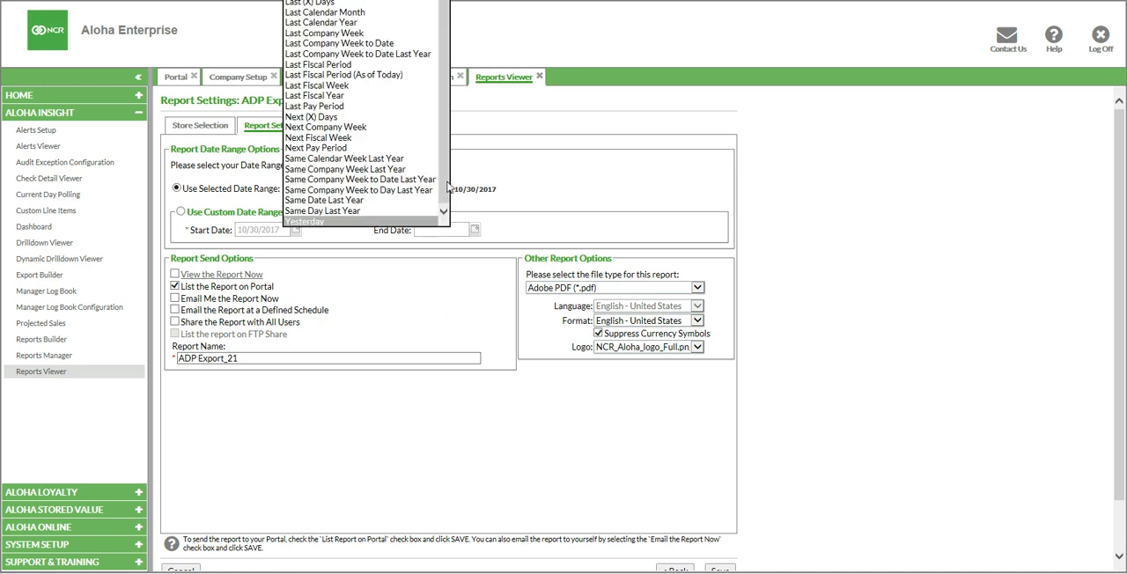
mouse_move(447, 186)
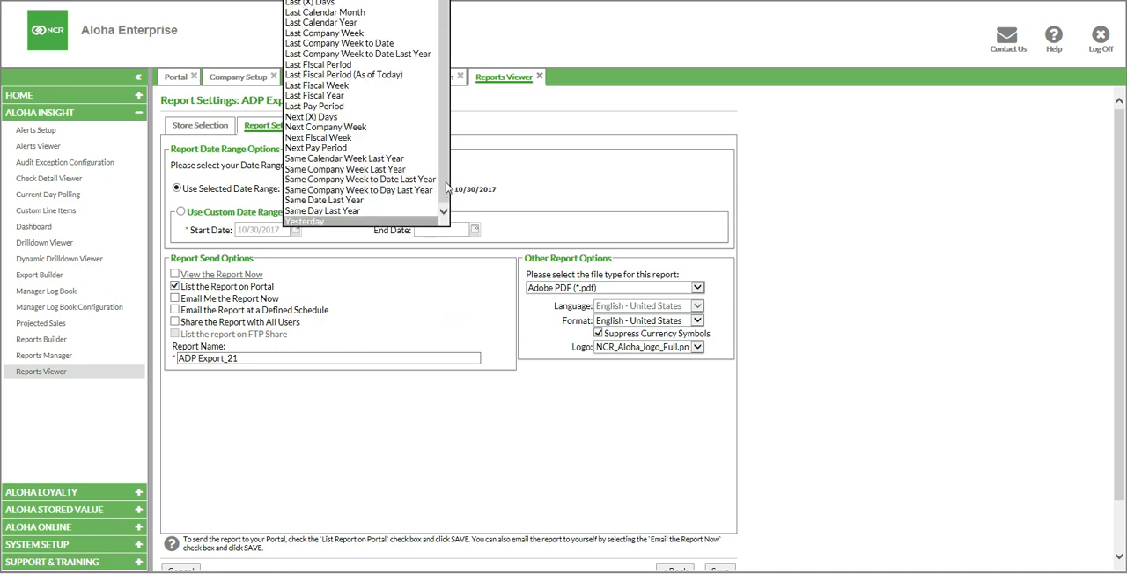
mouse_move(309, 117)
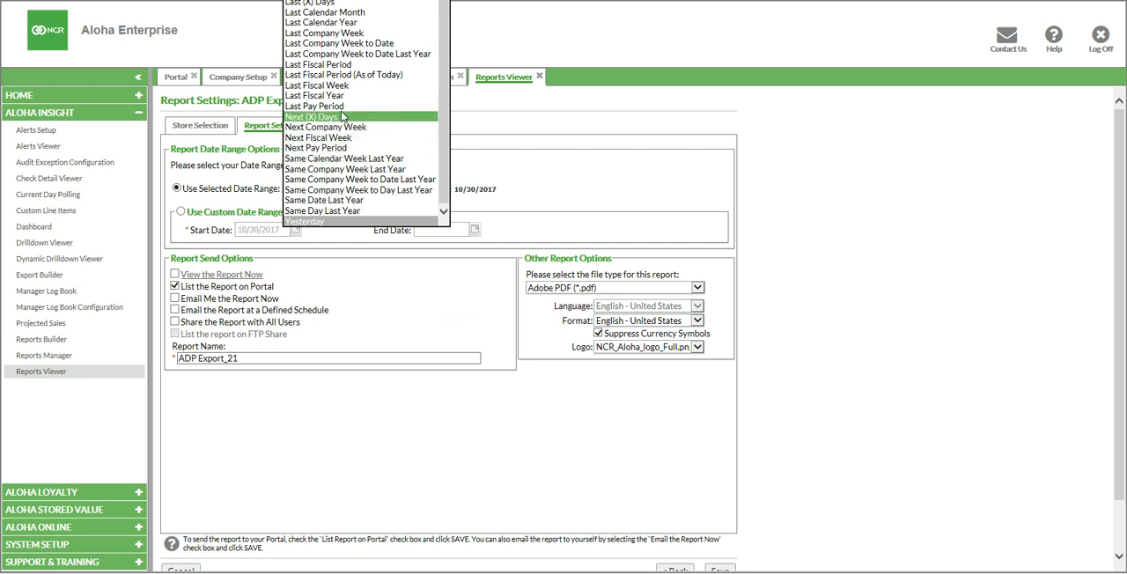
mouse_move(313, 106)
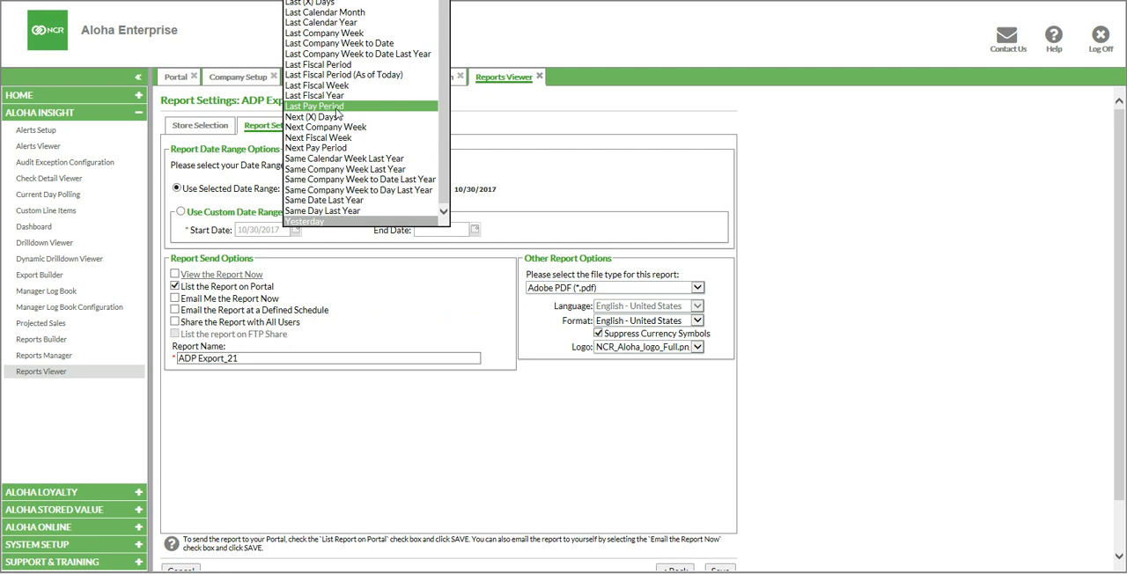
Set the date range to Last Pay Period, 10/4/2017–10/17/2017, with portal listing checked
click(313, 106)
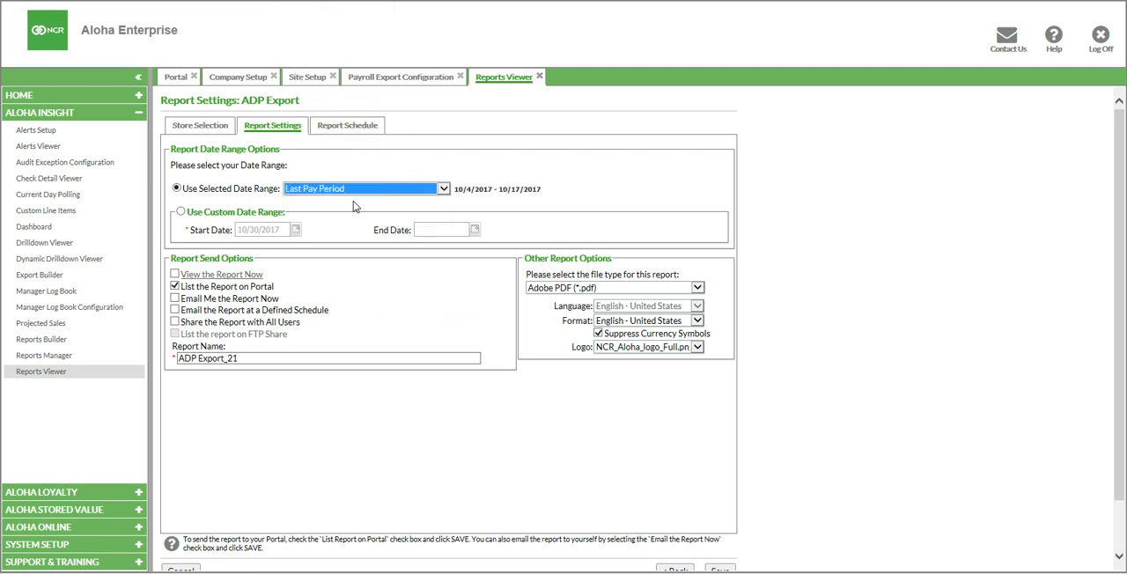
mouse_move(465, 194)
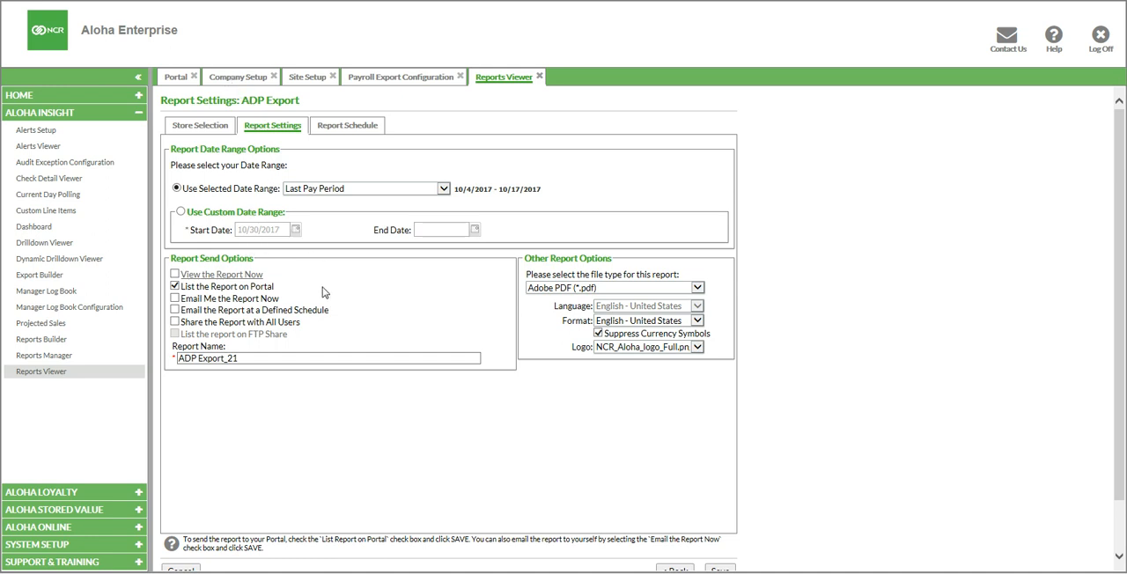
mouse_move(327, 286)
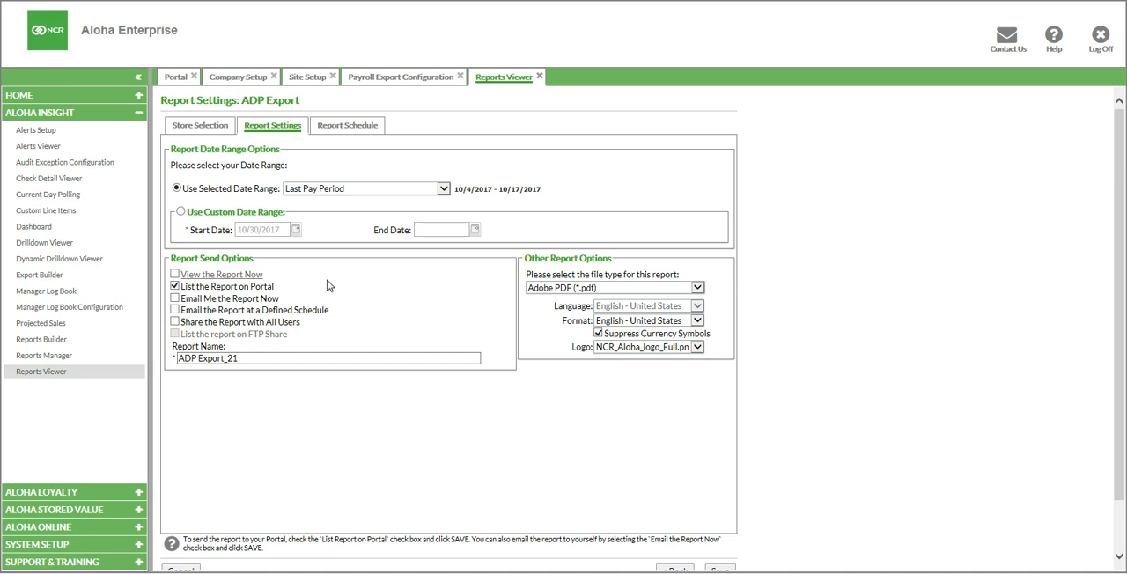
mouse_move(334, 275)
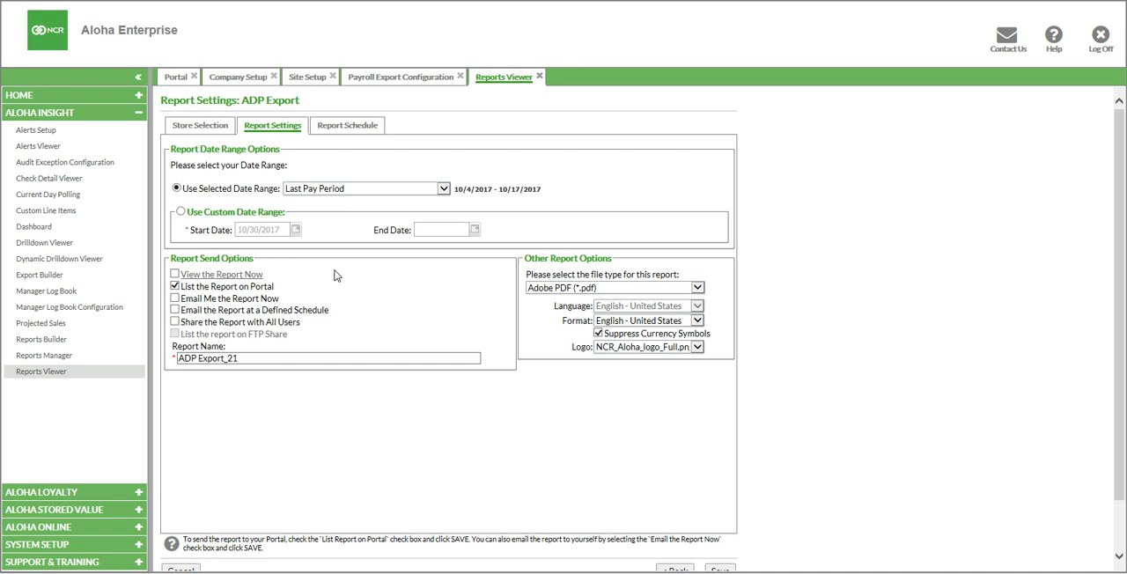
mouse_move(222, 274)
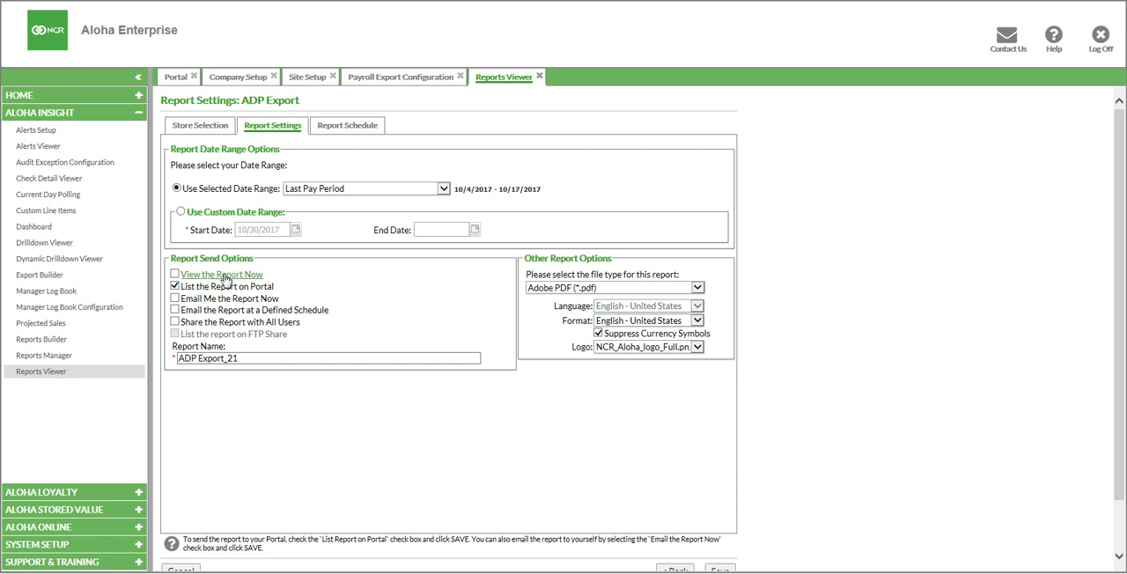
click(176, 285)
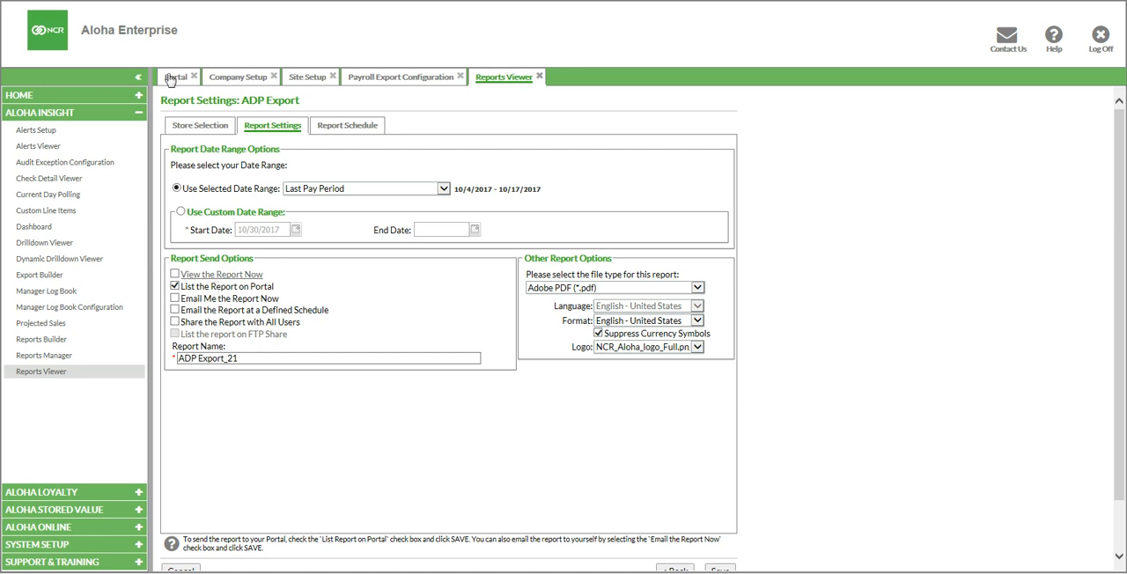
click(176, 78)
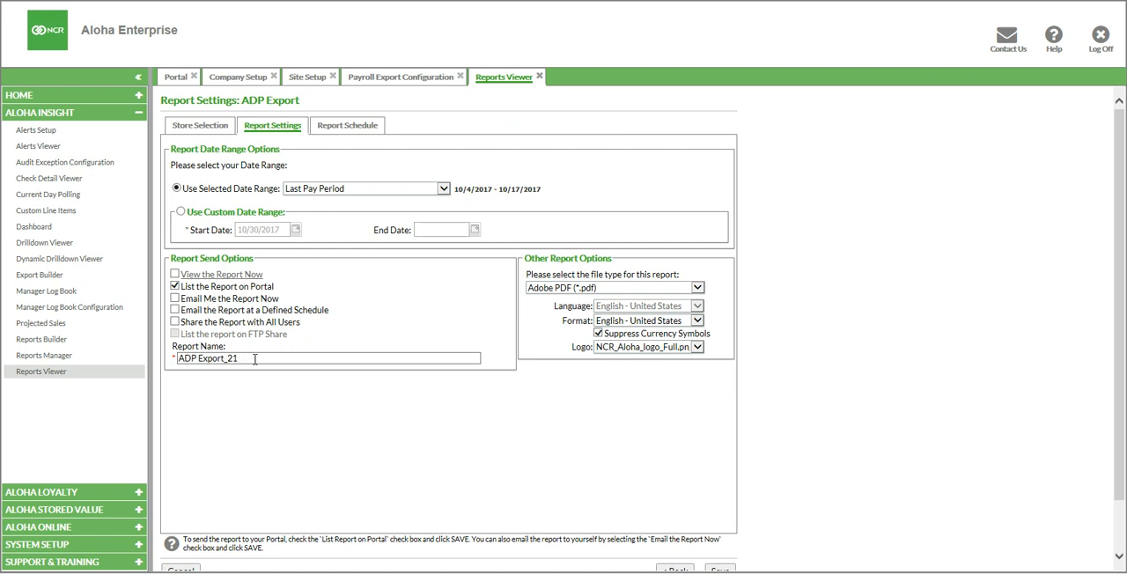
mouse_move(546, 303)
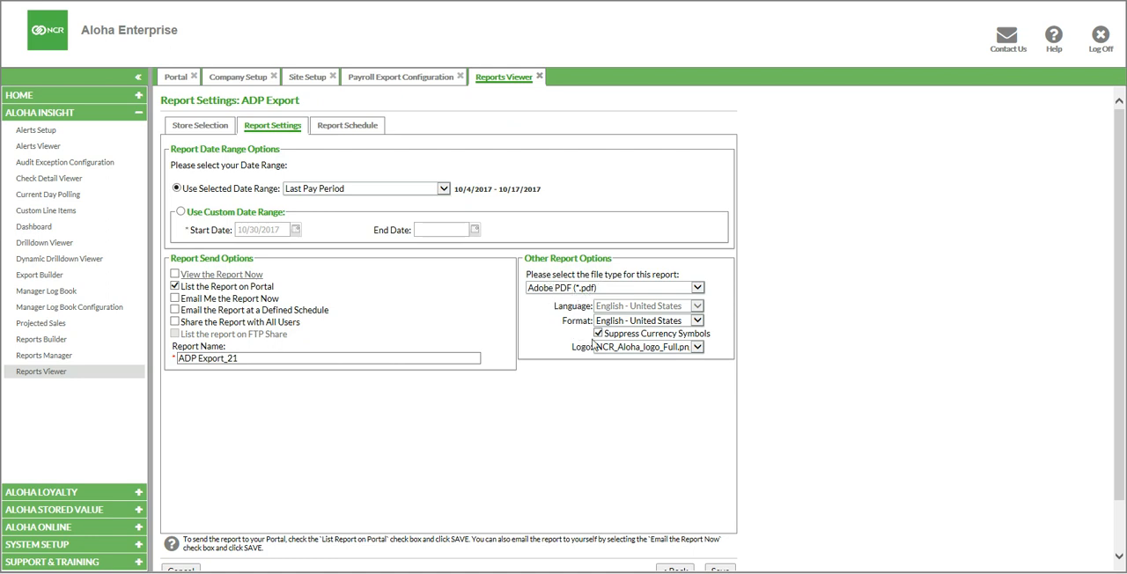
mouse_move(476, 401)
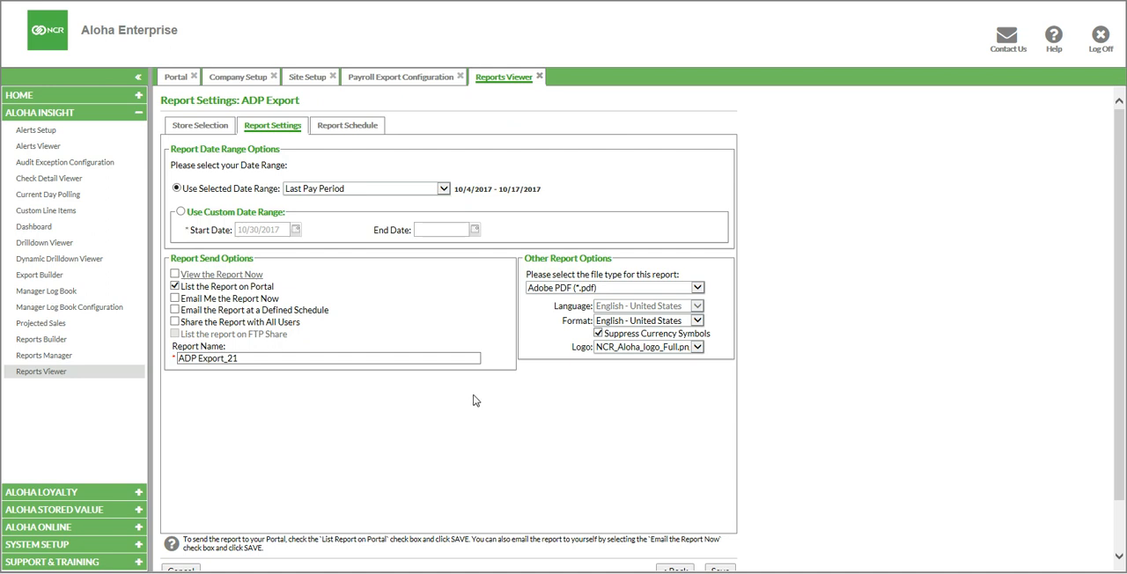
mouse_move(370, 389)
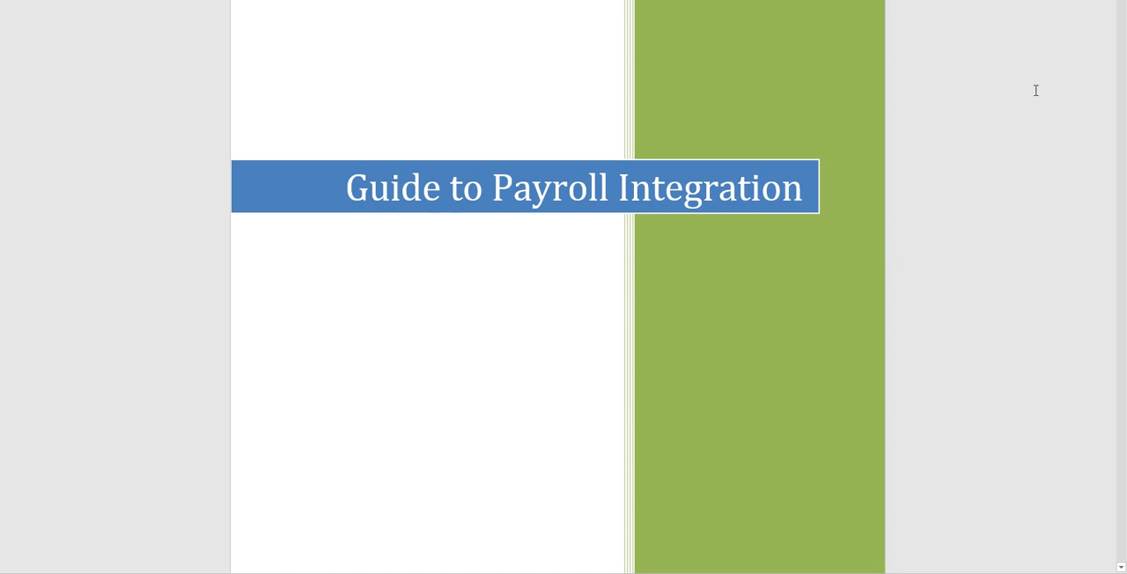
scroll(down, 3)
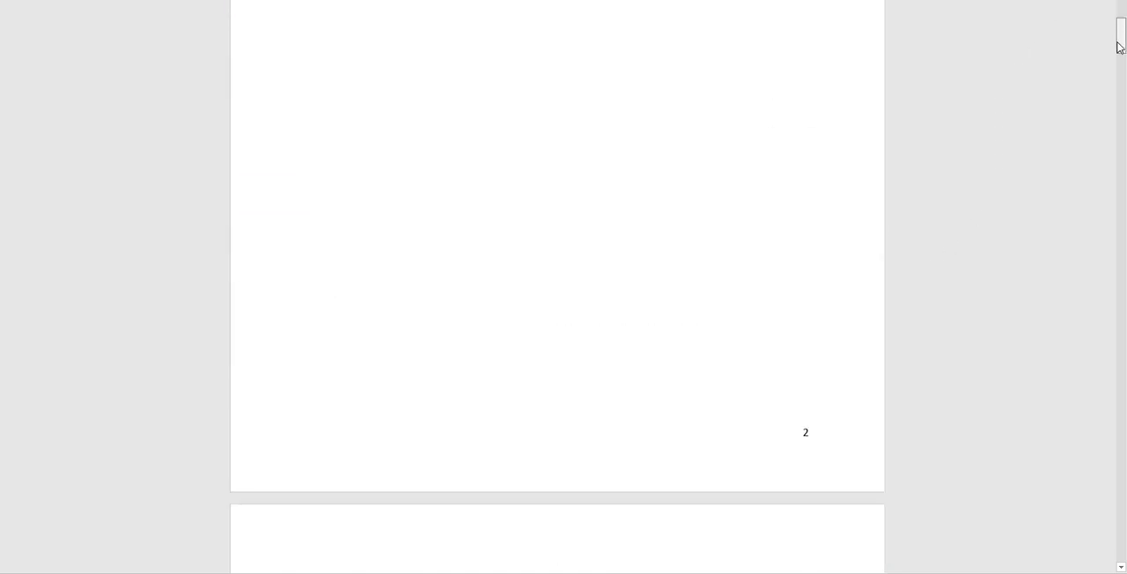
scroll(down, 3)
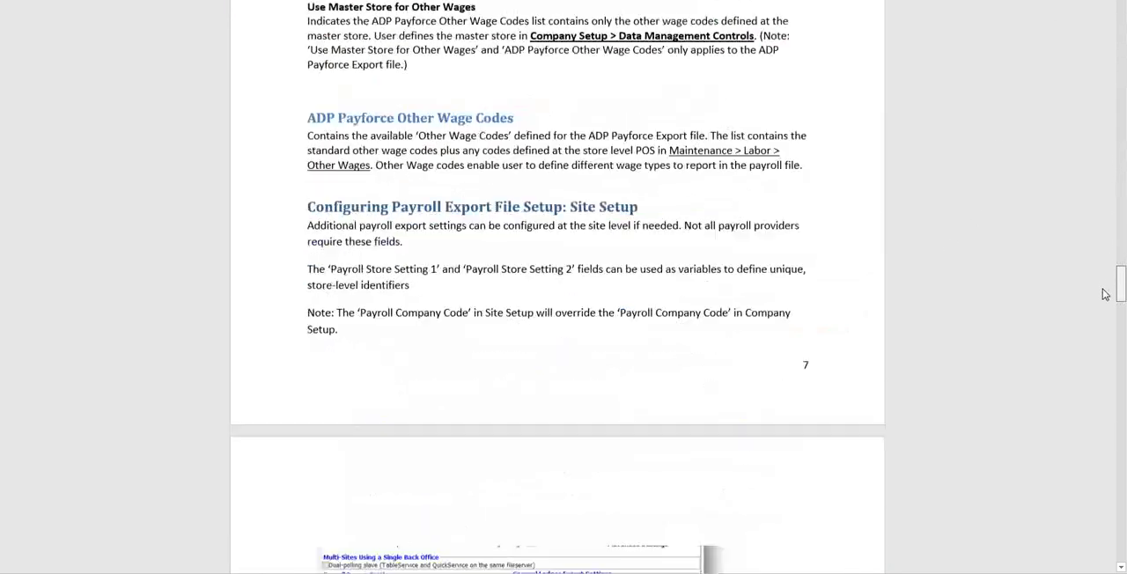
scroll(down, 3)
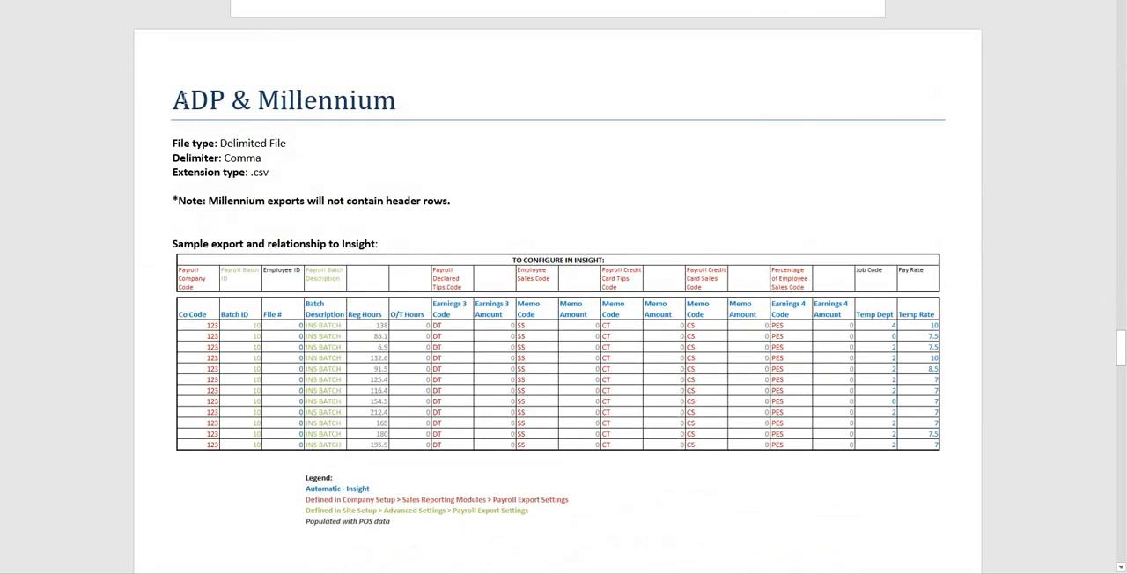
mouse_move(666, 341)
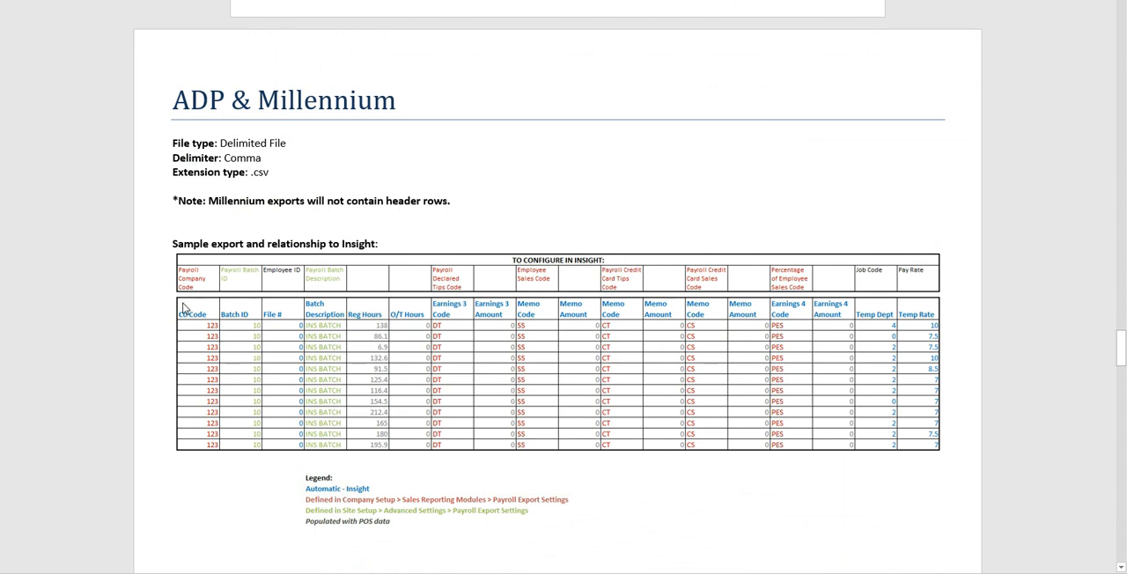
mouse_move(155, 318)
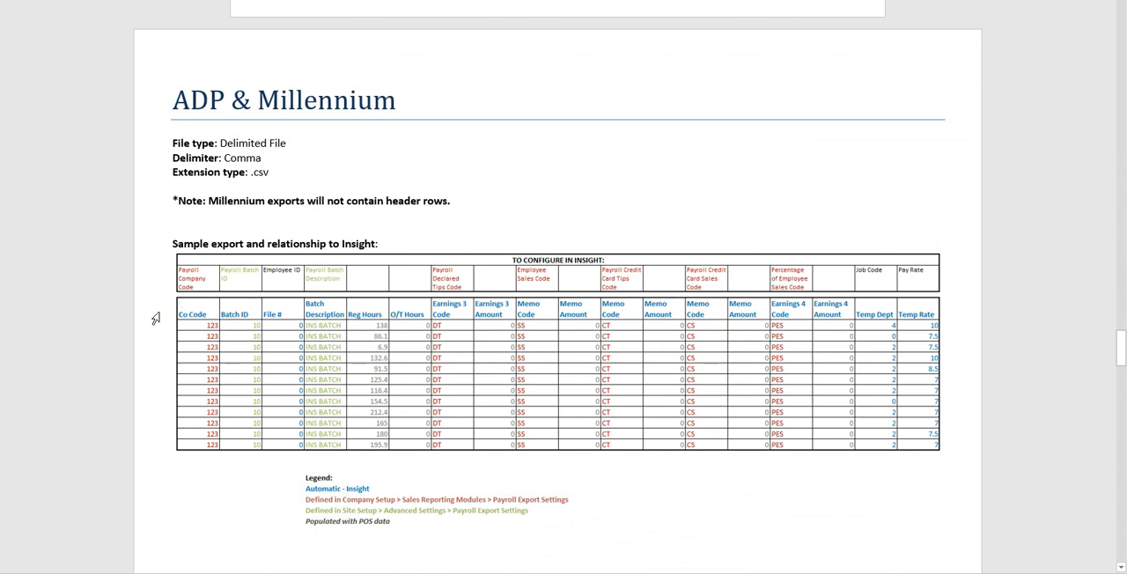
mouse_move(201, 338)
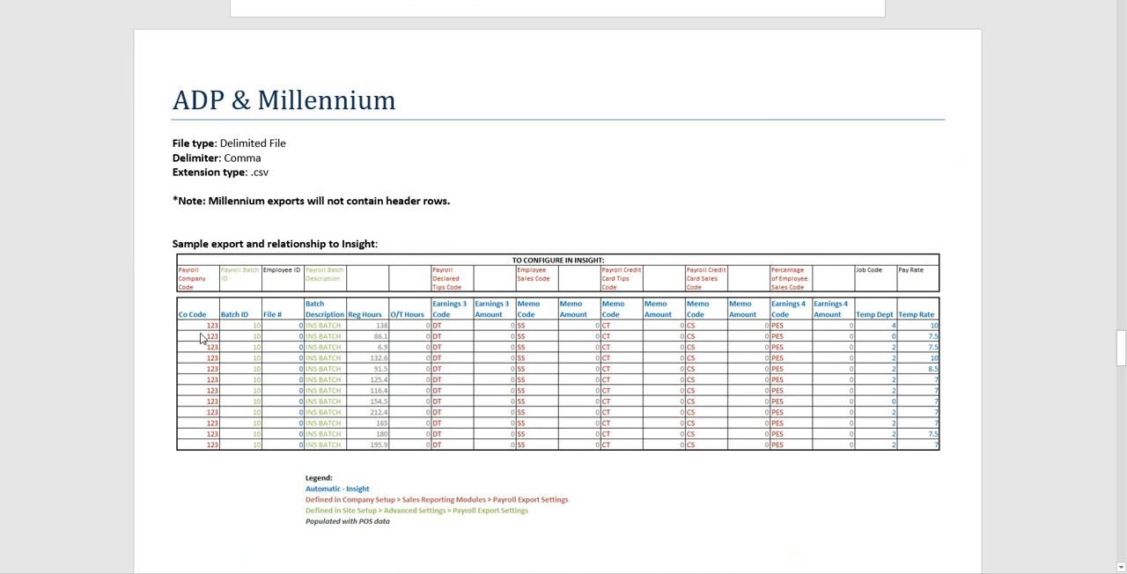
mouse_move(211, 432)
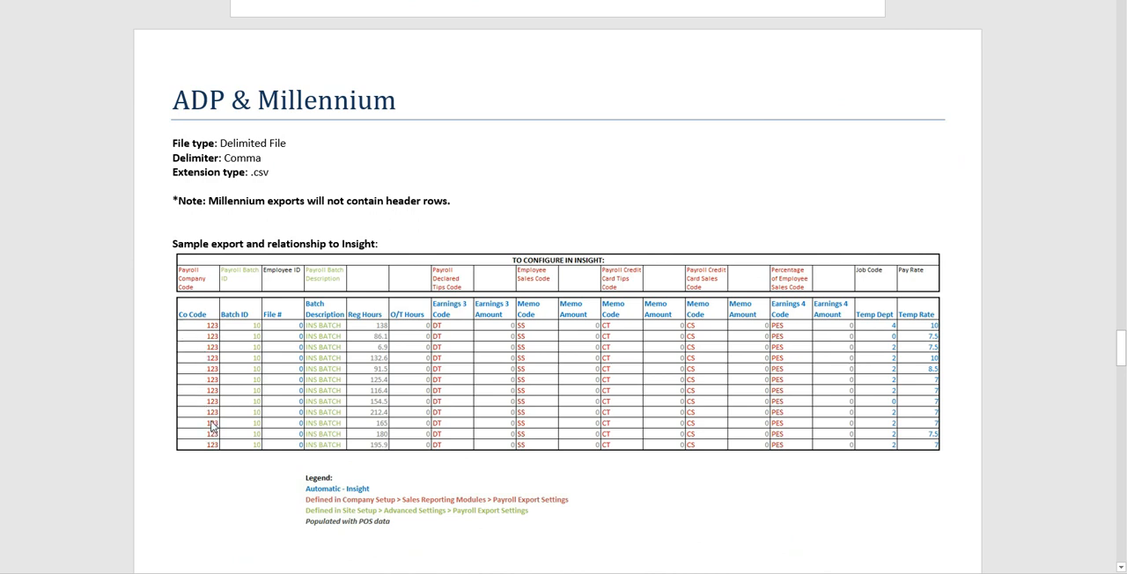
mouse_move(222, 454)
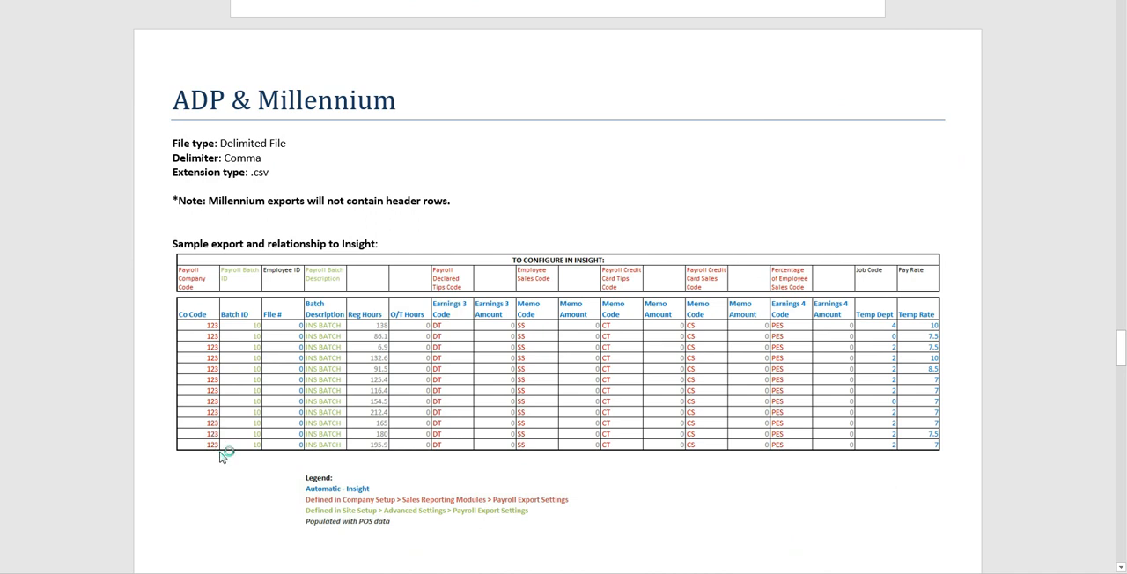
mouse_move(332, 404)
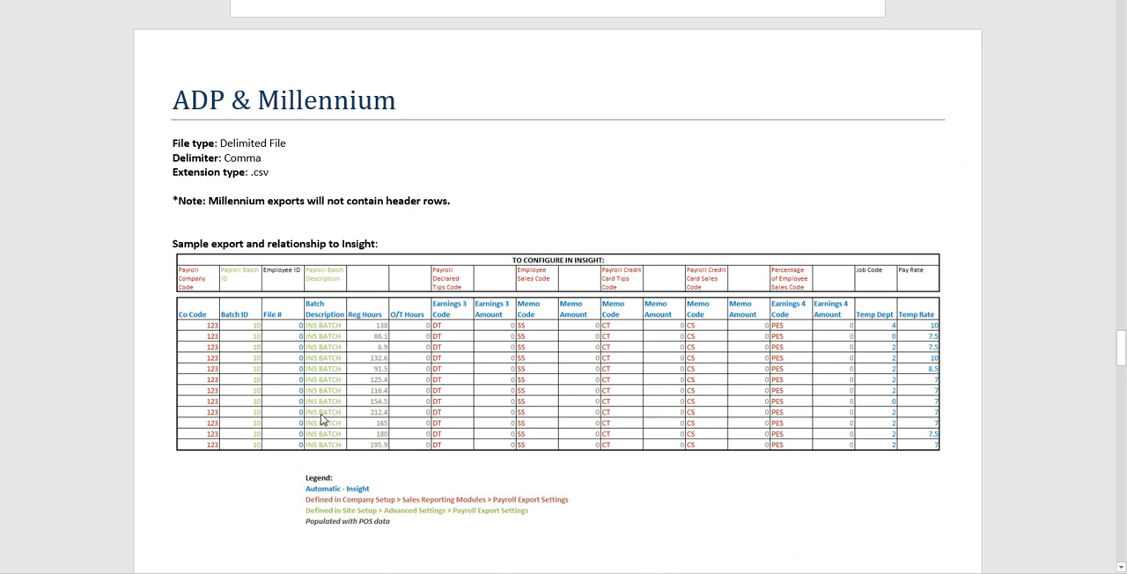
mouse_move(324, 423)
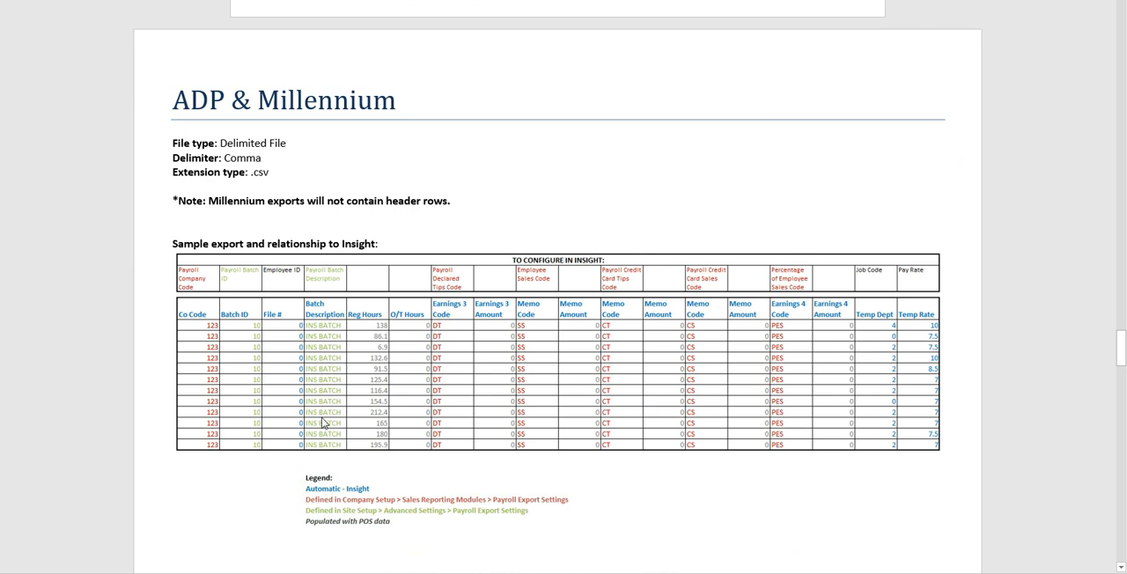
mouse_move(134, 336)
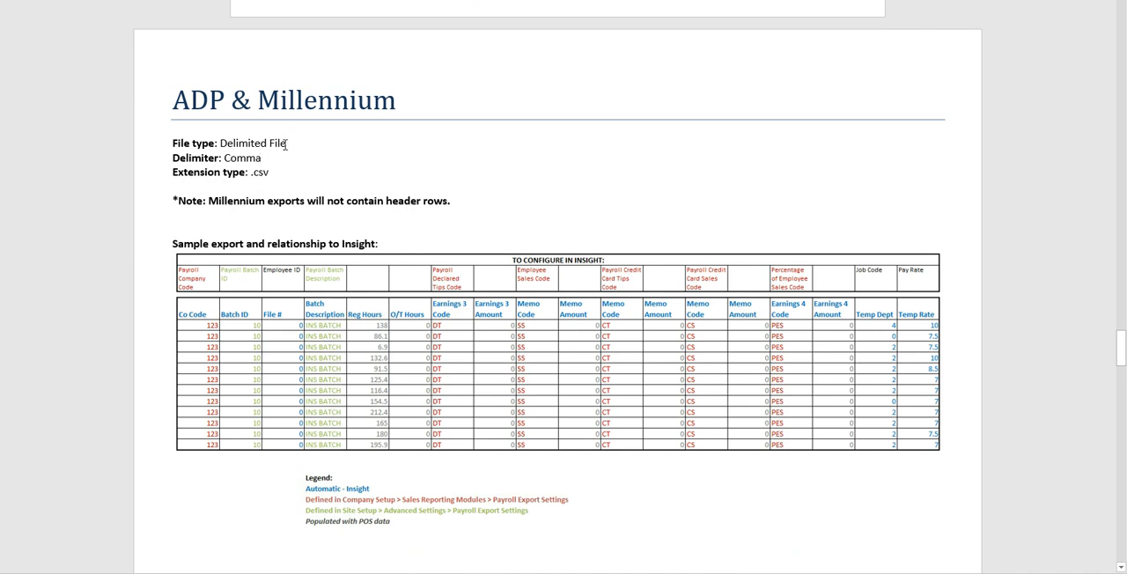
mouse_move(289, 168)
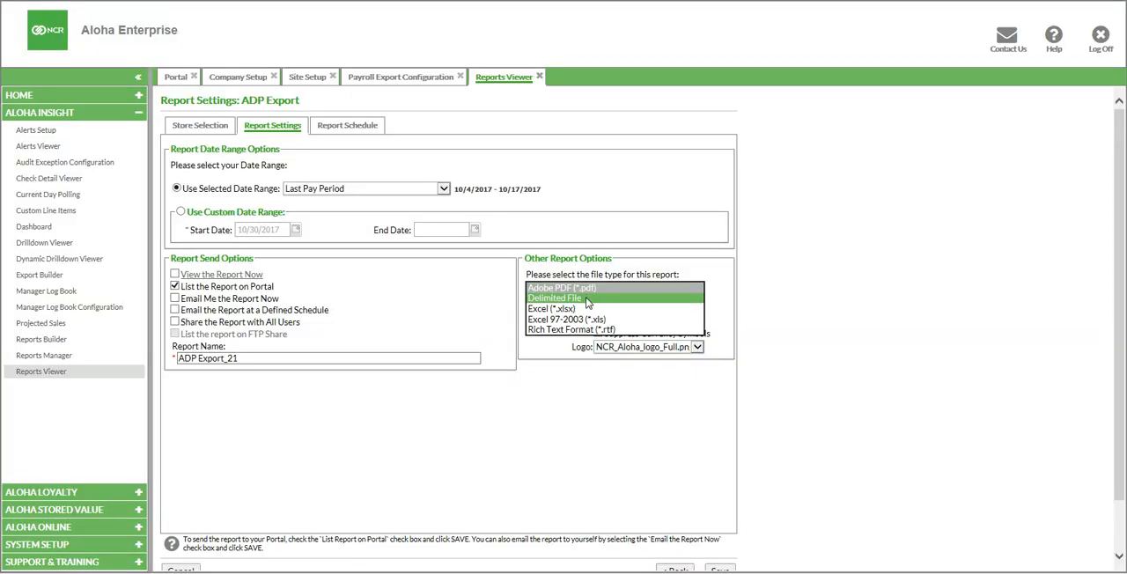
Set the file type to Delimited File (.csv) with a comma delimiter
click(556, 298)
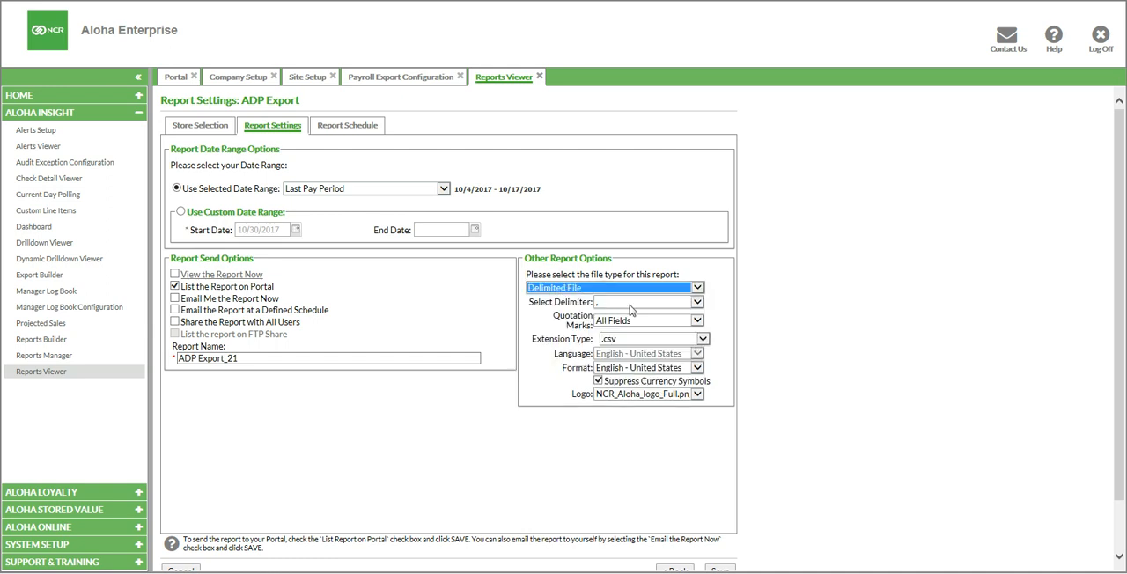
mouse_move(620, 305)
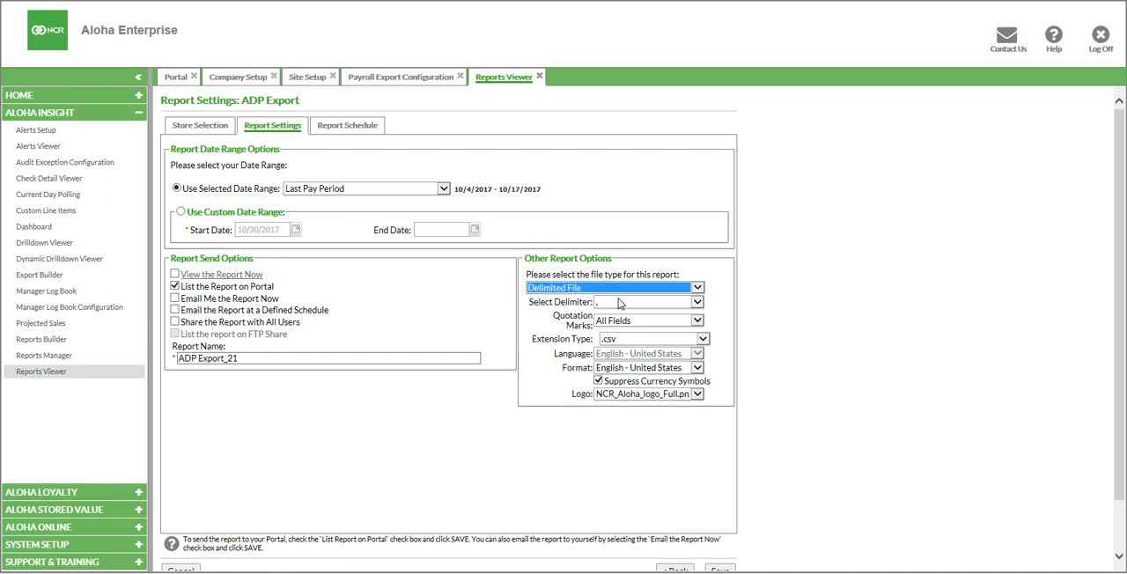
click(643, 303)
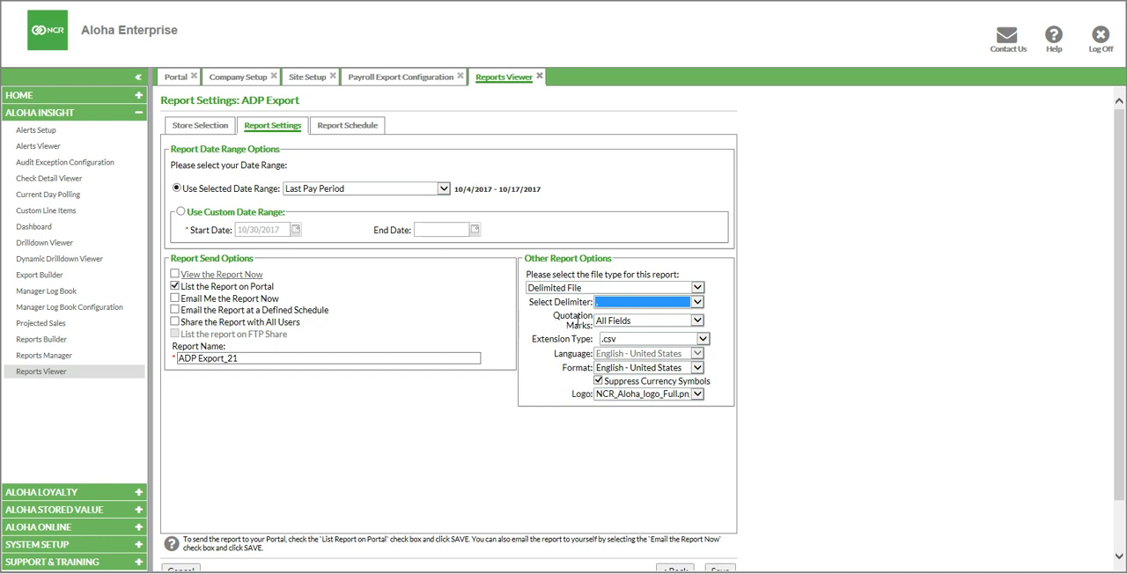
mouse_move(581, 367)
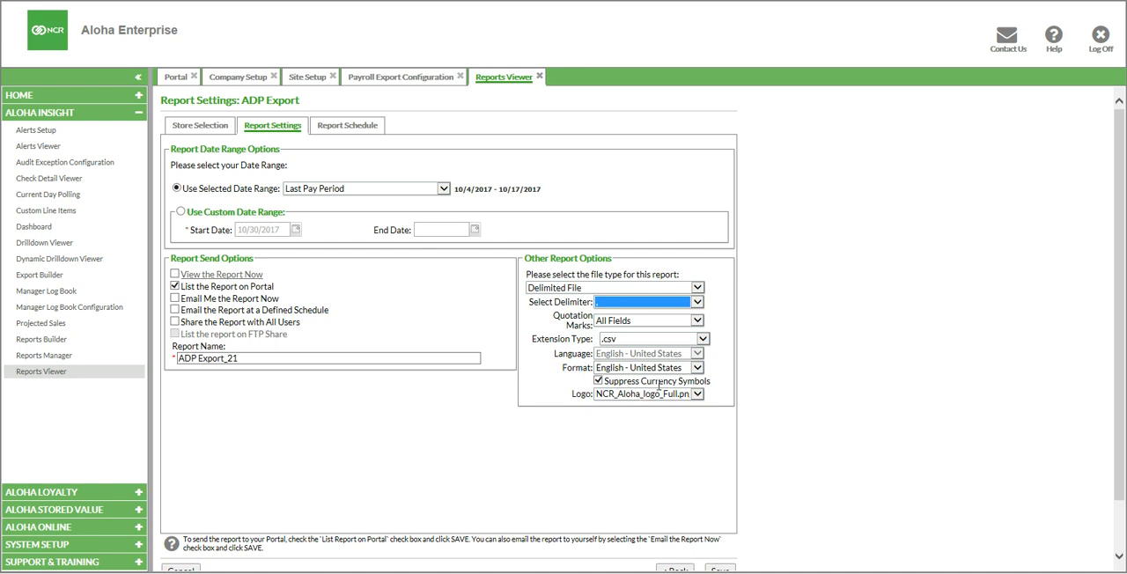
mouse_move(765, 381)
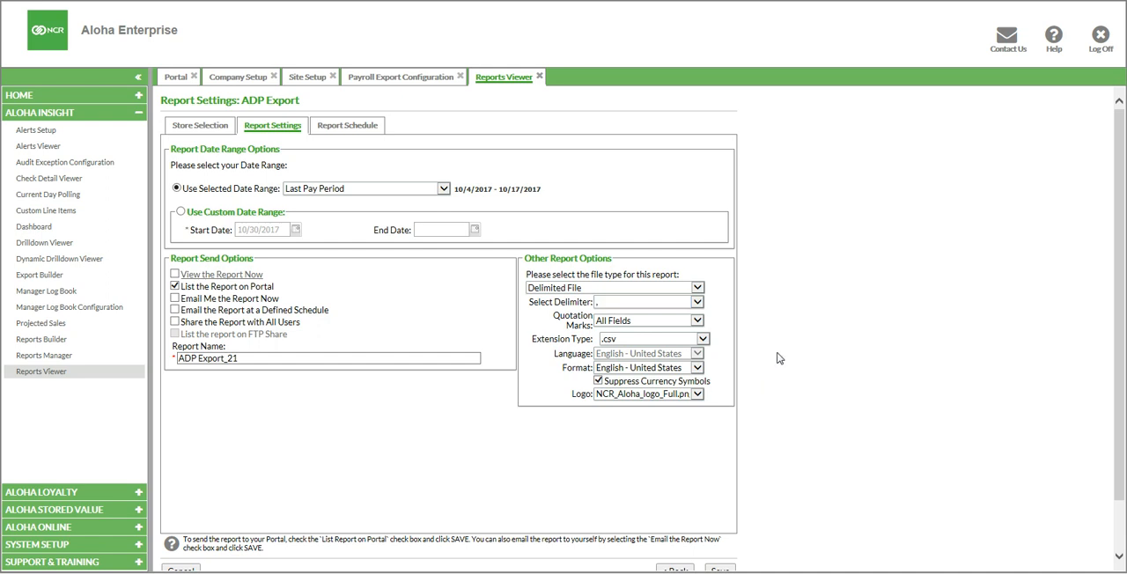
mouse_move(347, 137)
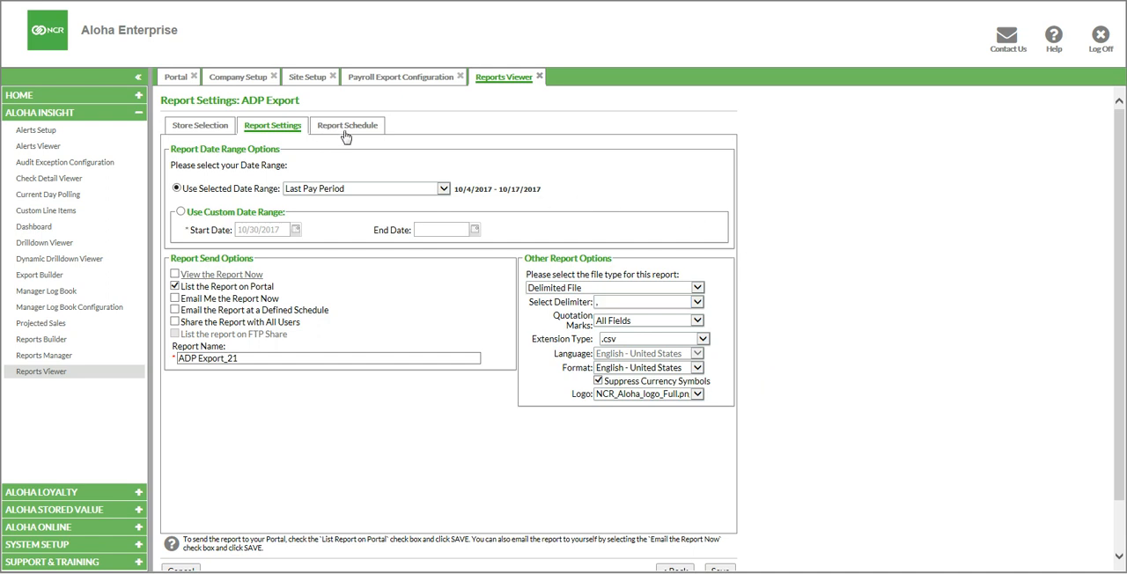
mouse_move(351, 137)
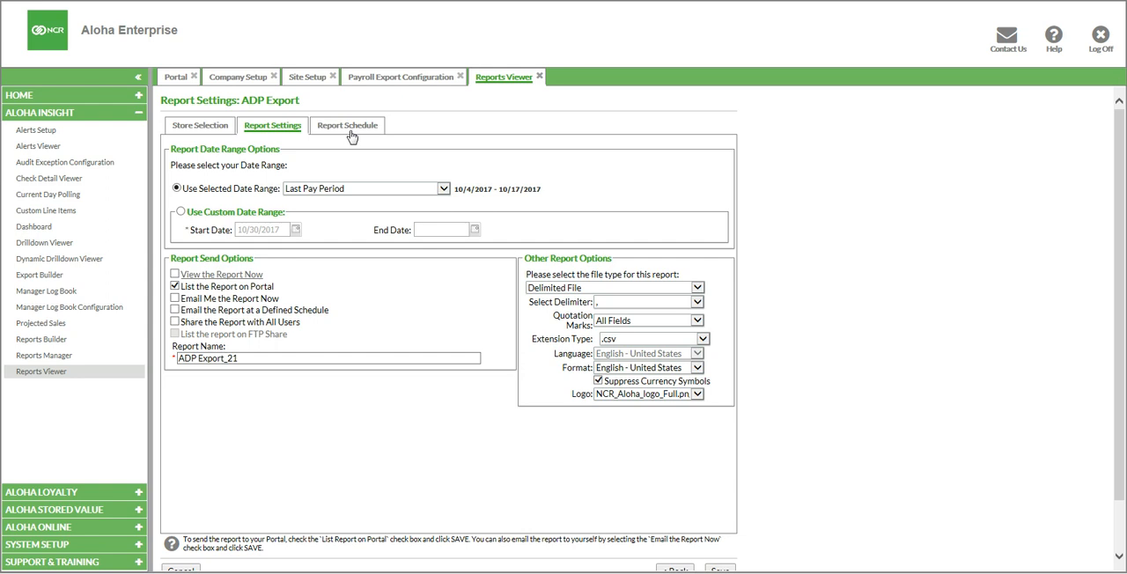
mouse_move(490, 141)
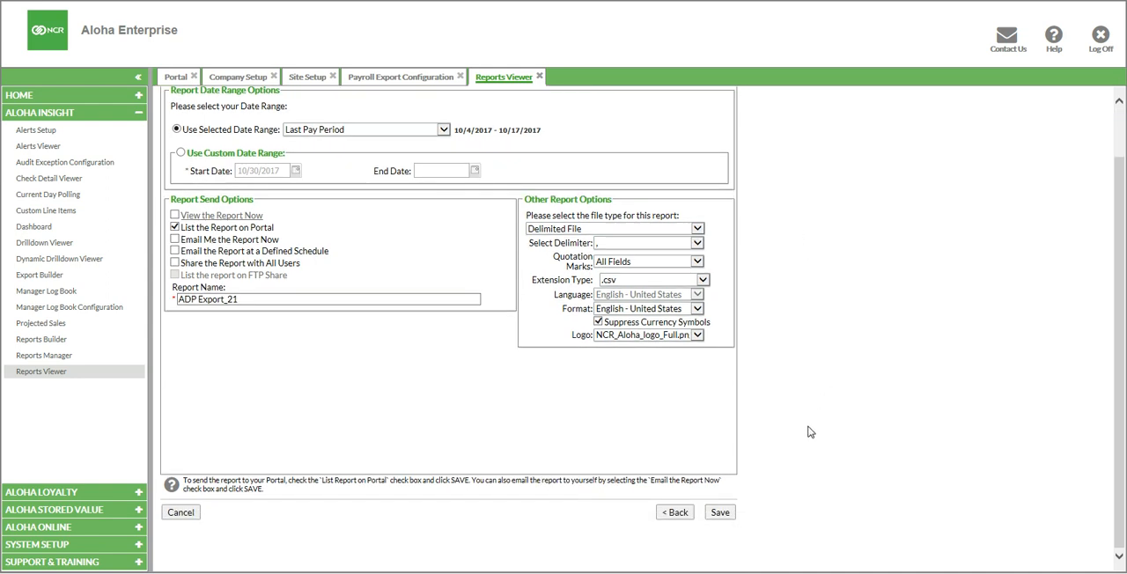
mouse_move(624, 486)
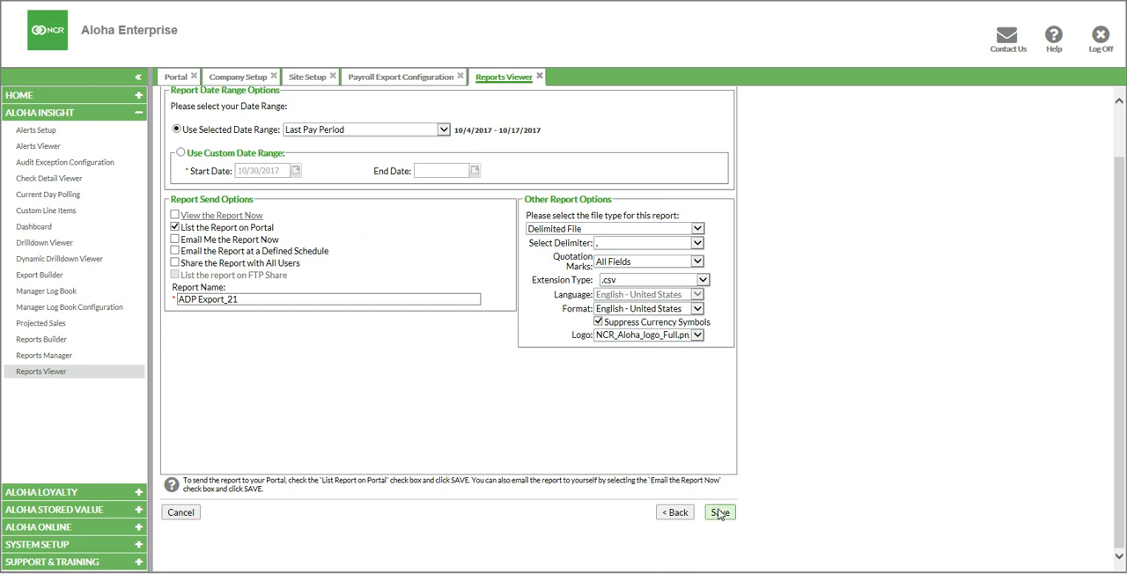
Save the report settings so ADP Export_21 appears under Non-Scheduled Reports in the portal
click(718, 511)
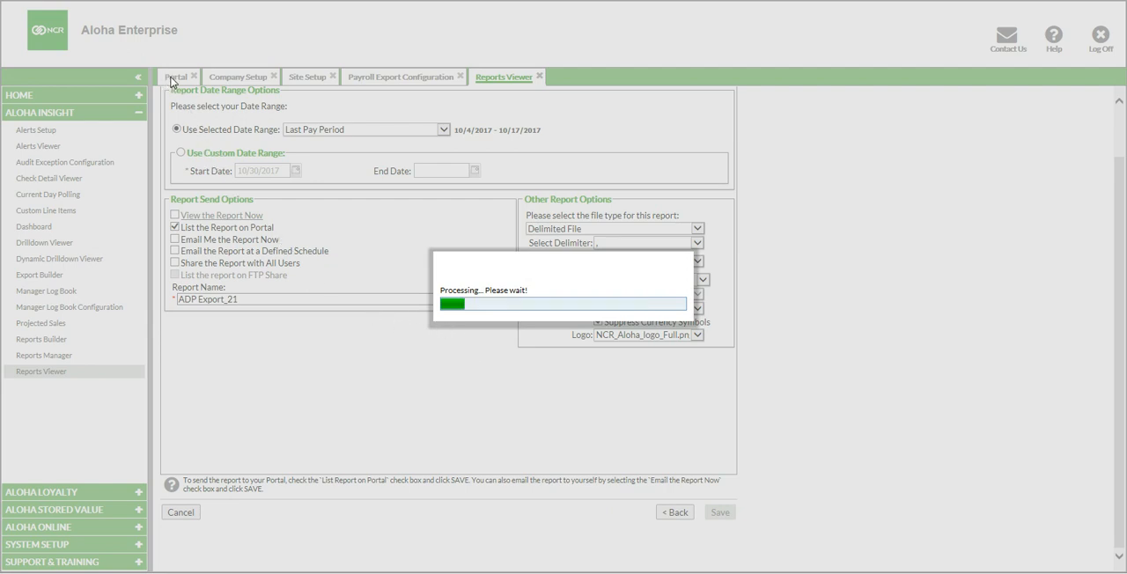
click(176, 77)
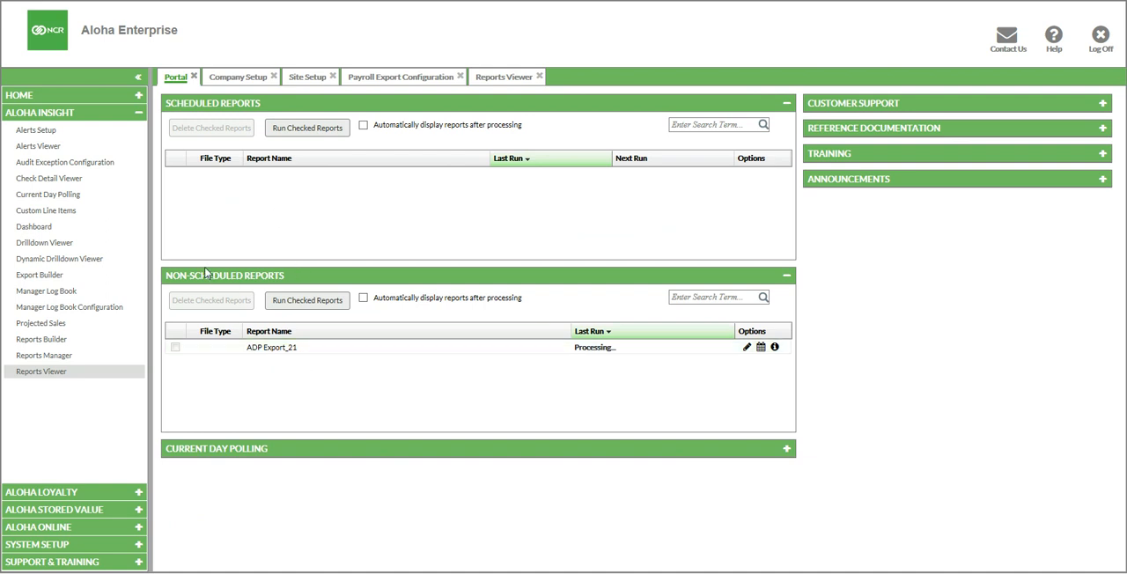
Download ADP Export_21 after its last run shows 10/31/2017 1:09pm
click(271, 347)
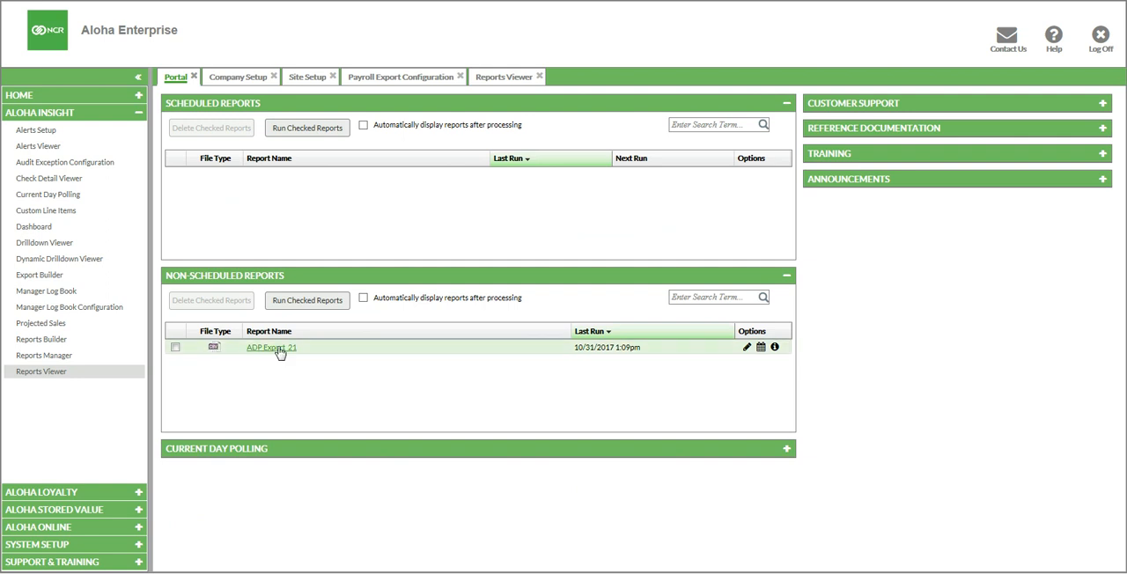
click(271, 347)
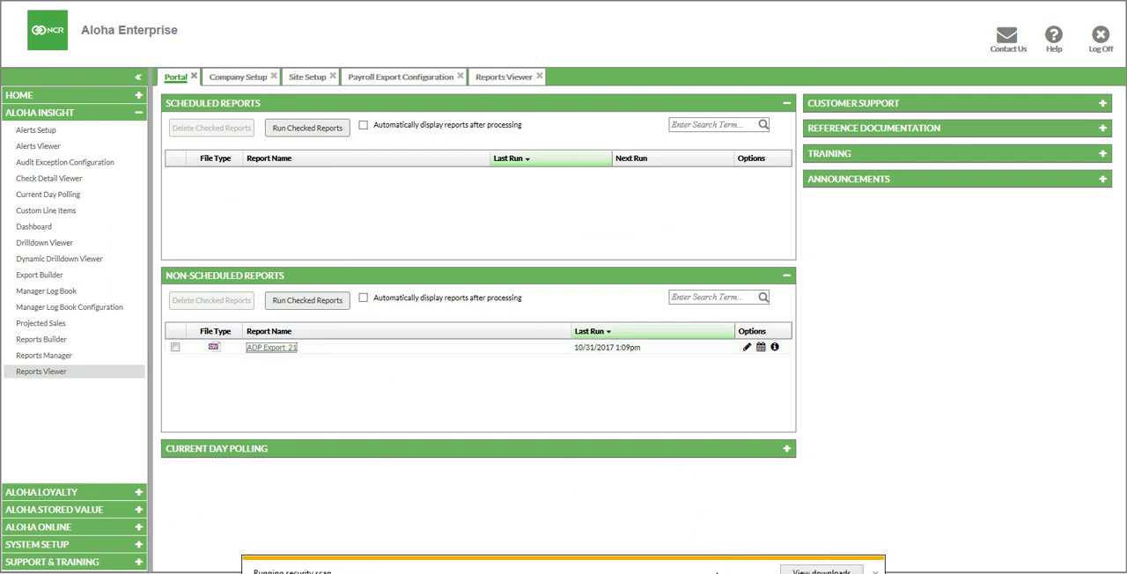
mouse_move(643, 484)
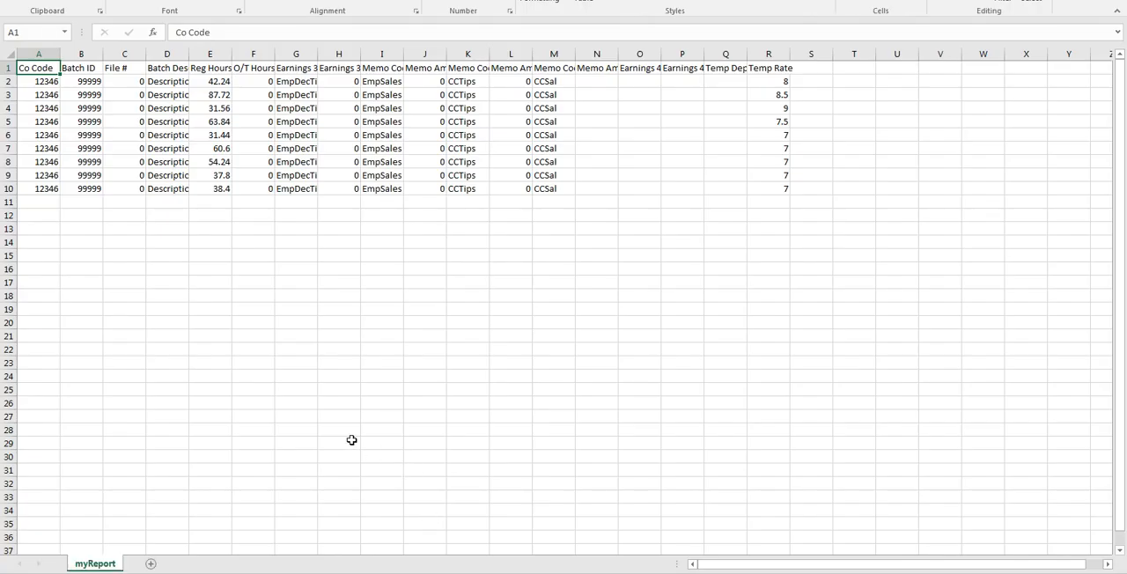
mouse_move(539, 164)
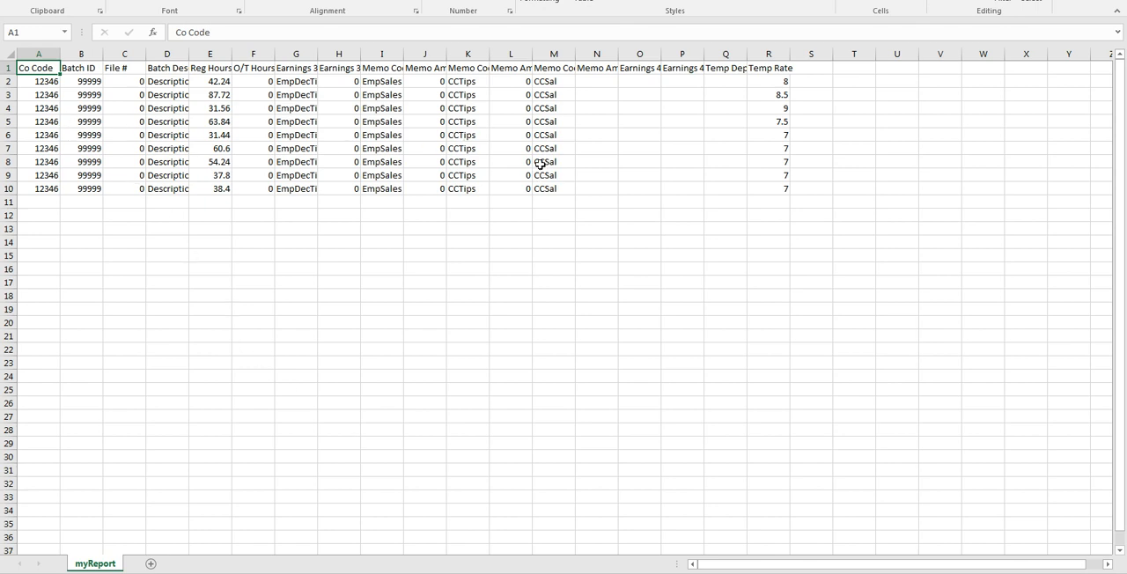
mouse_move(567, 268)
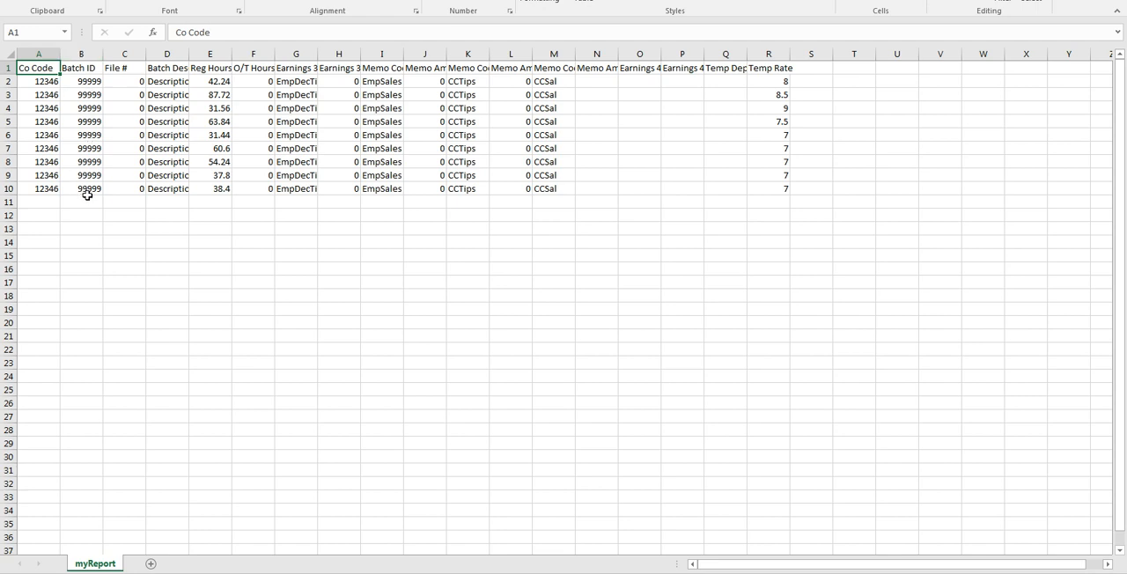
mouse_move(127, 188)
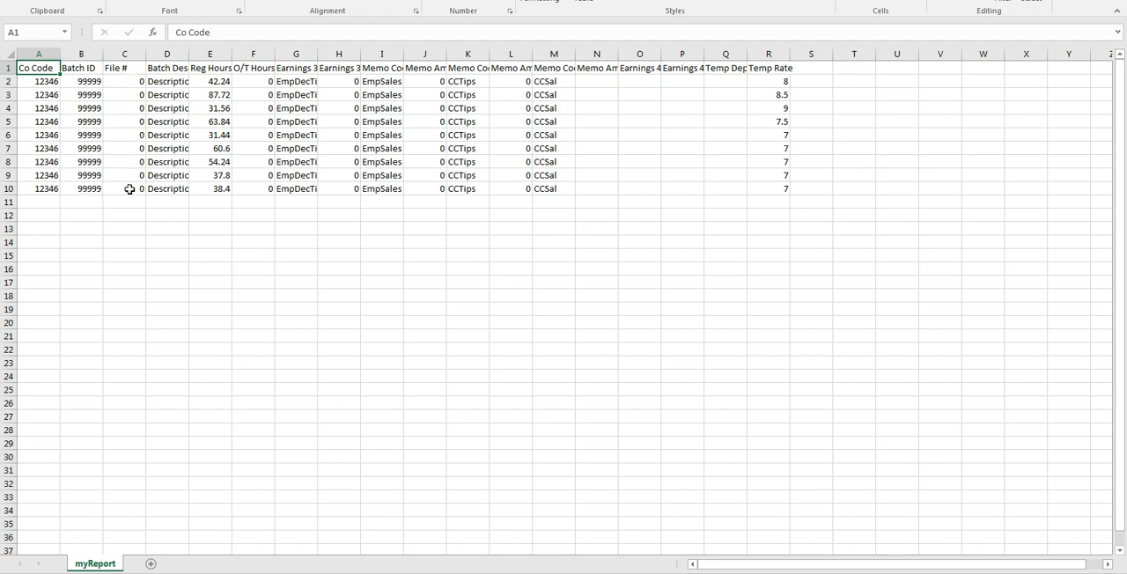
Examine the File # value in cell C10 of the myReport export in Excel
click(123, 188)
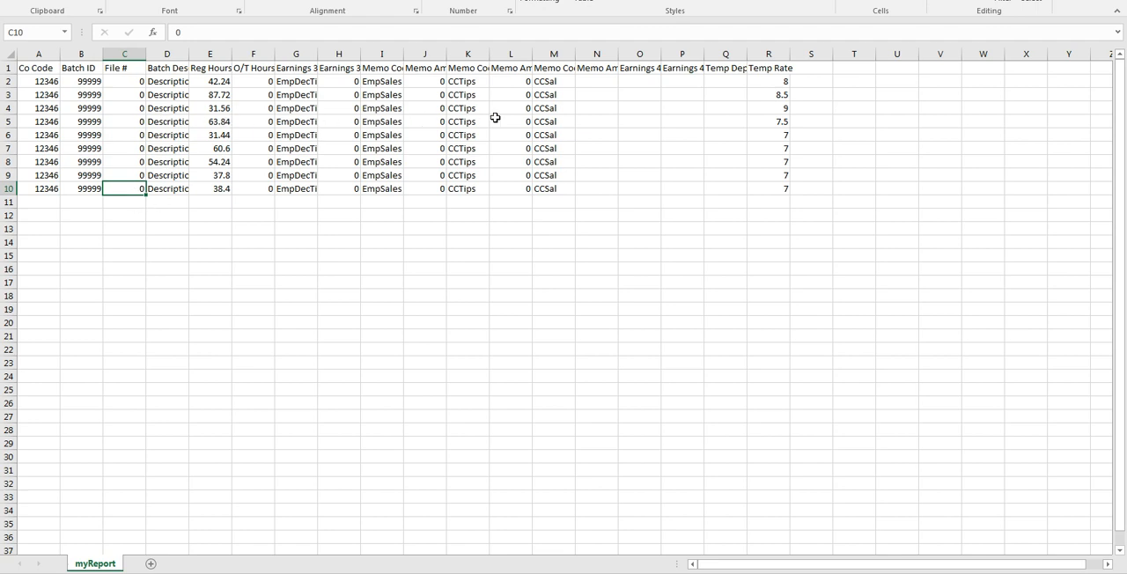
mouse_move(673, 185)
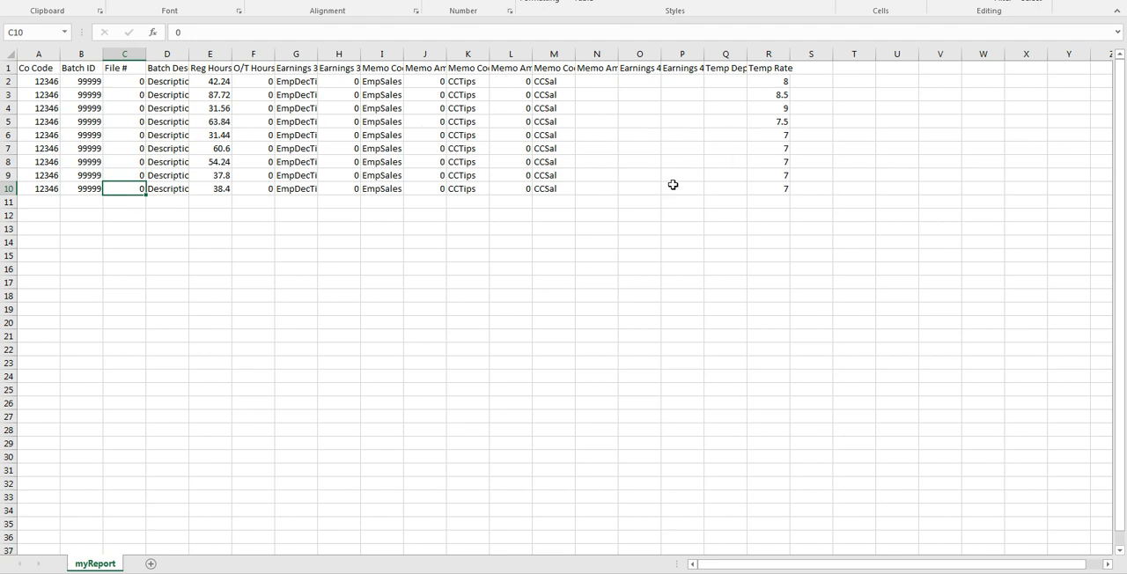
mouse_move(451, 285)
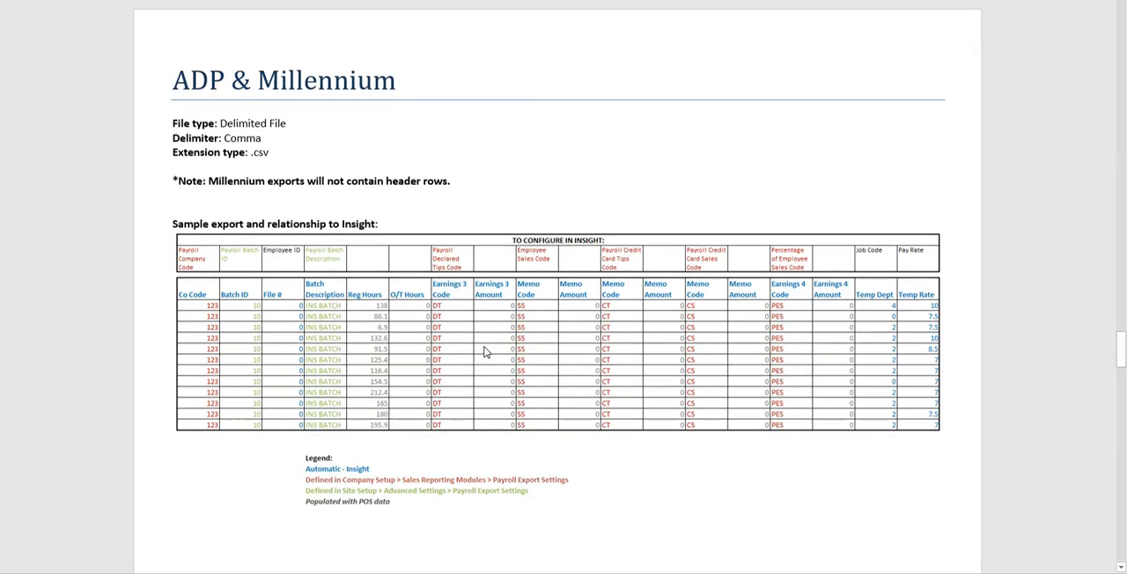
Scroll the payroll guide down to the Paychex section: delimited .txt file, no delimiter
scroll(down, 3)
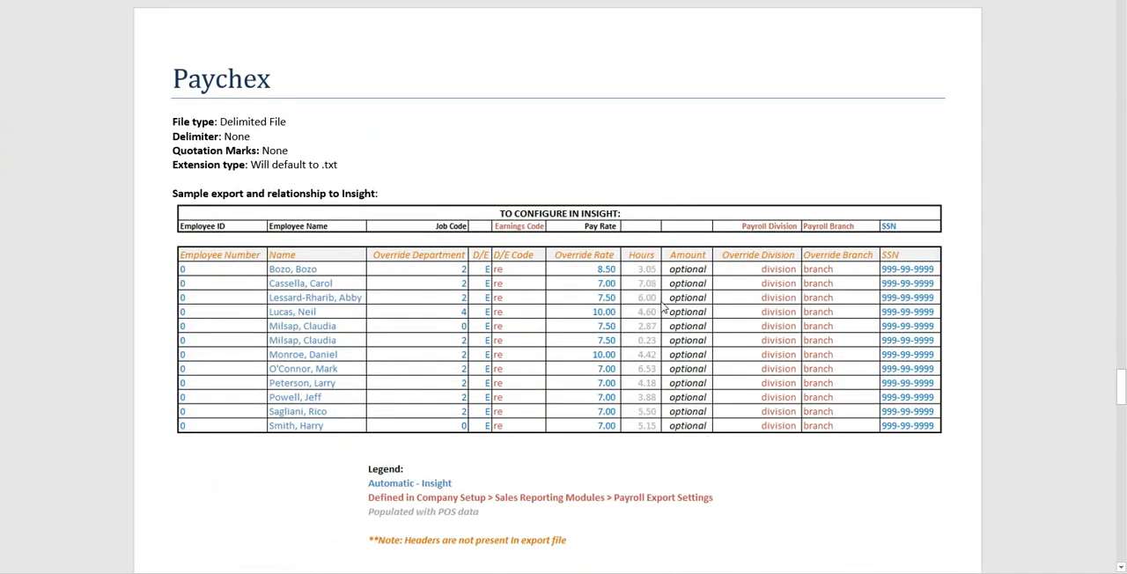
mouse_move(225, 240)
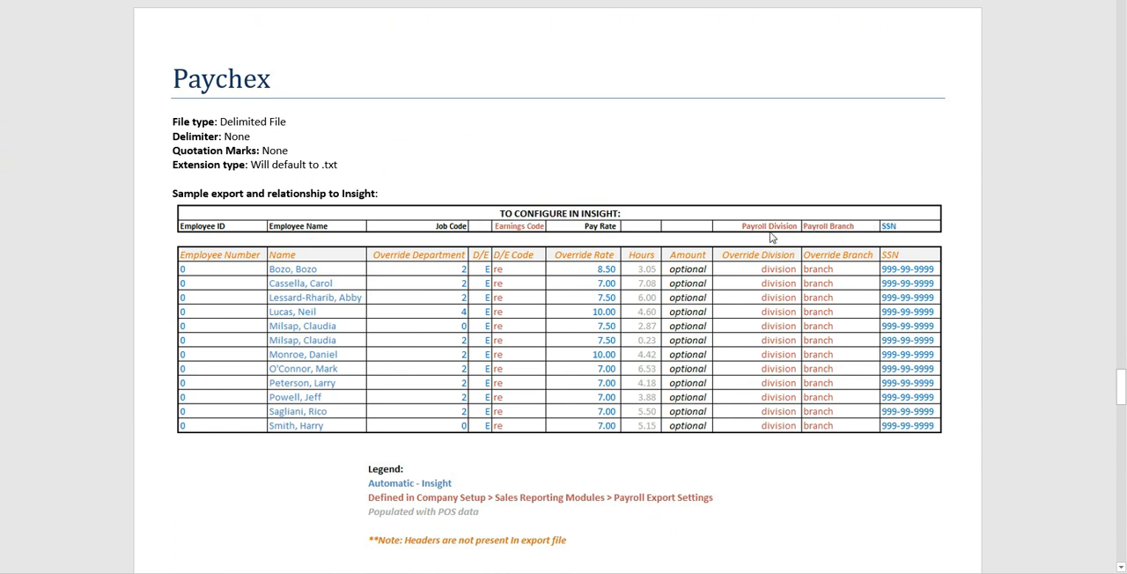
mouse_move(704, 239)
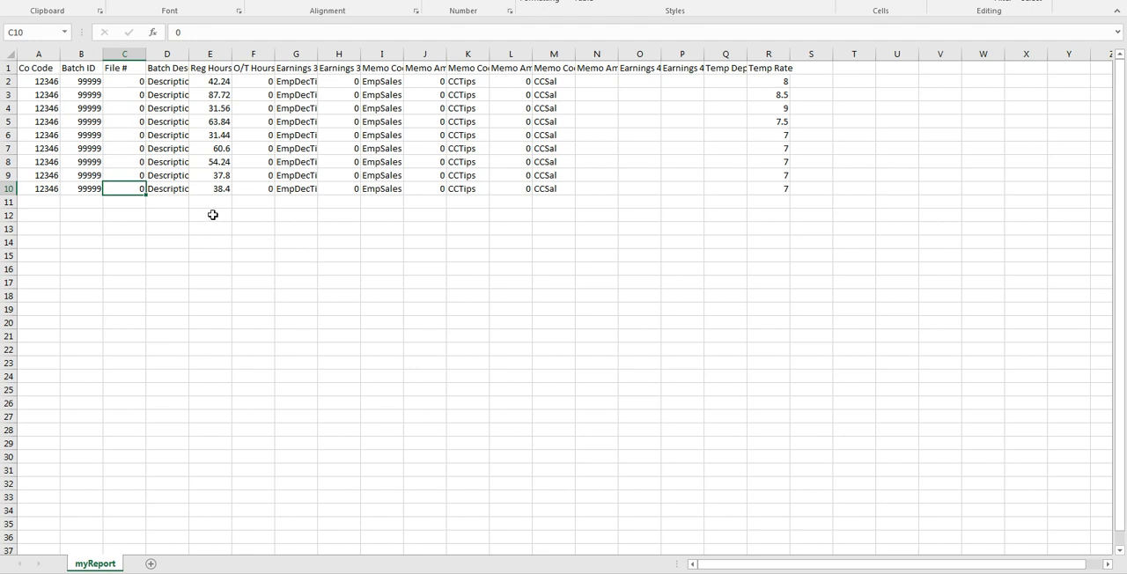
mouse_move(206, 226)
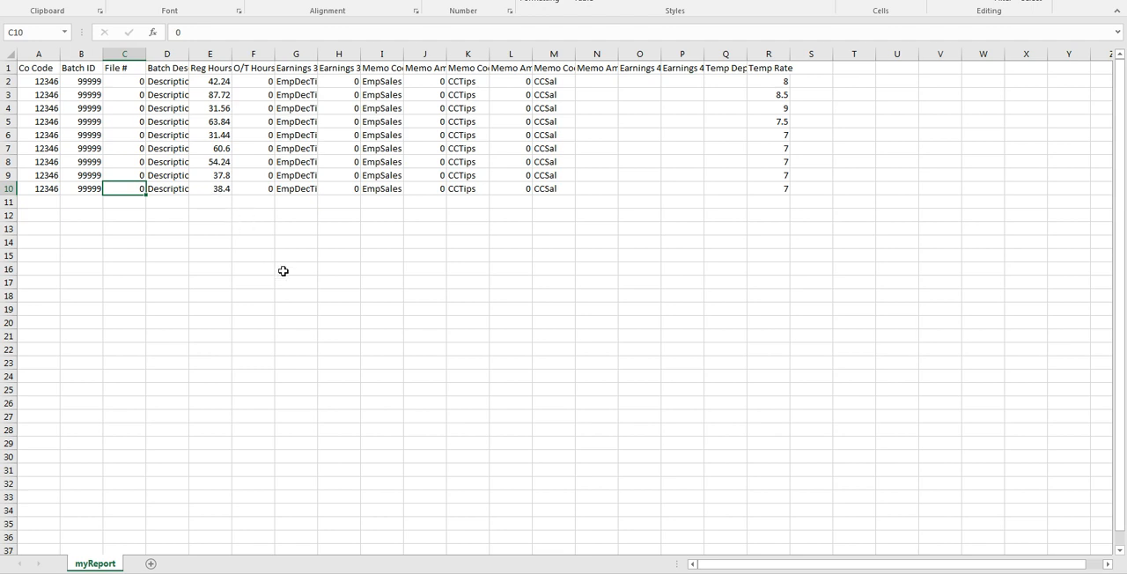
mouse_move(838, 214)
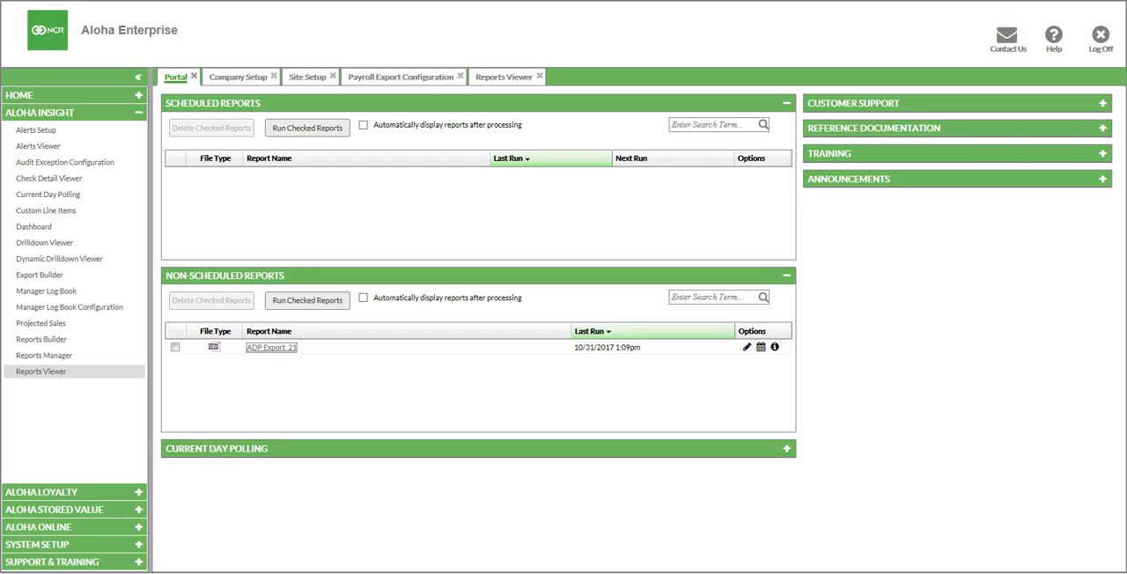
mouse_move(525, 257)
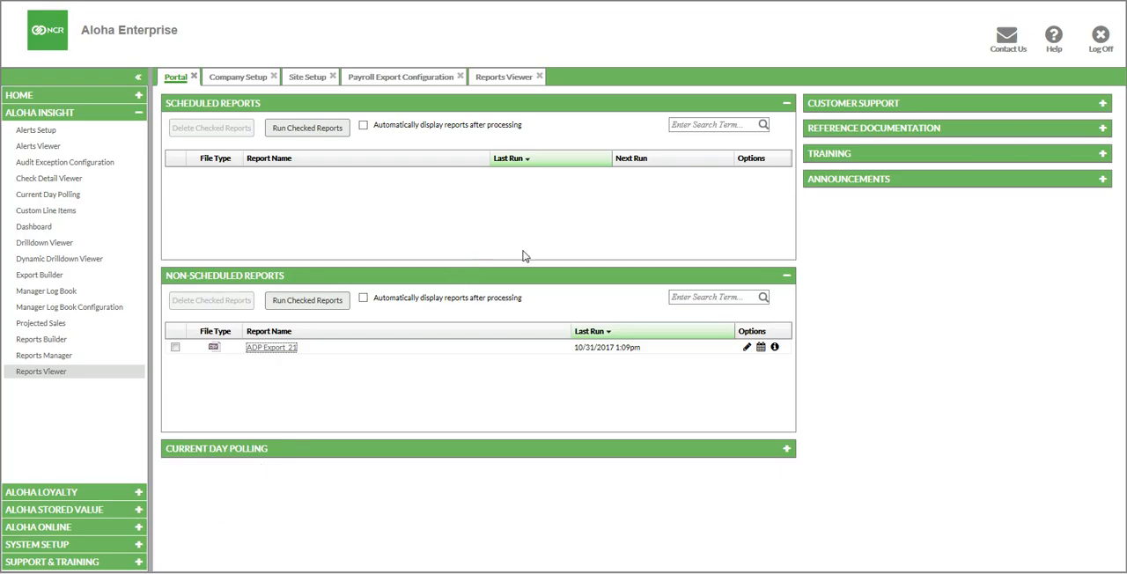
mouse_move(276, 362)
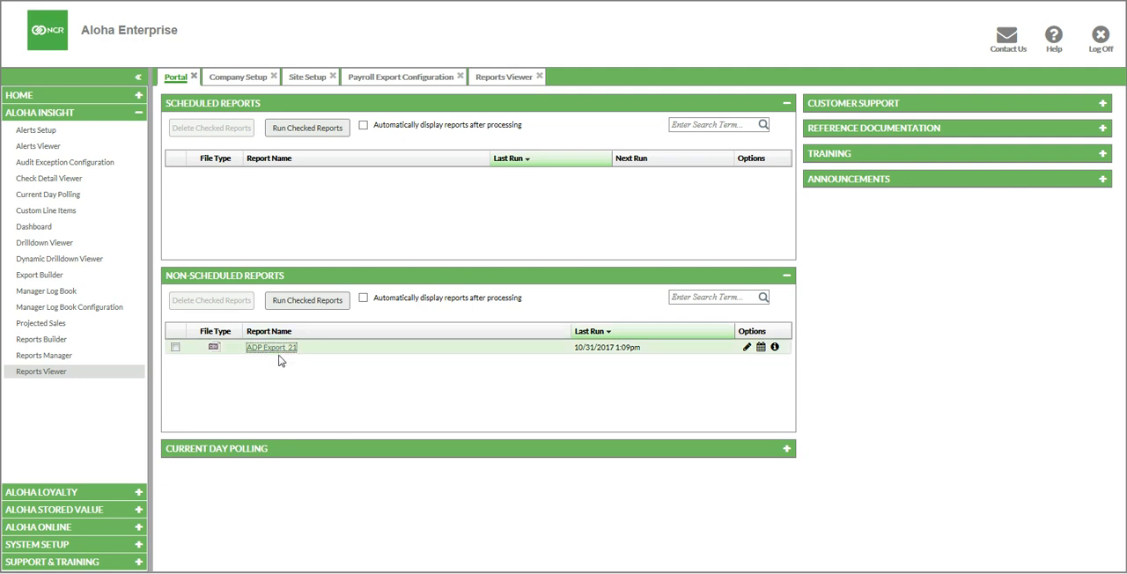
mouse_move(746, 347)
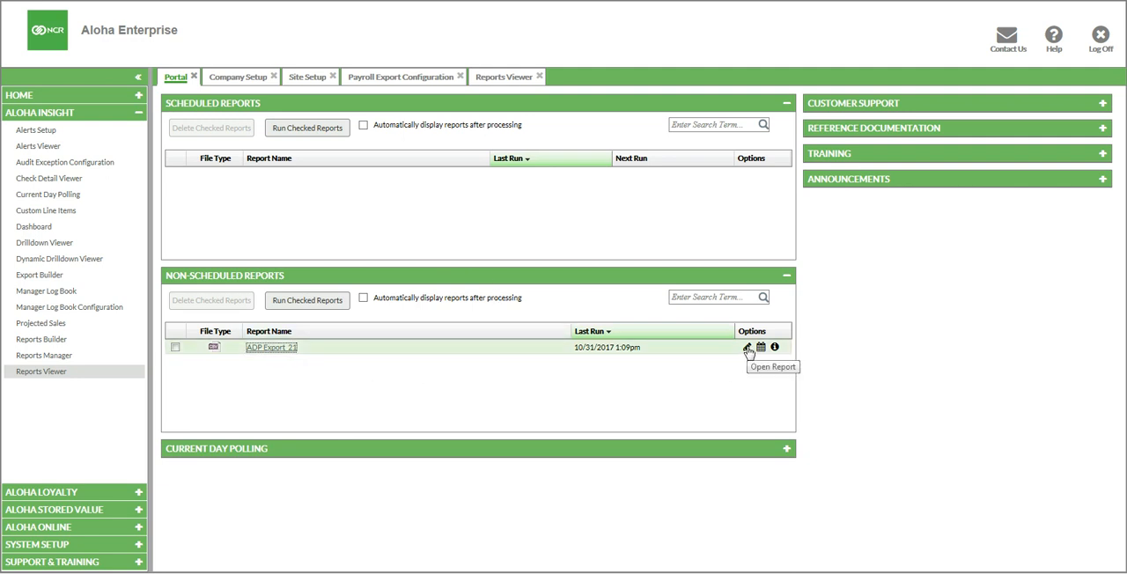
Reopen ADP Export_21's settings via the Open Report pencil under Non-Scheduled Reports
click(747, 347)
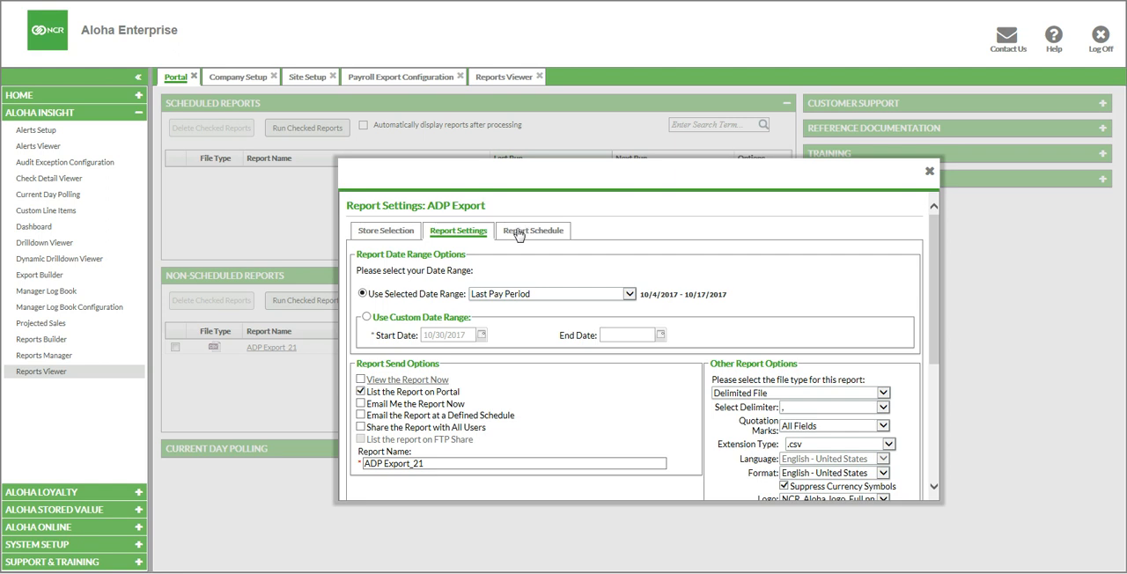
Schedule the report with no end date, delivered at the end of every pay period
click(532, 229)
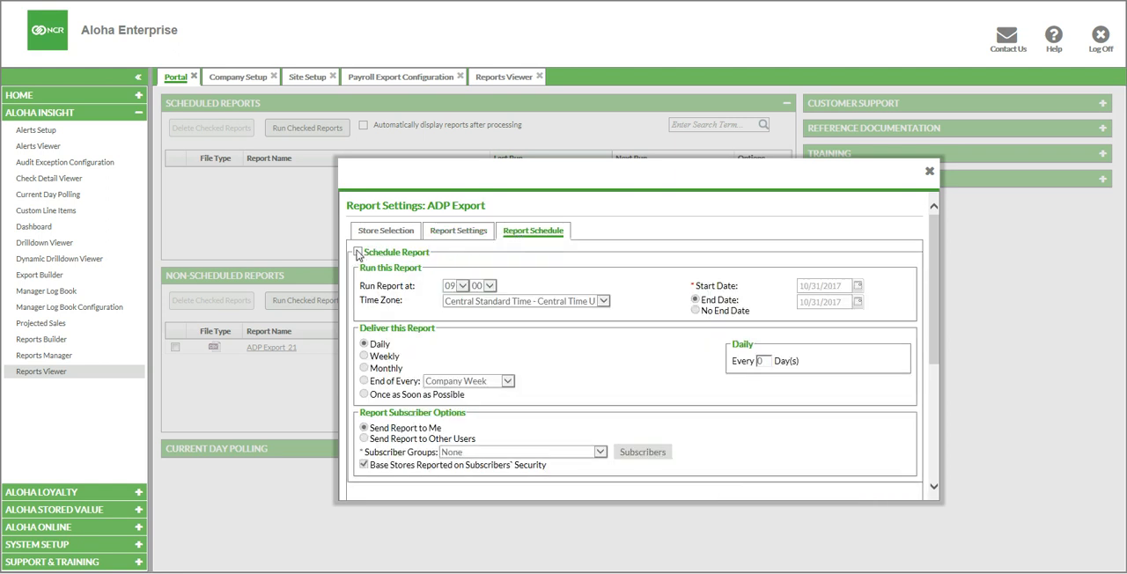
click(359, 252)
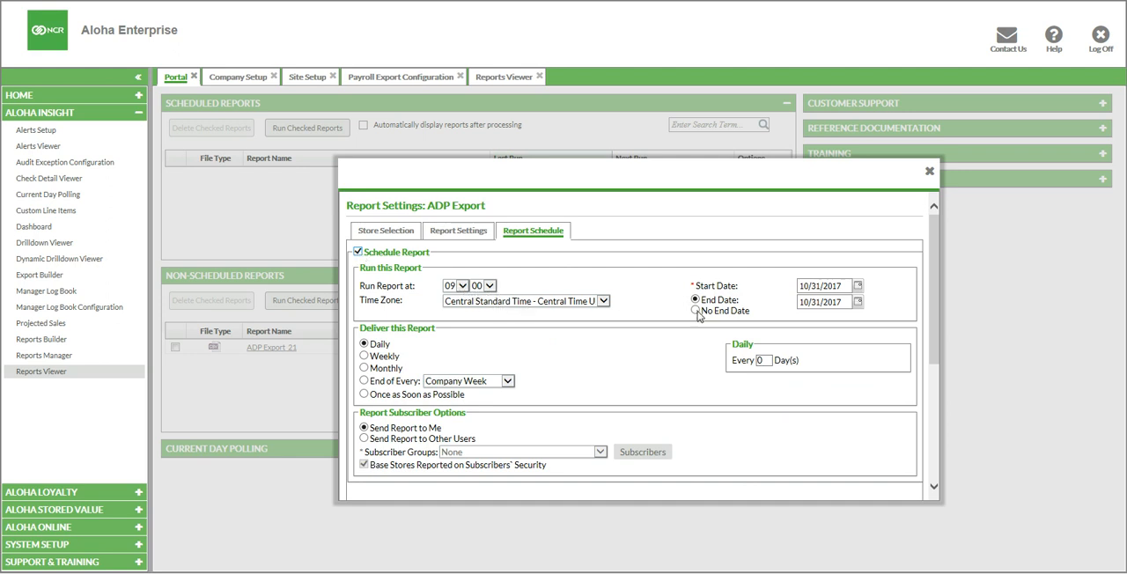
click(696, 310)
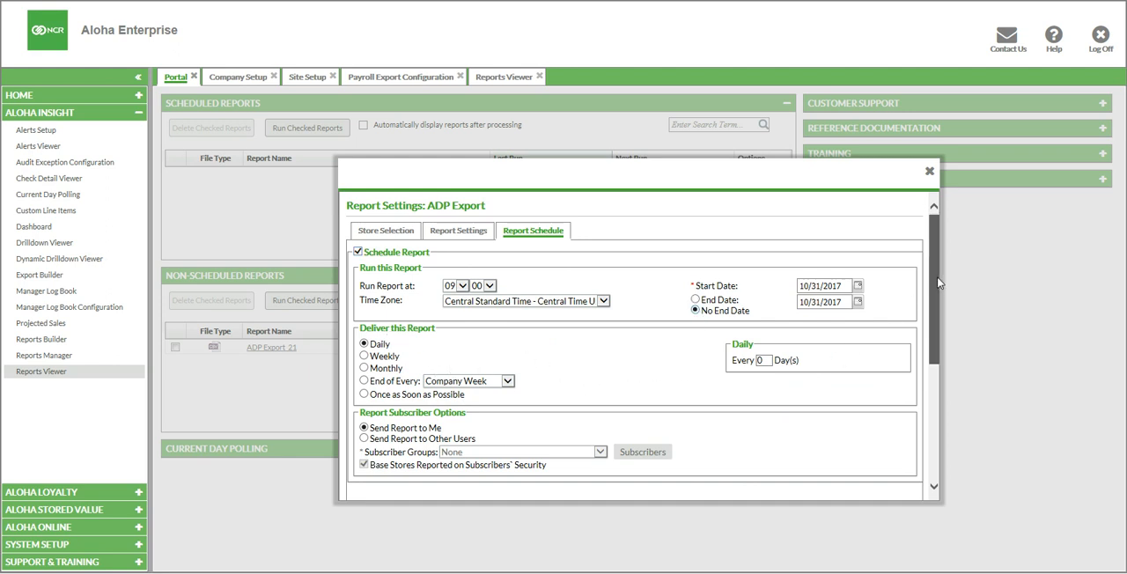
scroll(down, 3)
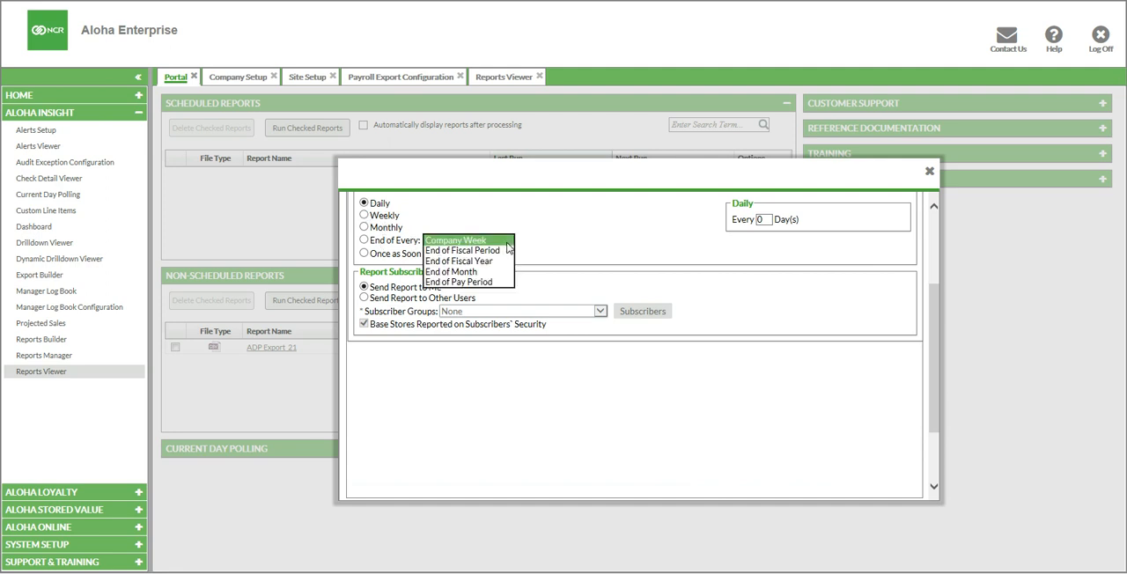
click(458, 282)
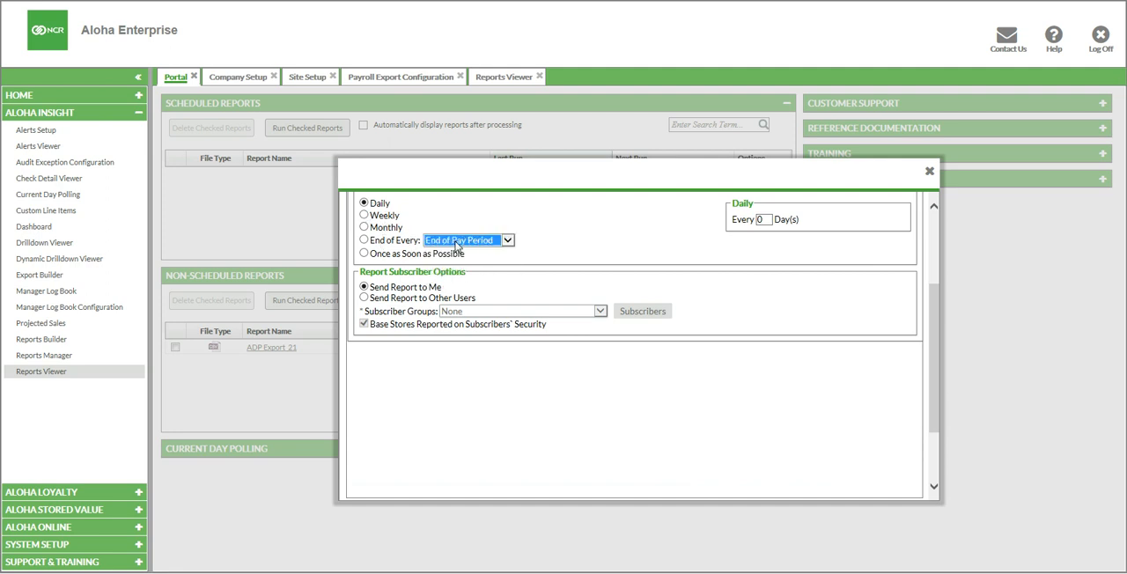
click(363, 240)
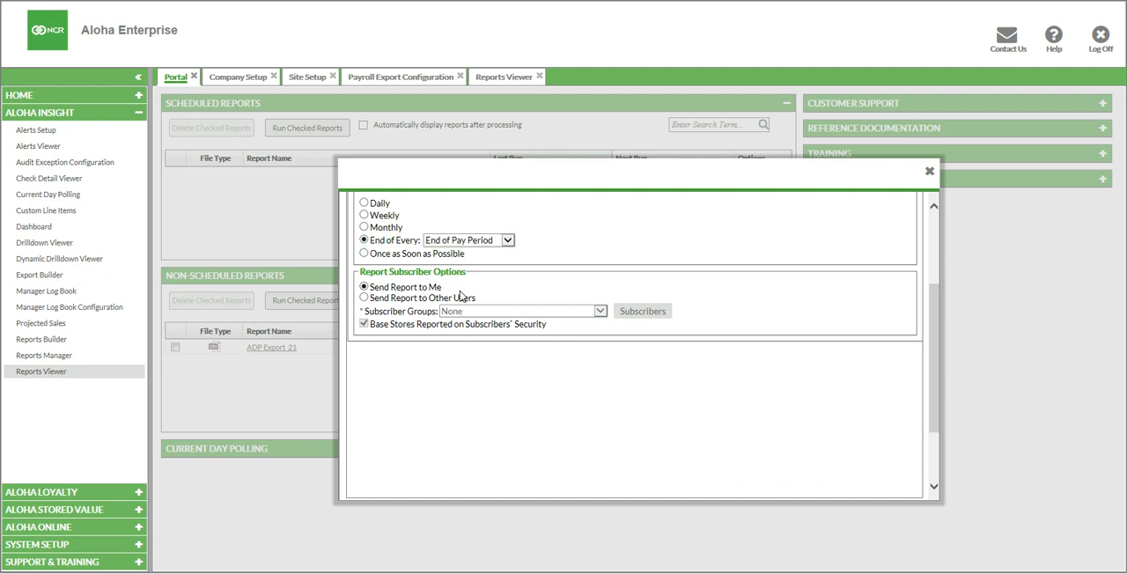
mouse_move(914, 364)
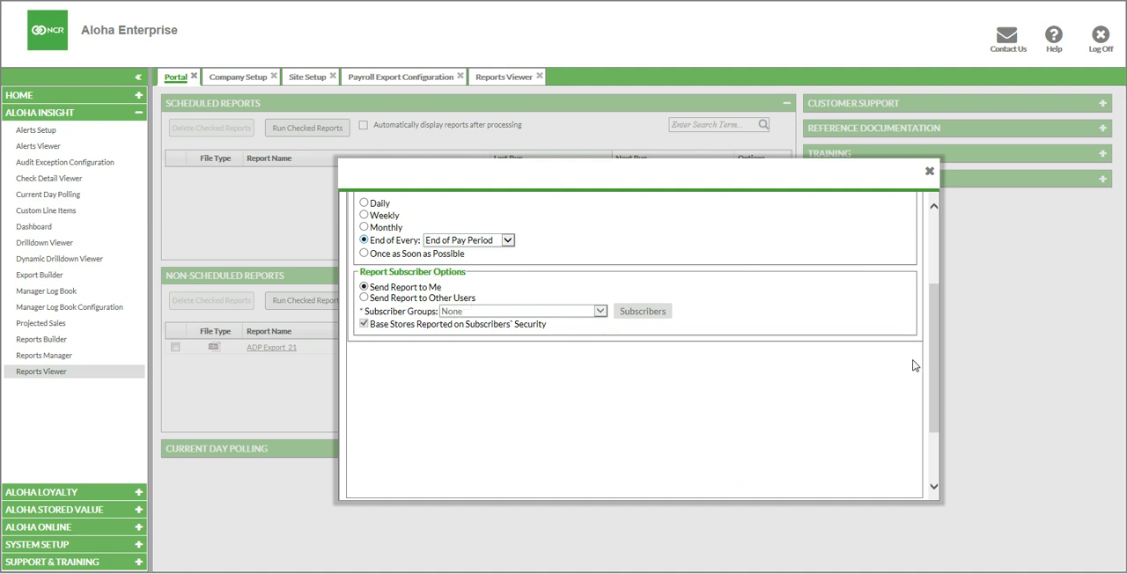
mouse_move(169, 492)
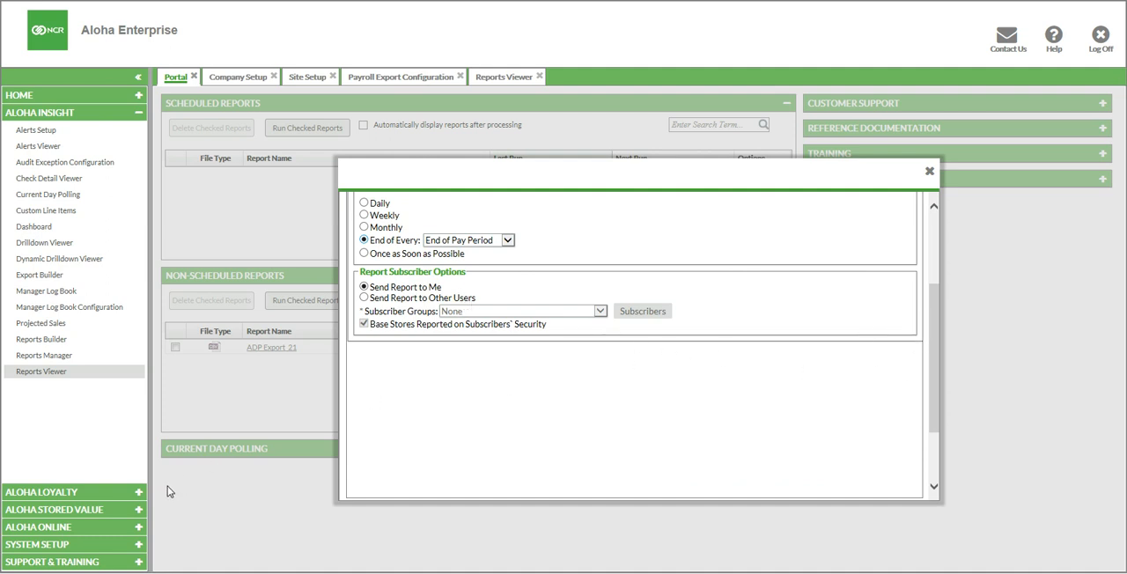
mouse_move(902, 360)
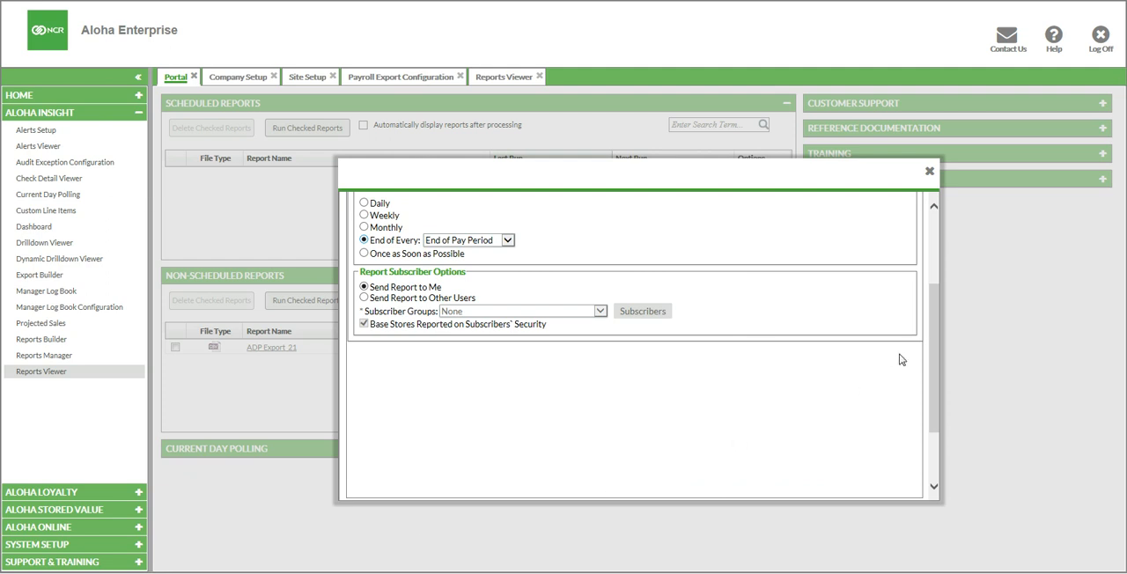
Save the schedule so ADP Export_21 appears in Scheduled Reports with next run 11/1/2017 9:00am
scroll(down, 3)
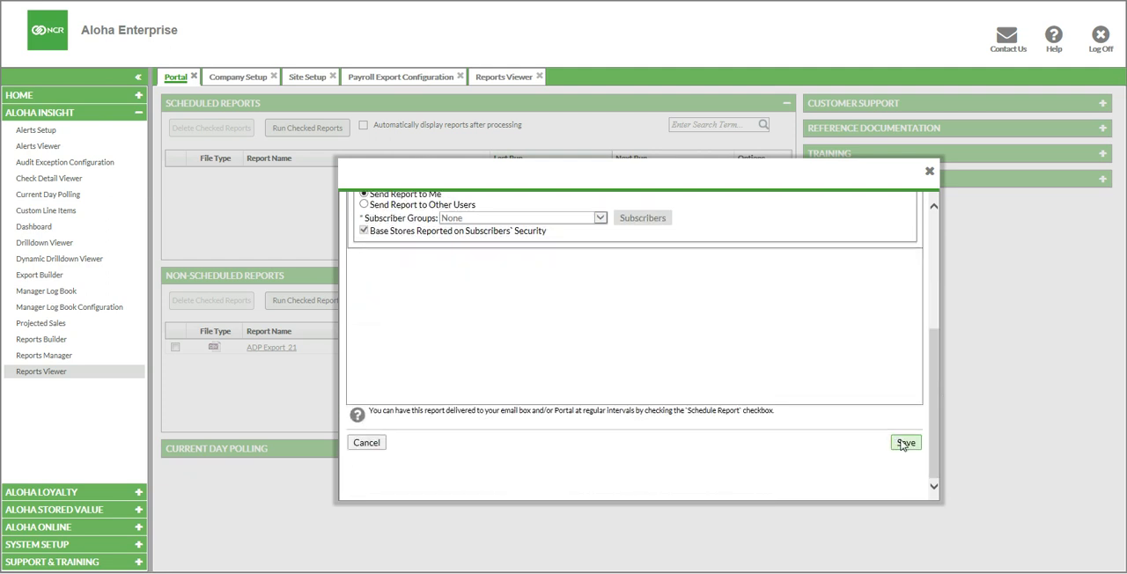
click(905, 442)
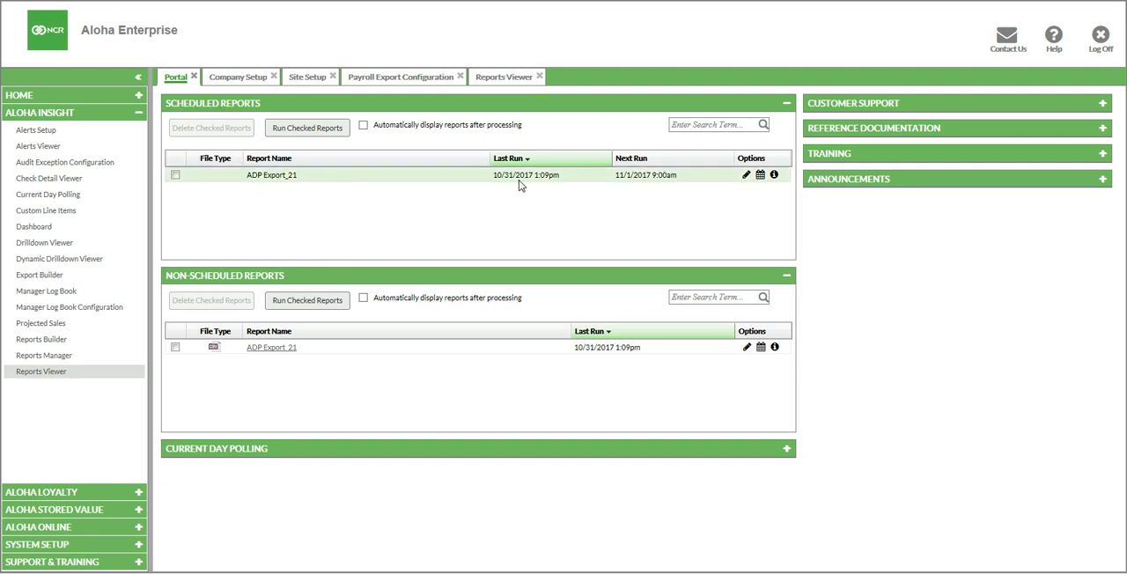
mouse_move(637, 186)
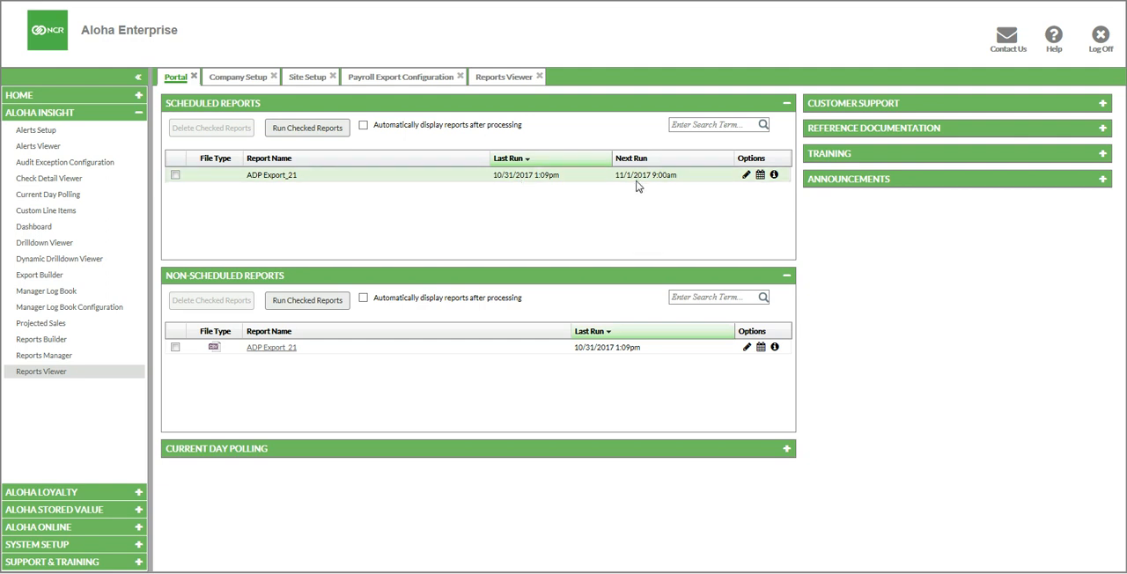
mouse_move(634, 217)
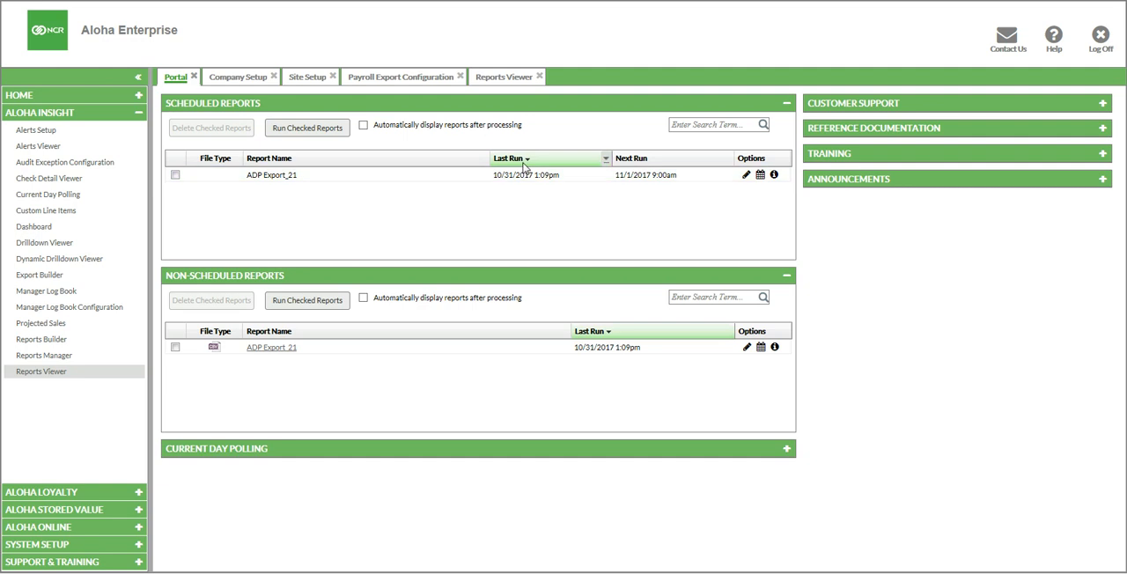
mouse_move(467, 197)
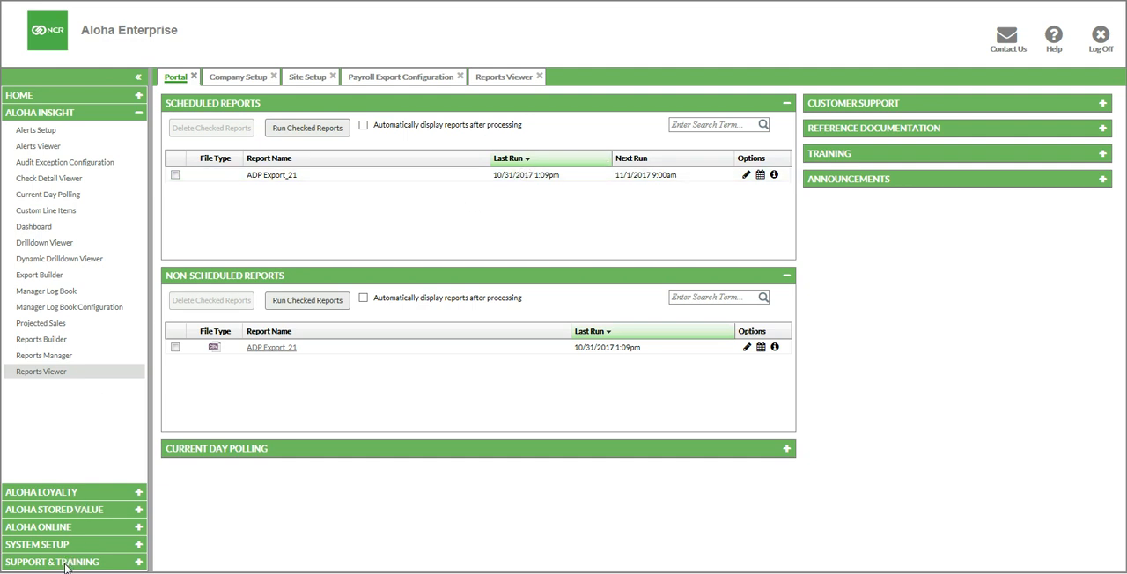
Reach the Online Help list of Aloha Insight FAQs via Support & Training
click(53, 562)
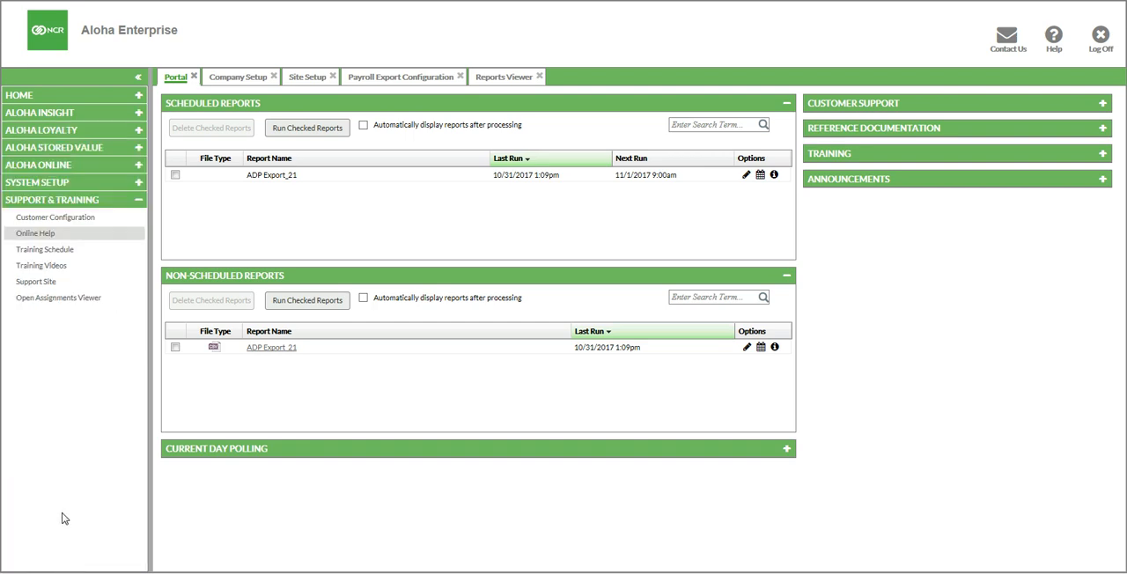
click(35, 233)
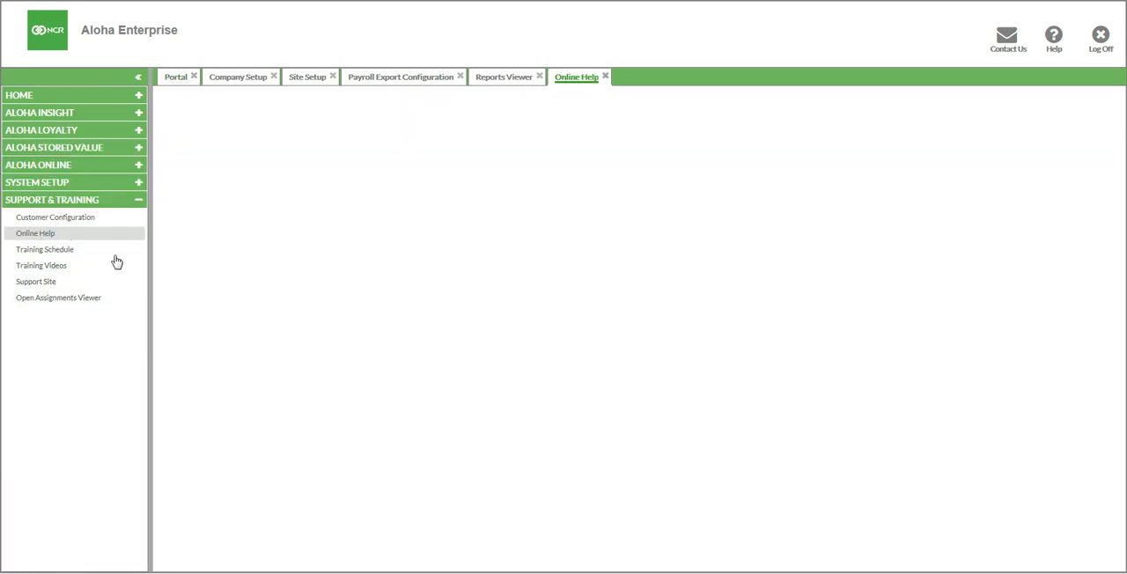
click(35, 233)
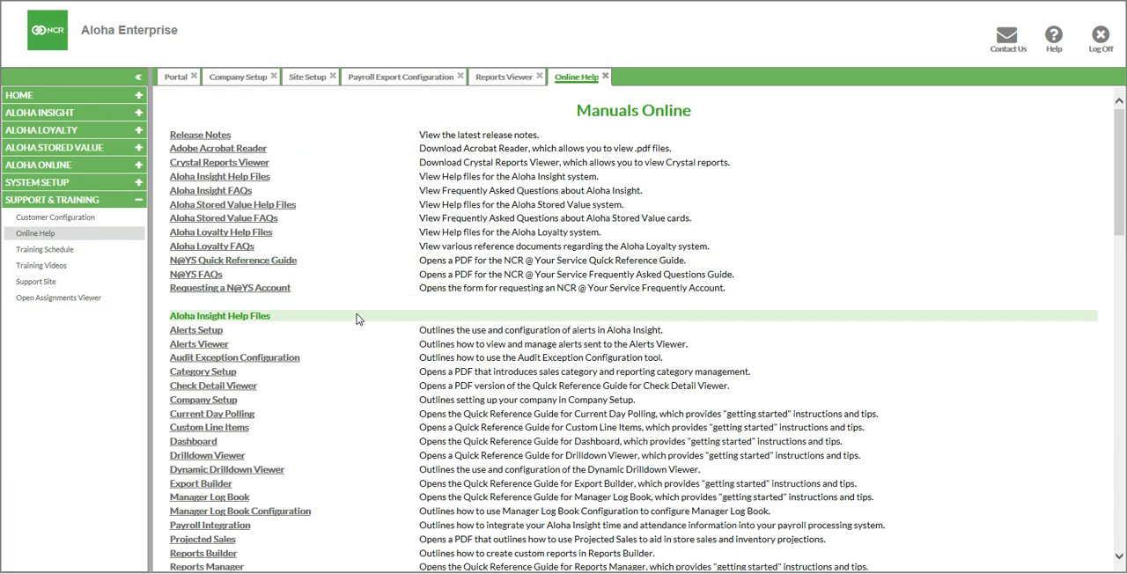
scroll(down, 3)
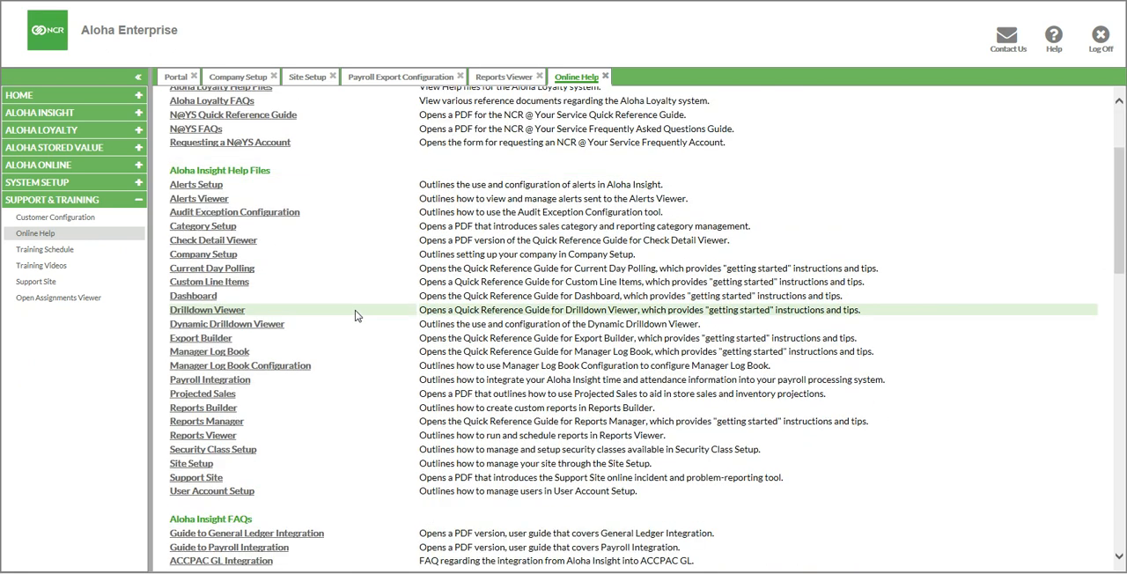
mouse_move(331, 247)
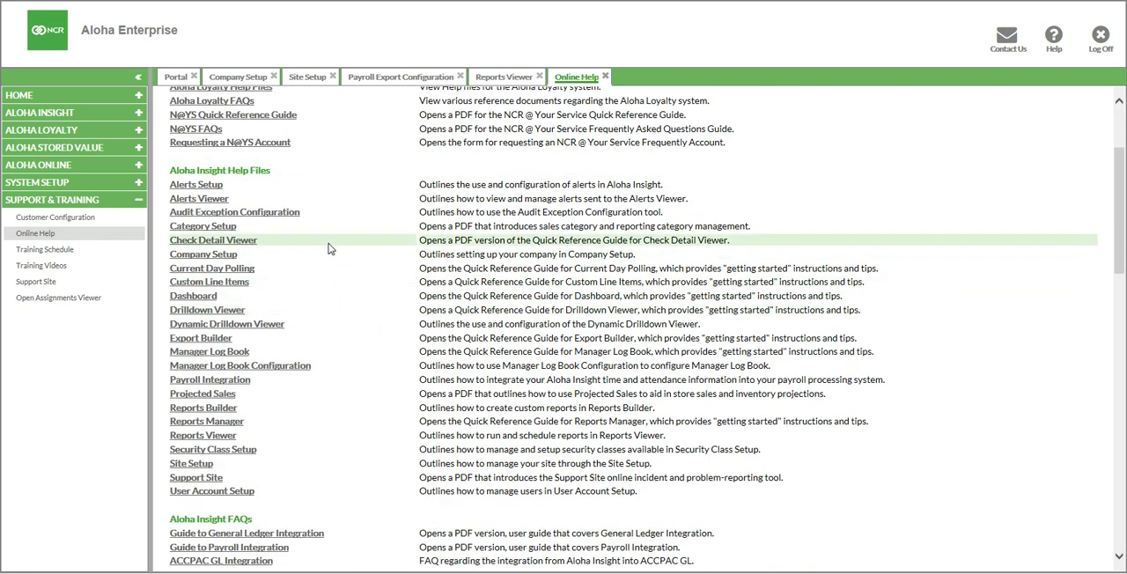
mouse_move(384, 240)
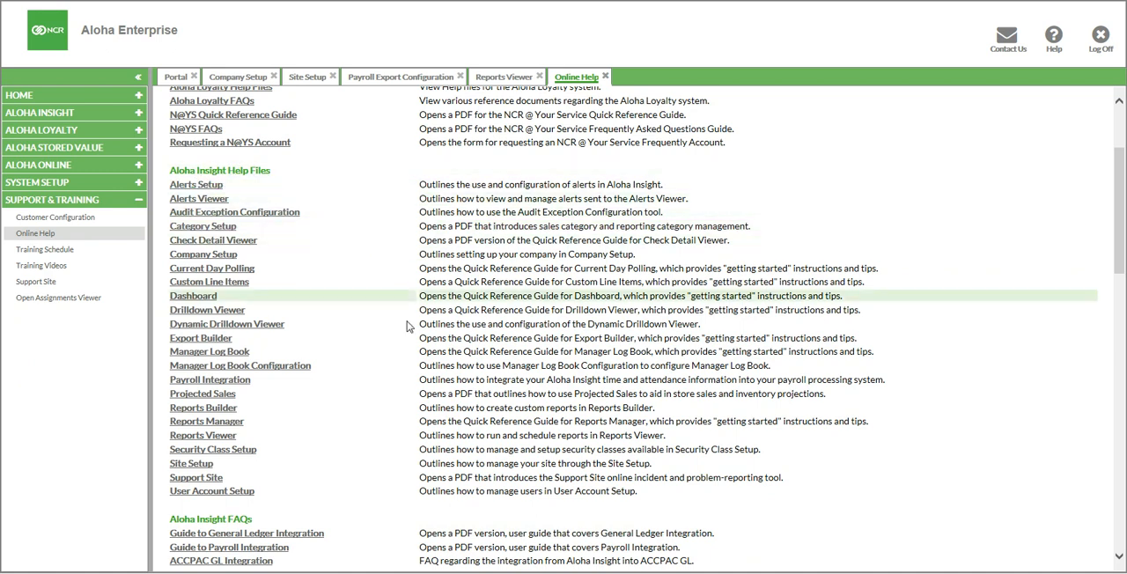
mouse_move(236, 391)
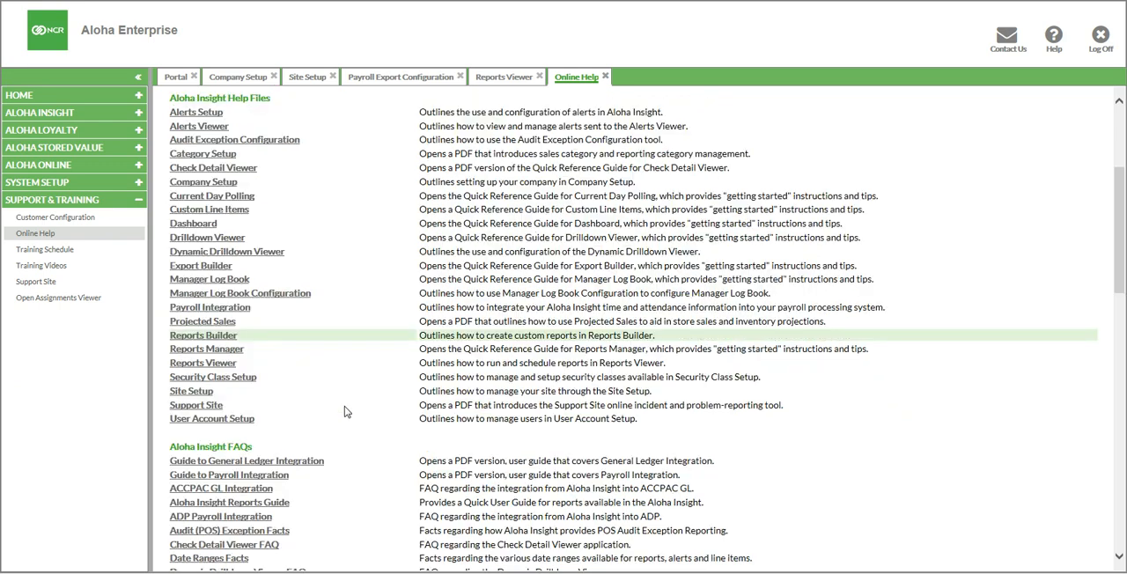
Review the Paychex sample export guide PDF and return to the Online Help list
scroll(down, 3)
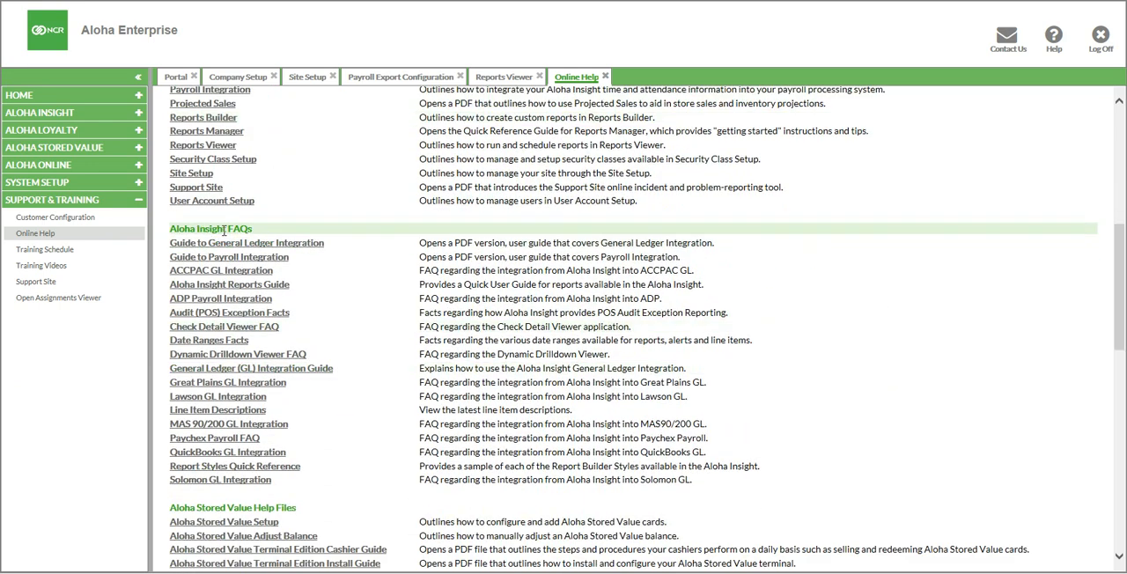
mouse_move(229, 257)
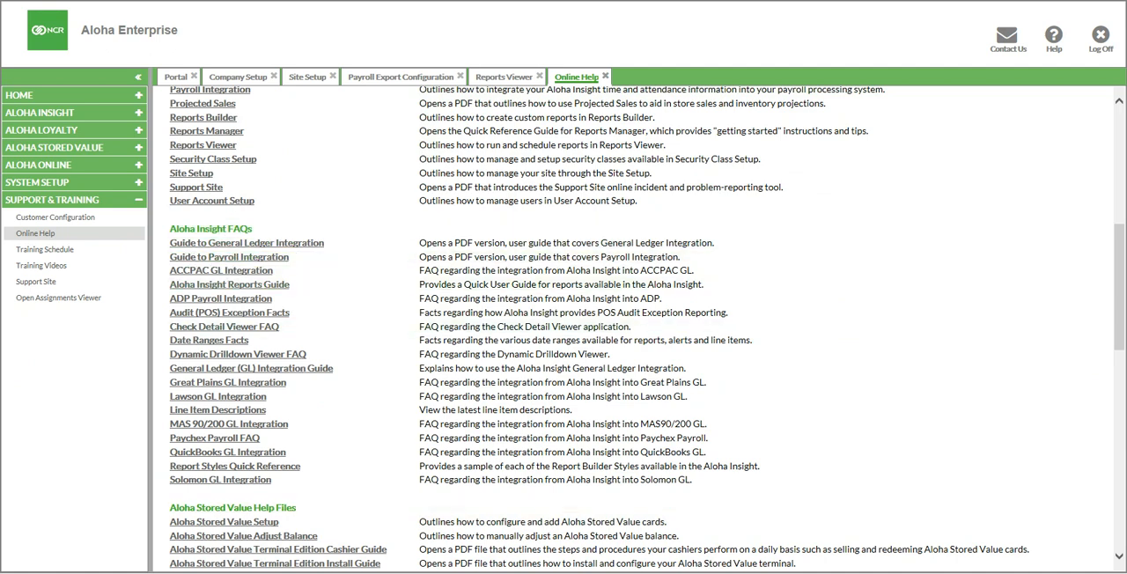
click(215, 437)
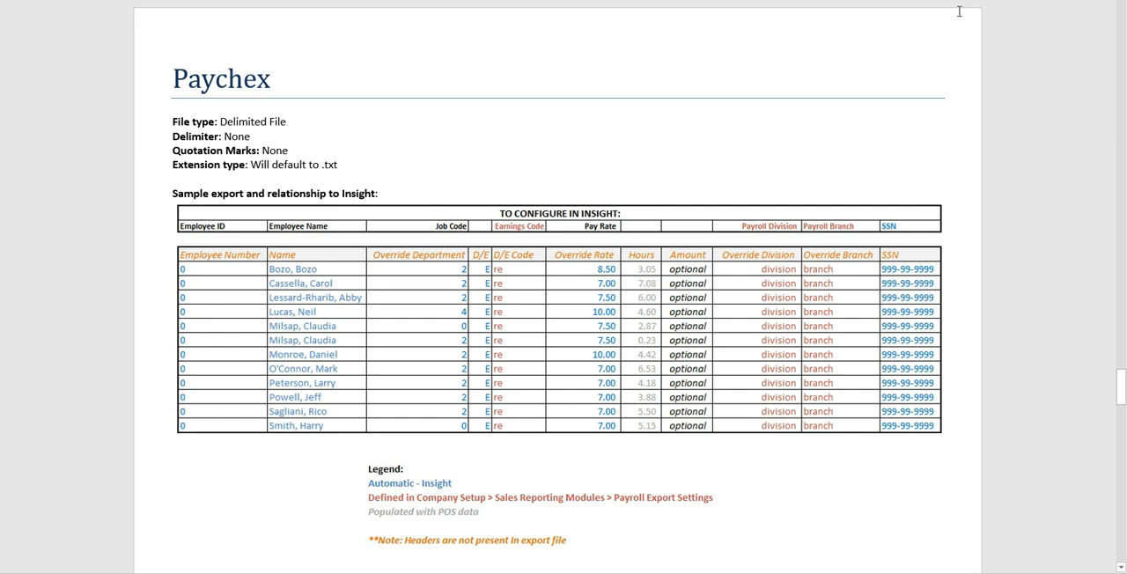
click(577, 78)
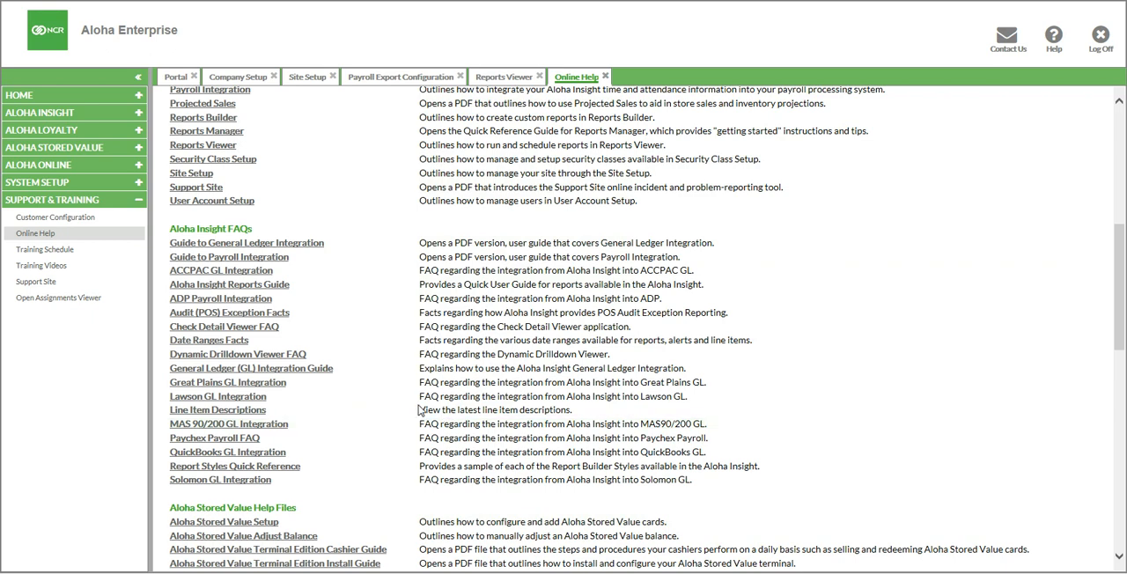
Check the Aloha Insight Payroll Integration class in the Training Schedule; no sessions are listed
click(44, 250)
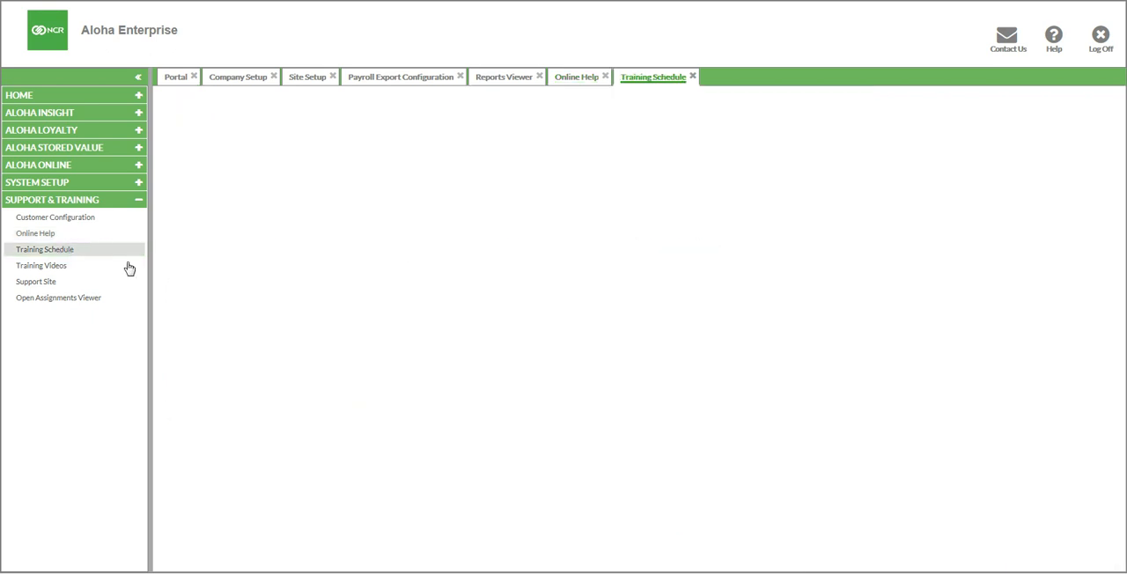
click(44, 250)
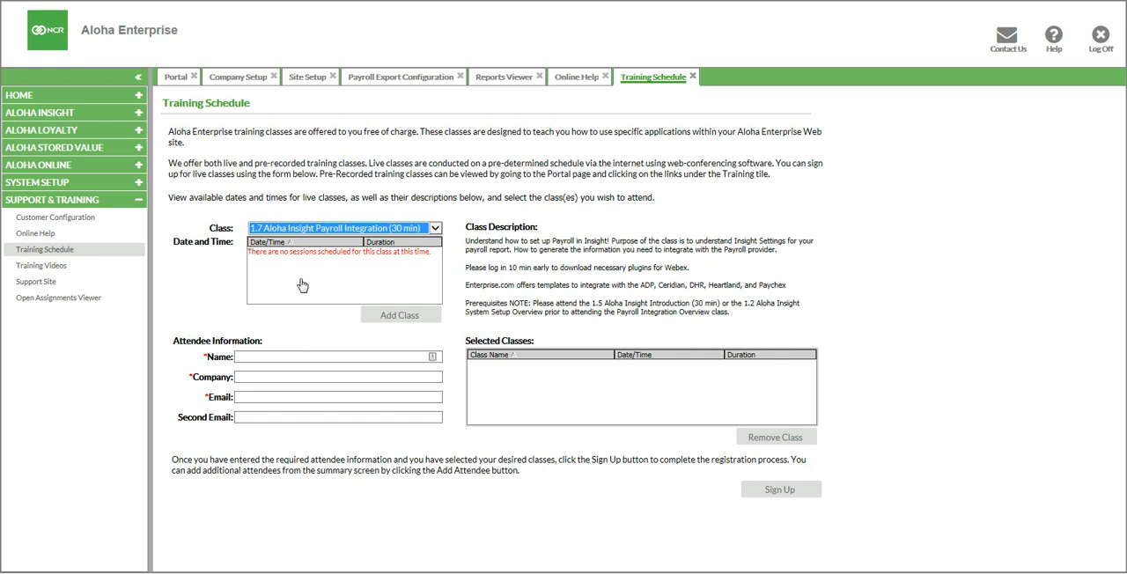
click(338, 356)
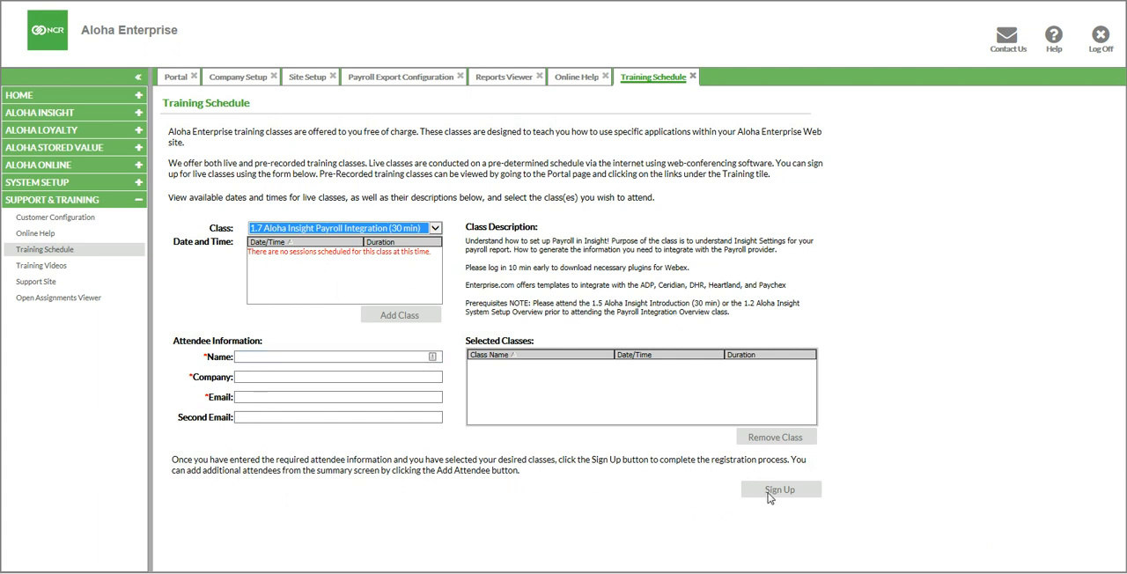
mouse_move(398, 444)
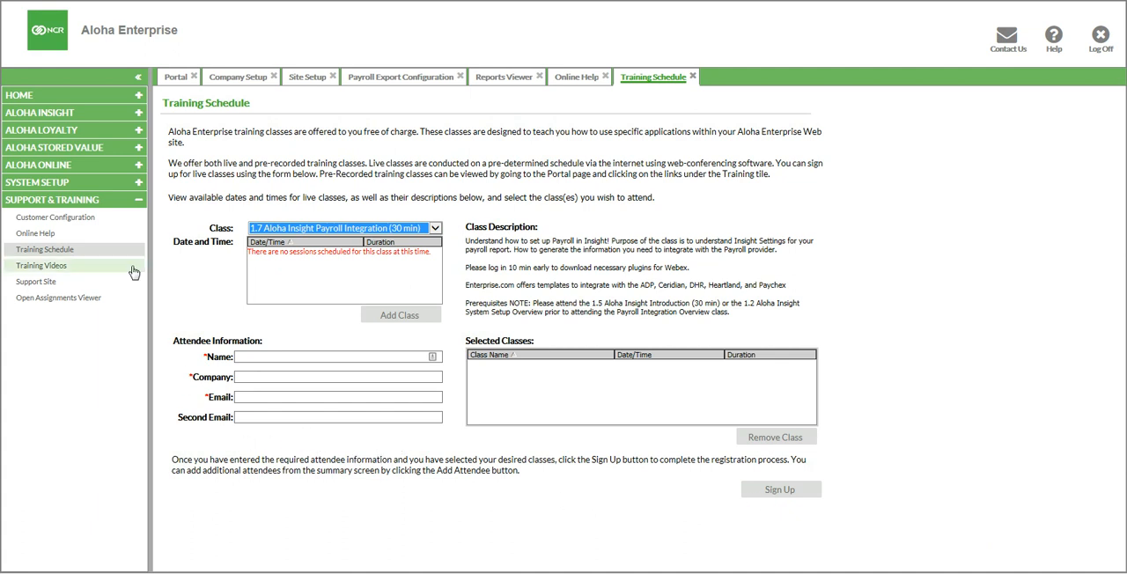
Show the Training Videos catalogue with Introduction to Insight and Aloha Stored Value classes
click(41, 264)
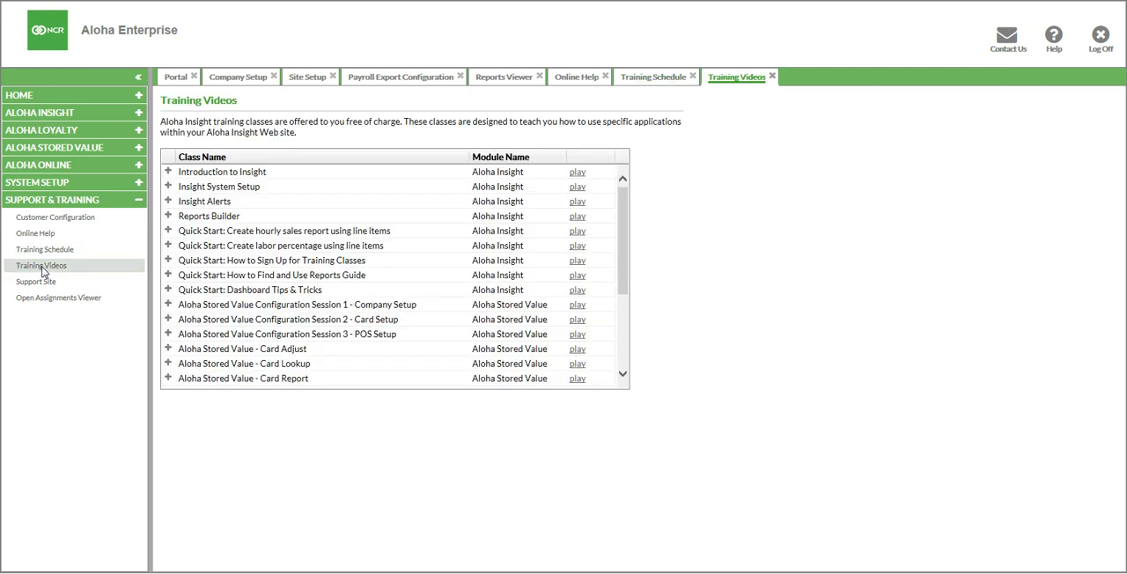
mouse_move(352, 363)
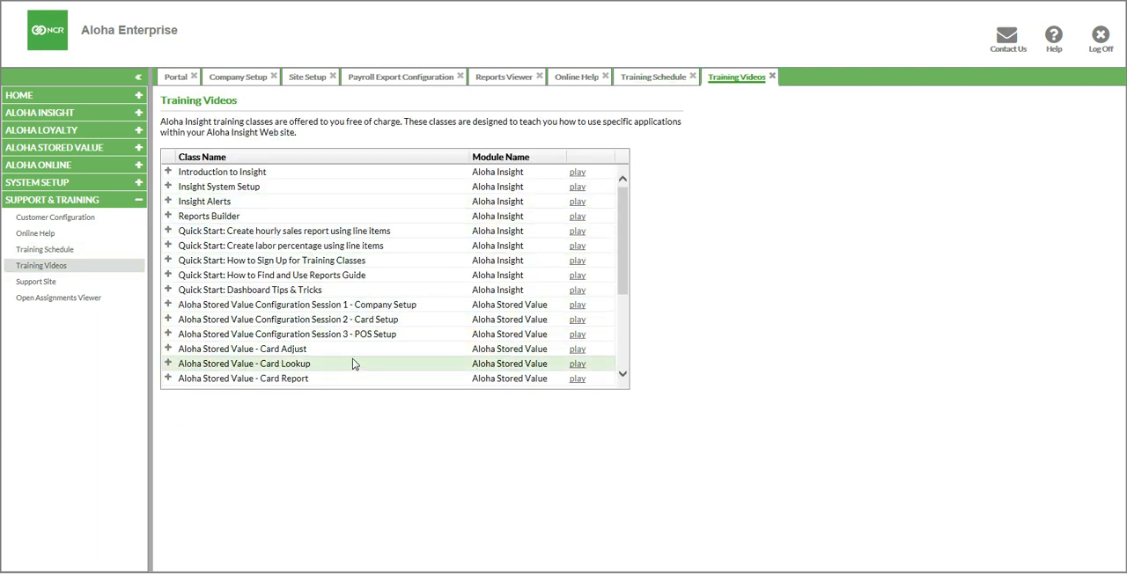
mouse_move(383, 349)
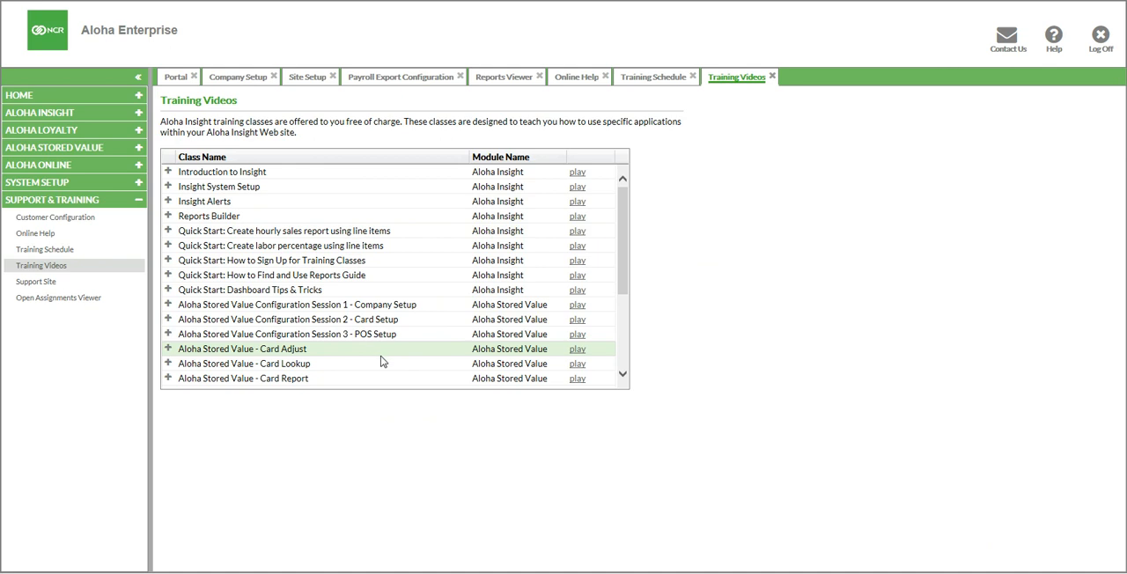
mouse_move(380, 356)
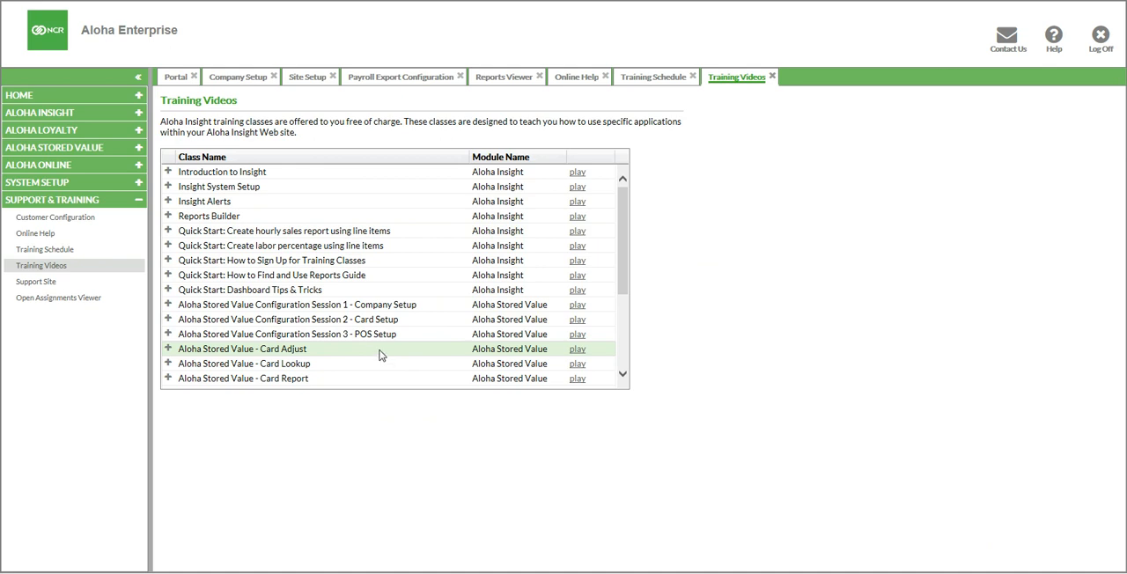
mouse_move(377, 356)
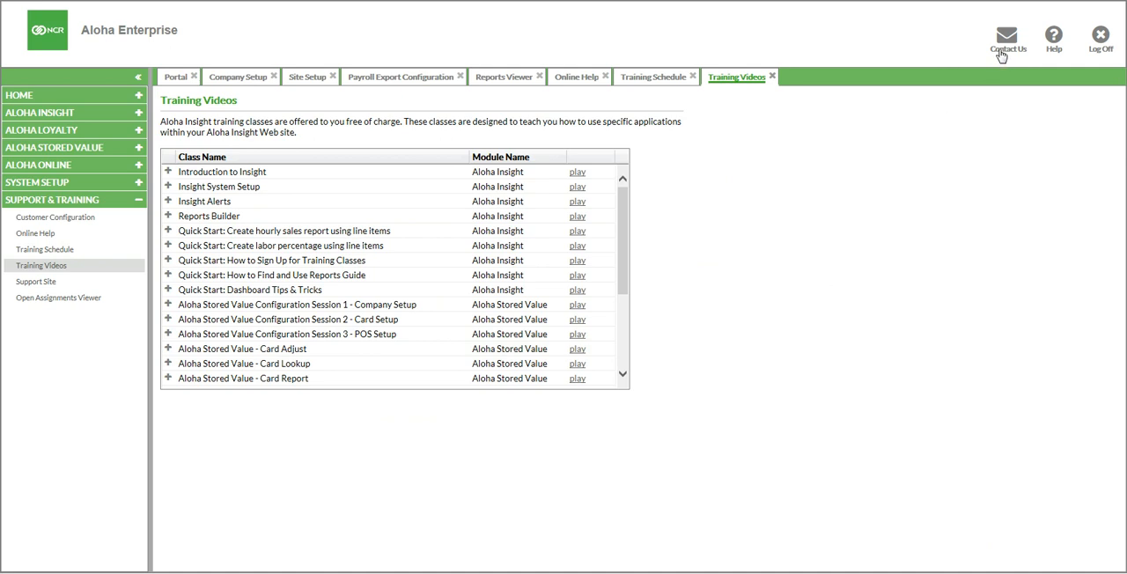
Begin a Contact Us incident for store Fort Worth - Downtown (3), module Insight Reports Payroll Issue
click(1007, 36)
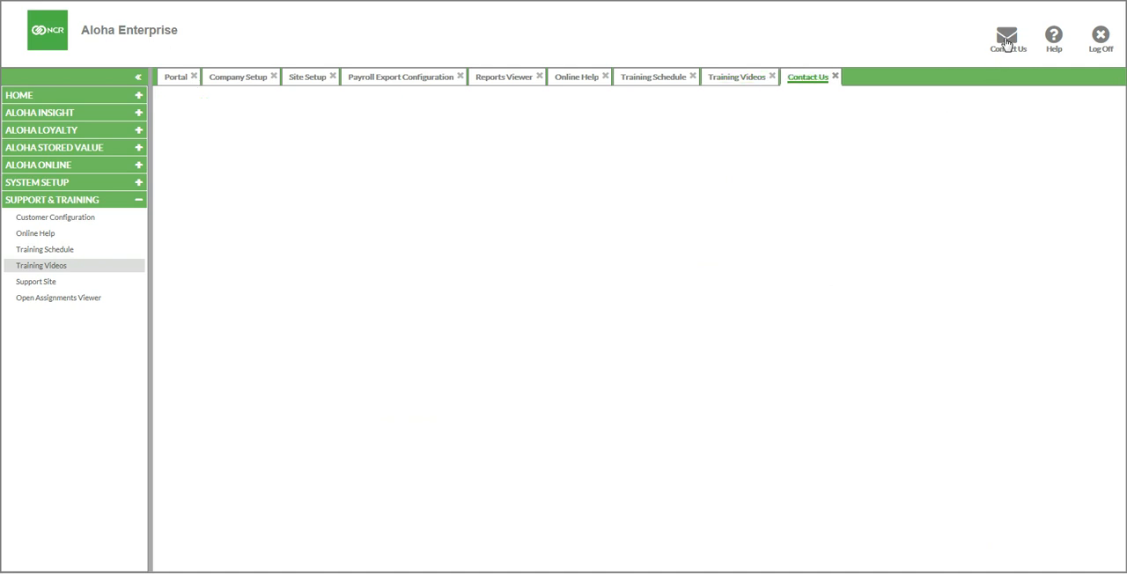
click(1008, 39)
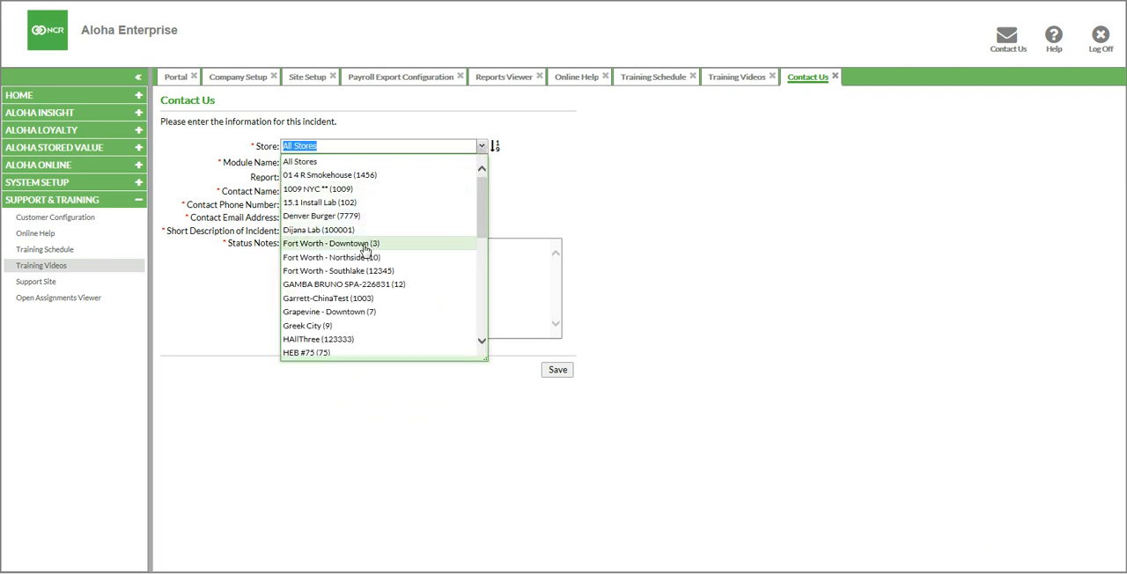
click(331, 243)
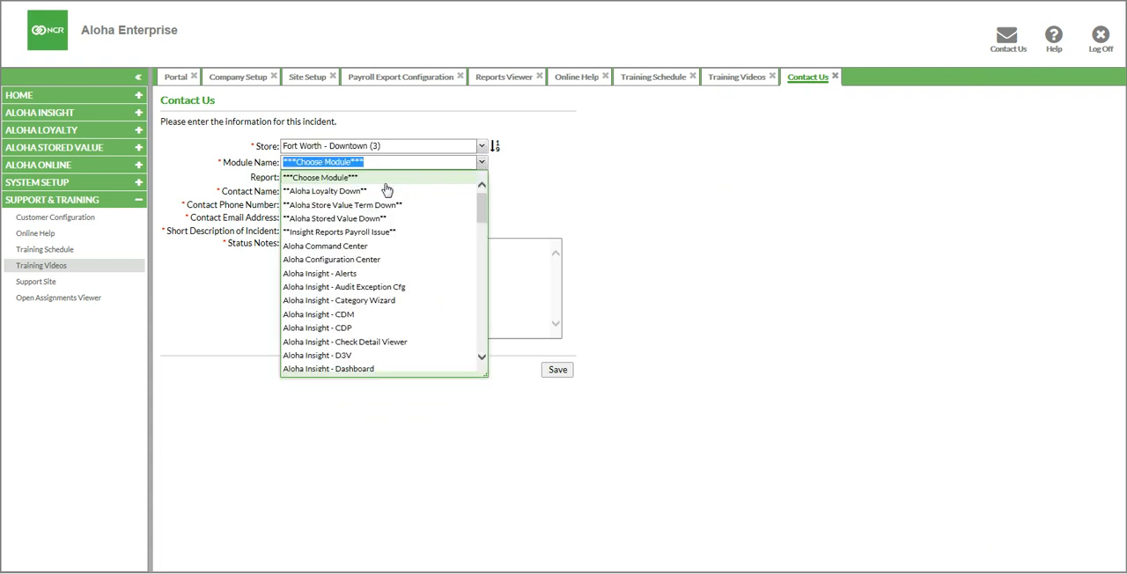
mouse_move(338, 232)
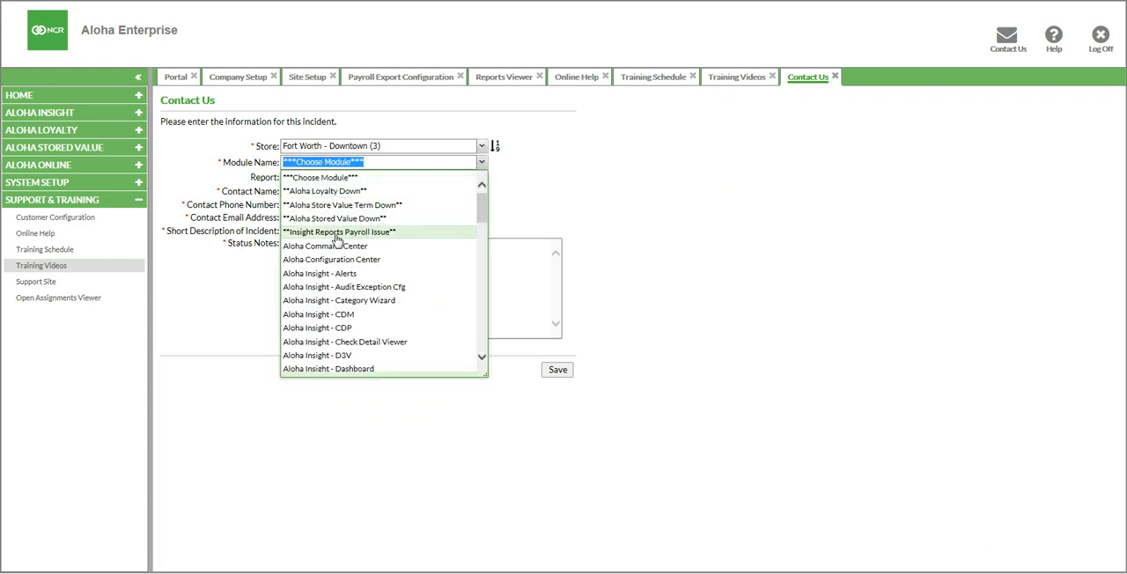
click(342, 233)
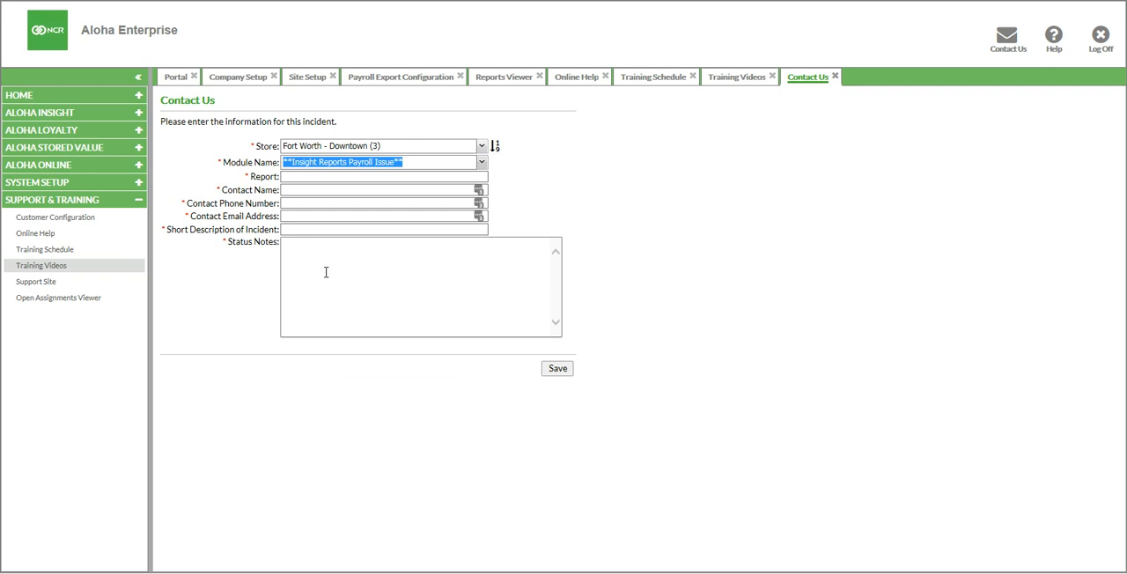
mouse_move(631, 385)
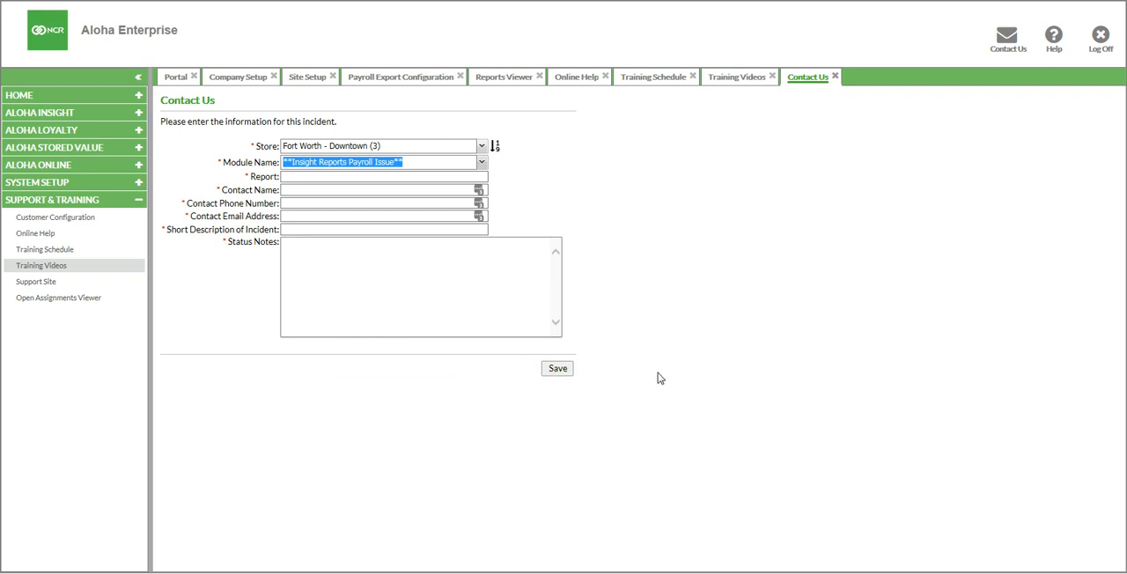
mouse_move(685, 386)
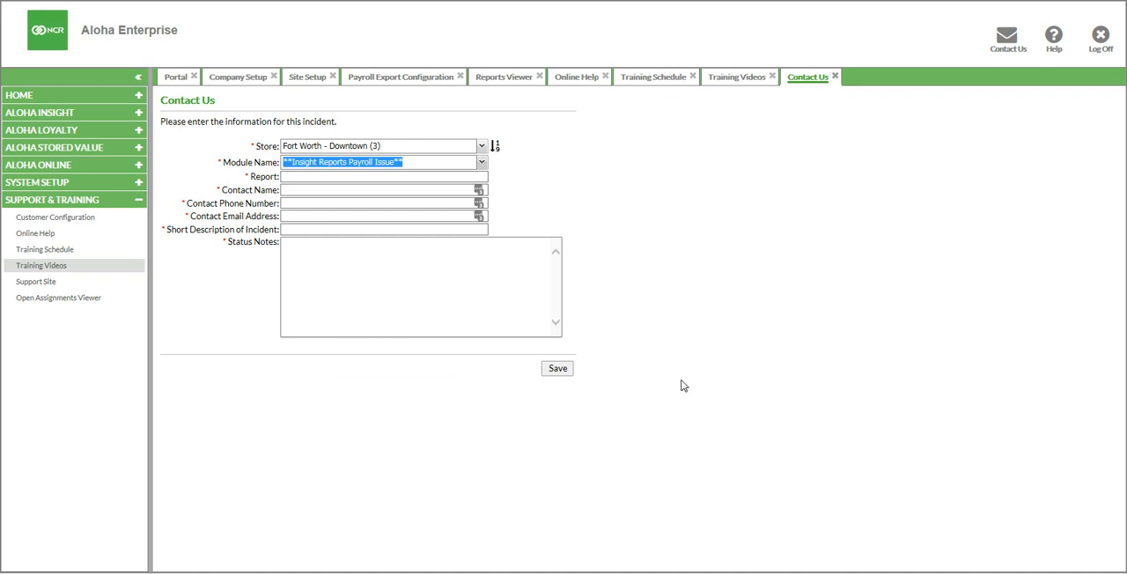
mouse_move(690, 366)
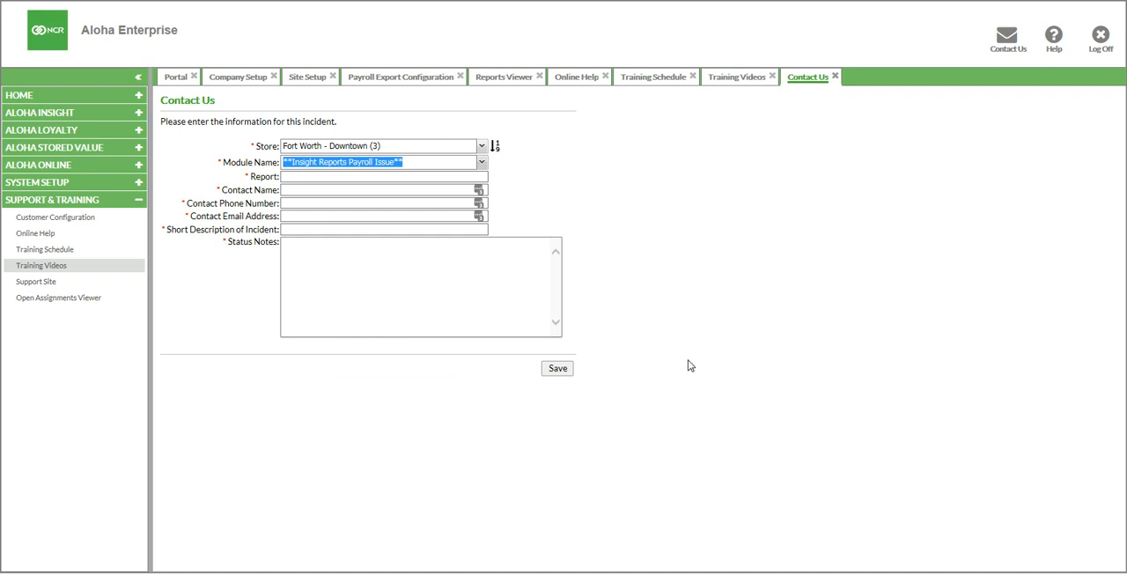
mouse_move(705, 313)
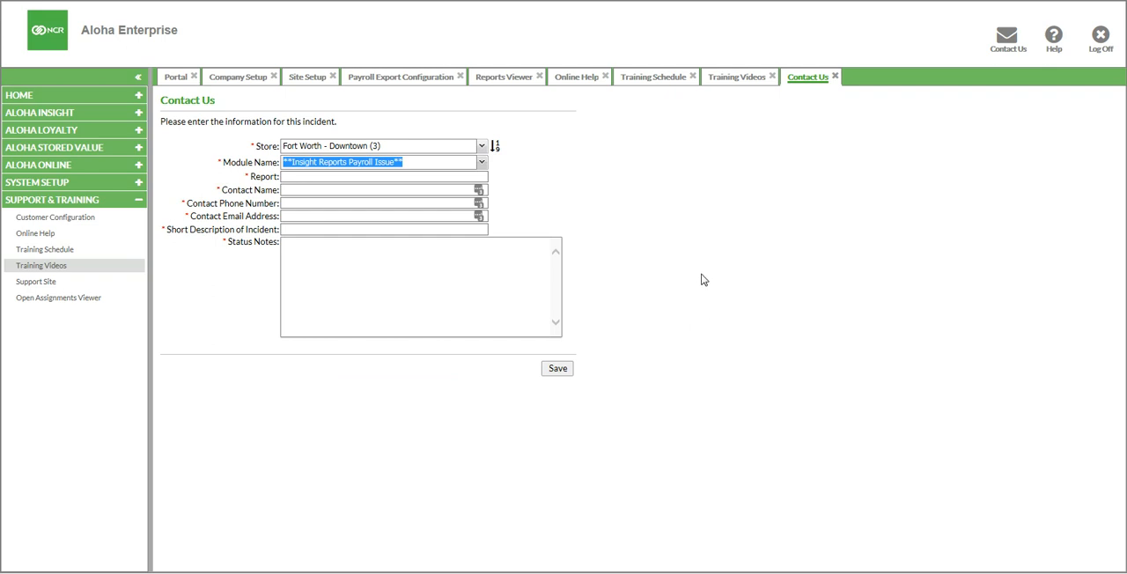
mouse_move(918, 195)
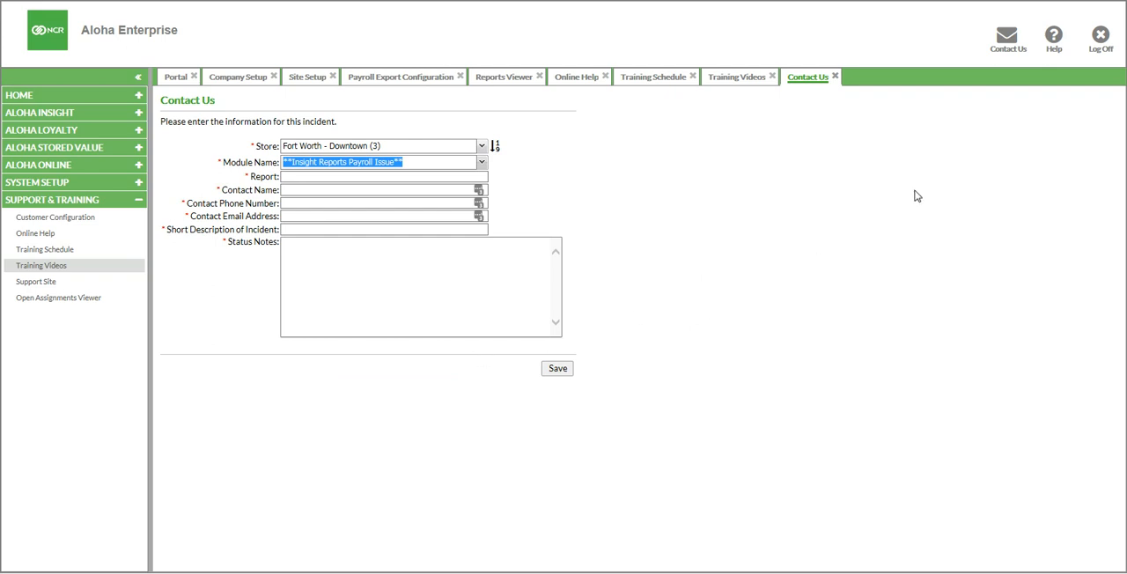
mouse_move(845, 243)
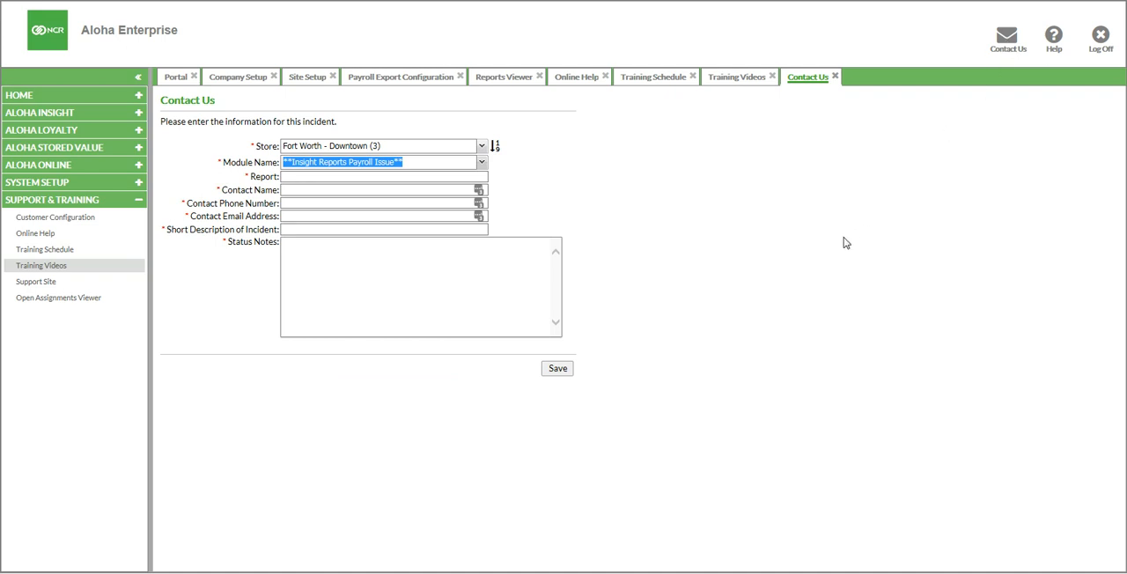
mouse_move(531, 227)
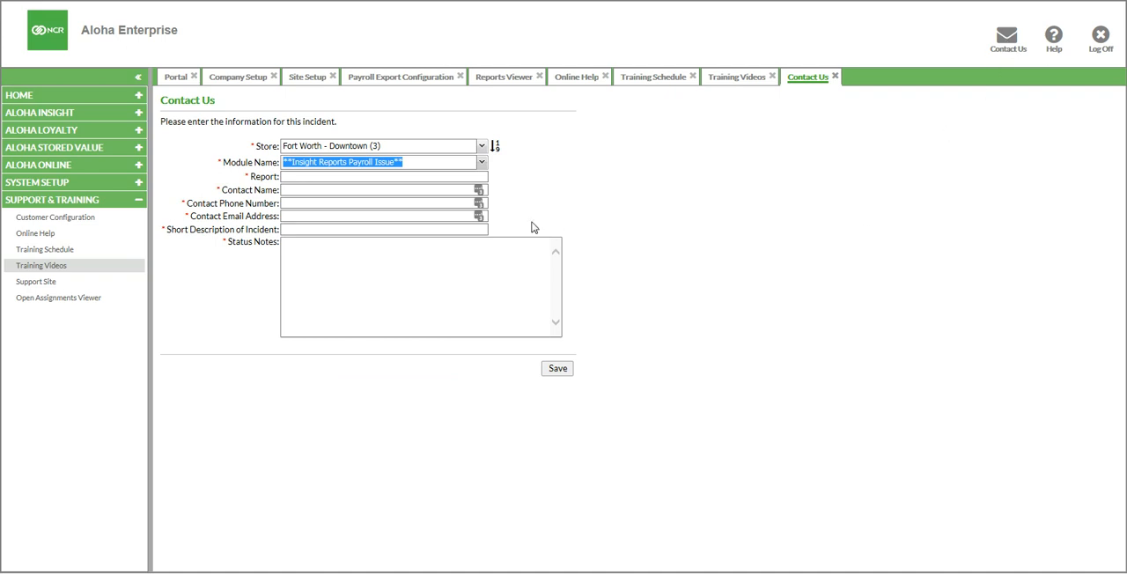